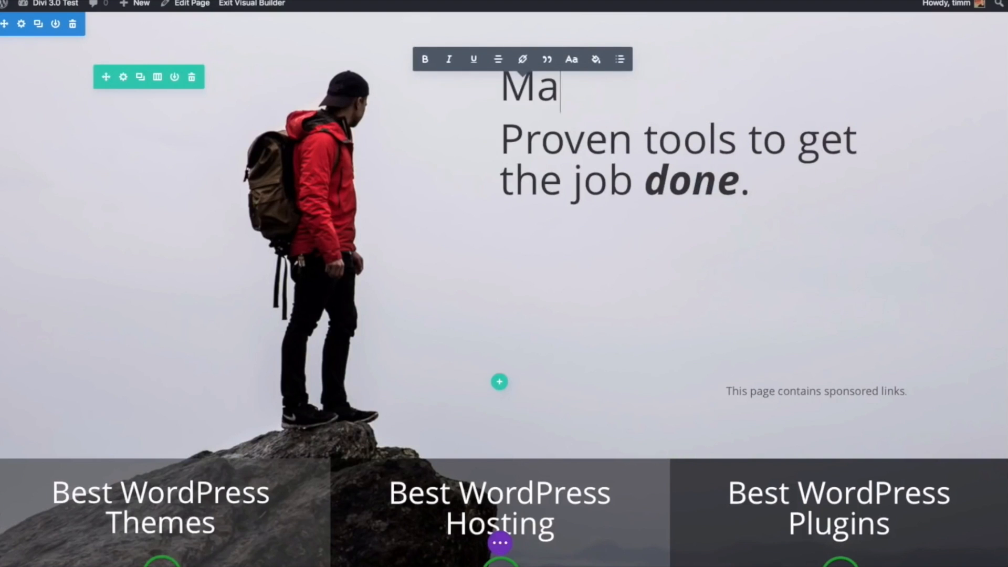
Step: Retype the hero headings to 'Master Building Your Website' and 'Web Designer' inline
{"action": "type", "text": "ster Building"}
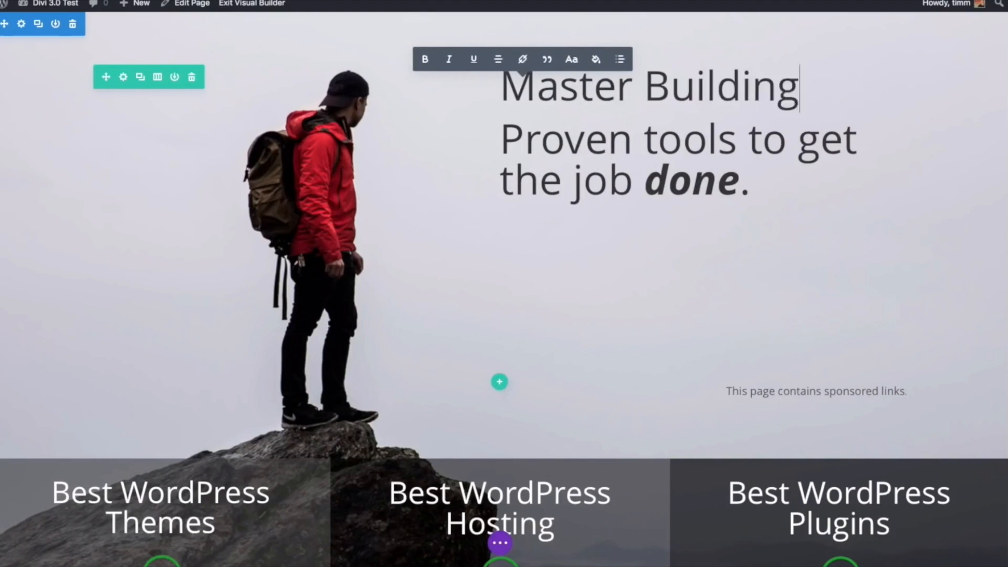
{"action": "type", "text": "Your Website"}
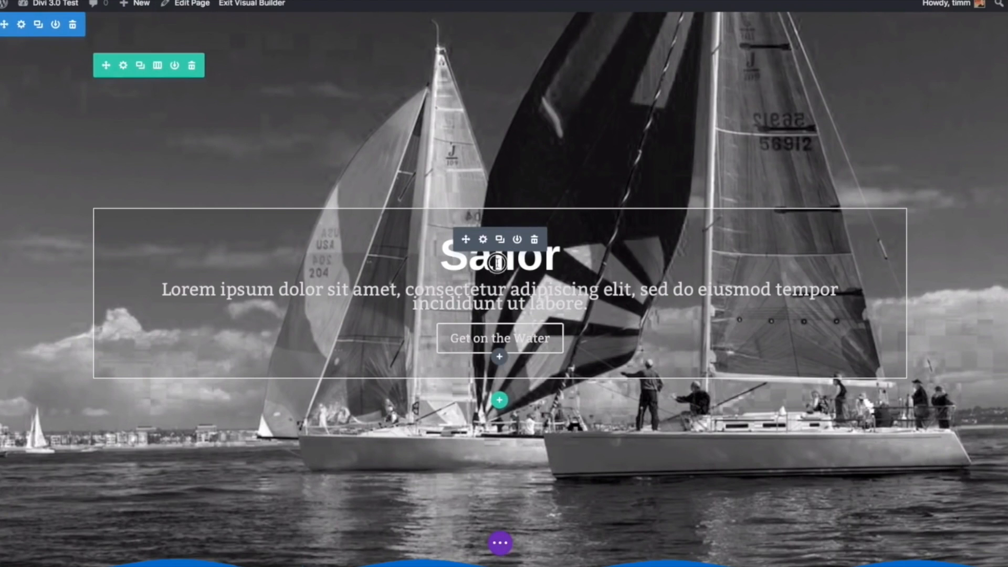
{"action": "type", "text": "W"}
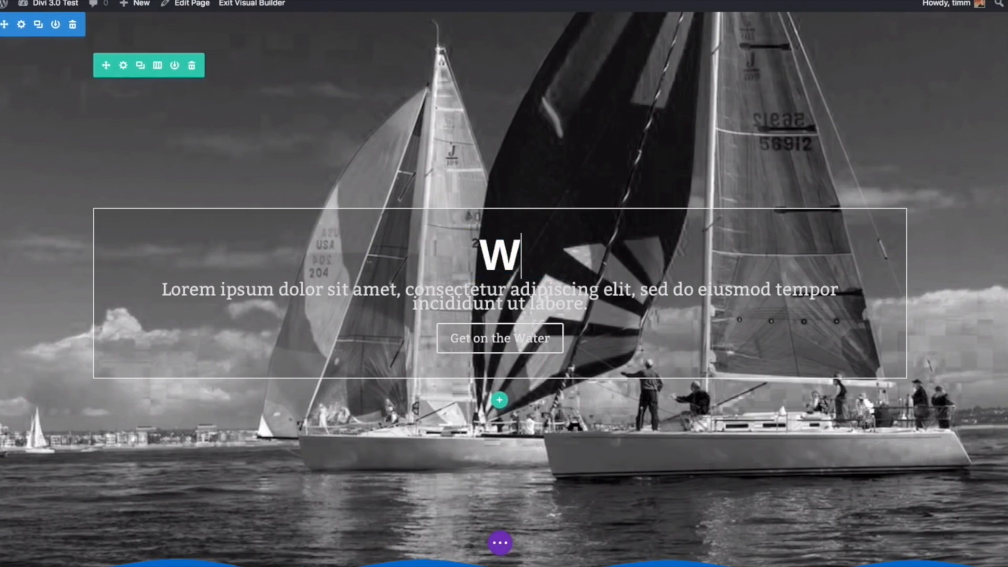
{"action": "type", "text": "eb Desi"}
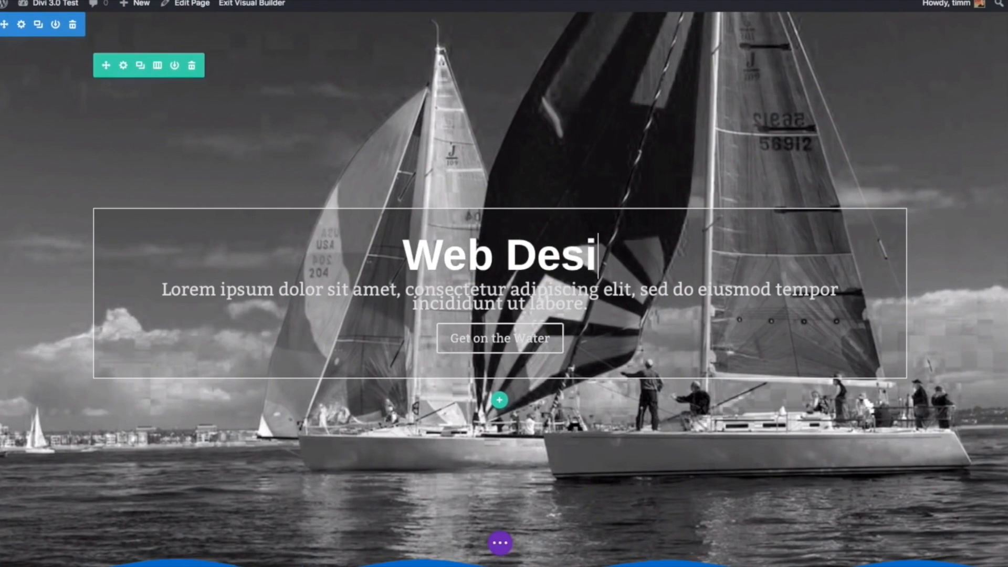
{"action": "type", "text": "gner"}
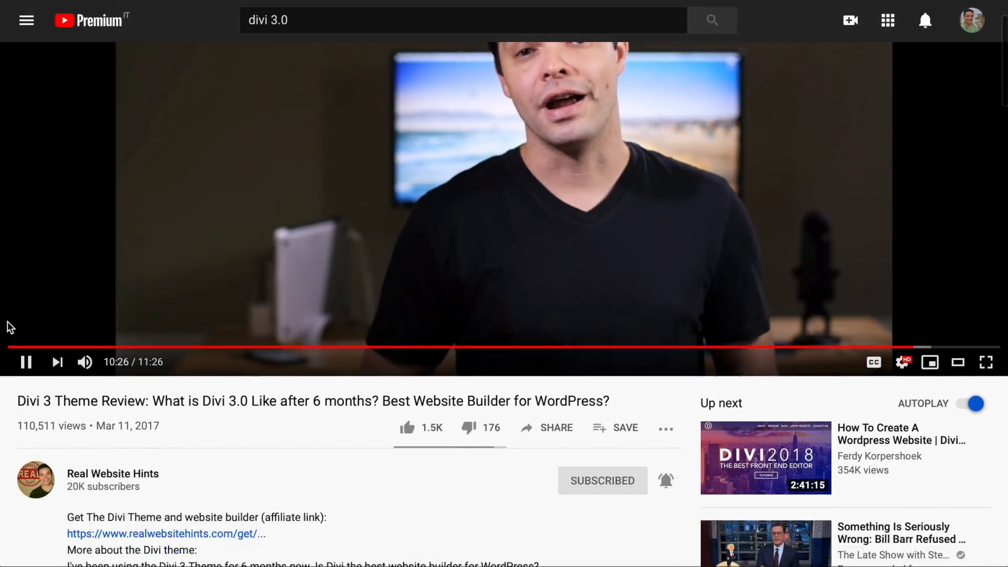
{"action": "scroll", "scroll_direction": "down", "scroll_amount": 3}
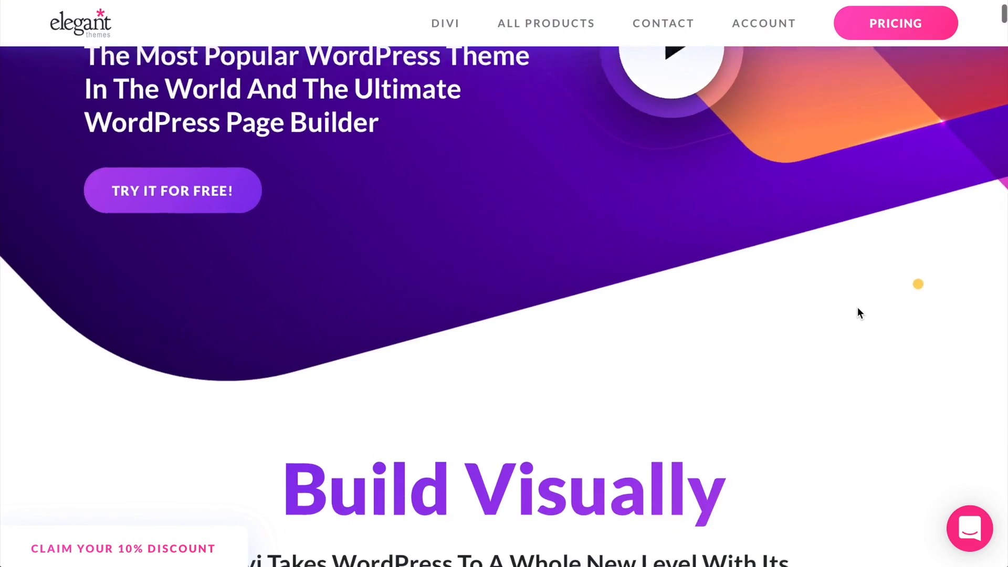
{"action": "scroll", "scroll_direction": "down", "scroll_amount": 3}
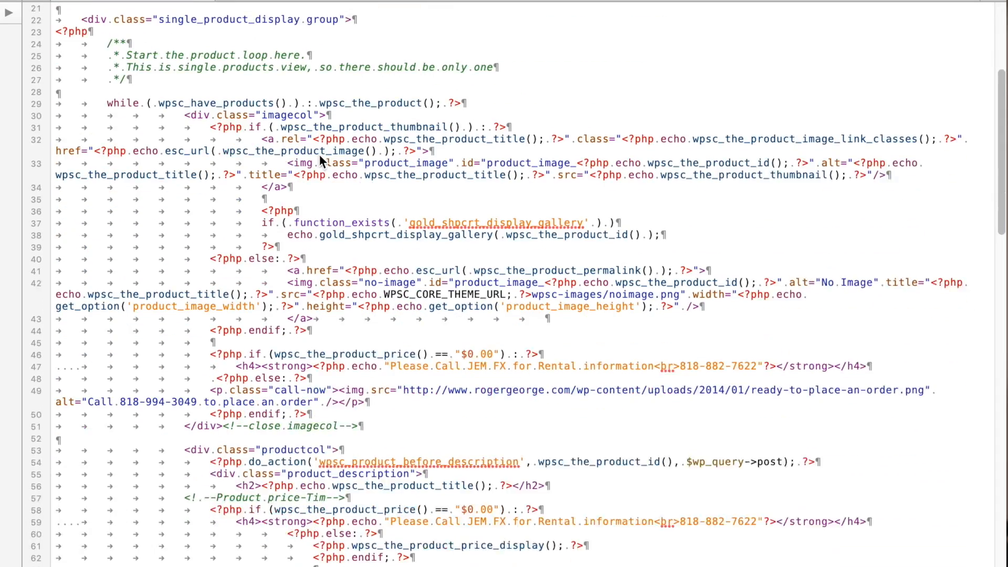
{"action": "scroll", "scroll_direction": "down", "scroll_amount": 3}
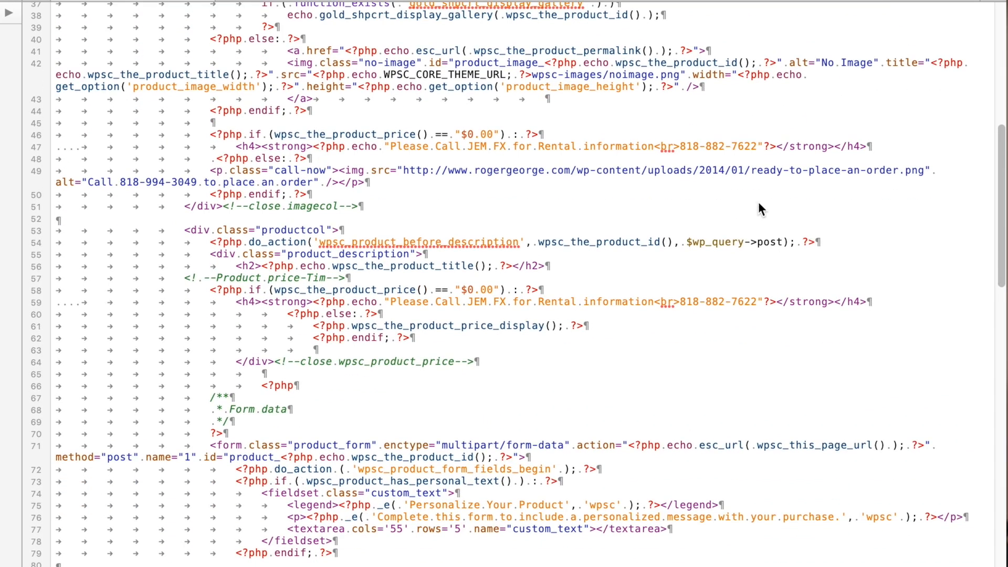
{"action": "scroll", "scroll_direction": "down", "scroll_amount": 3}
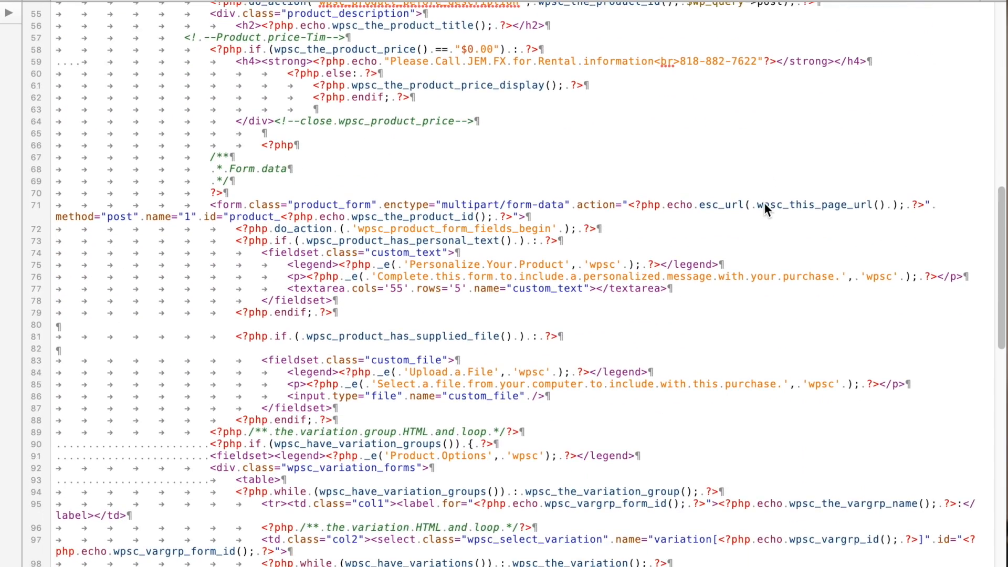
{"action": "scroll", "scroll_direction": "down", "scroll_amount": 3}
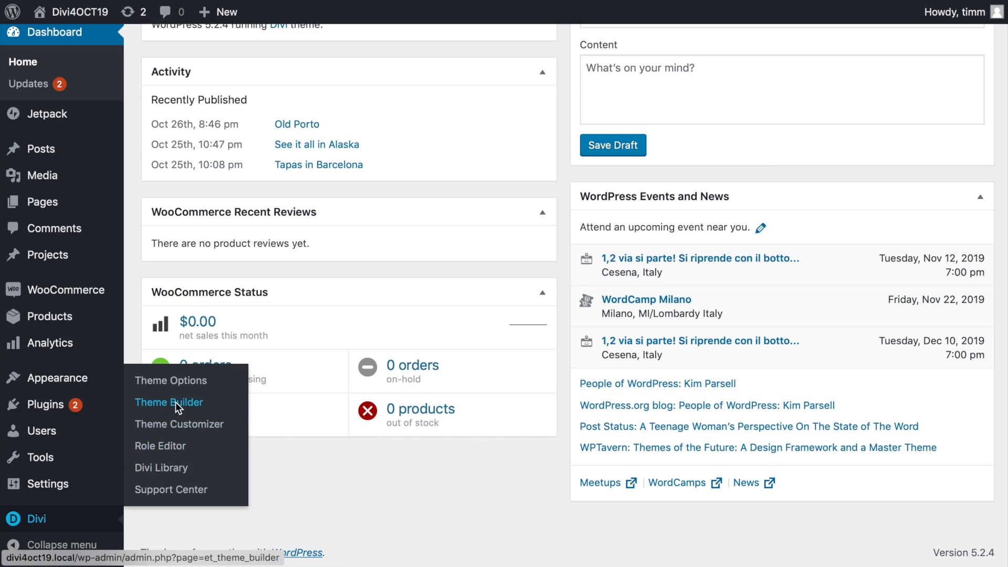
Step: Go to Divi Theme Builder and begin editing the 404 Page template's Custom Body
{"action": "left_click", "coordinate": [168, 402]}
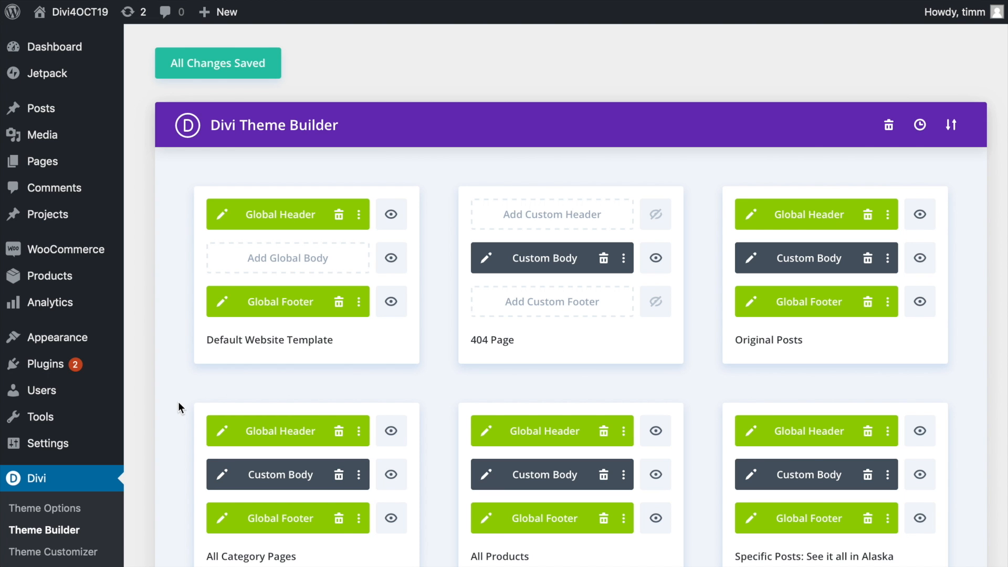
{"action": "scroll", "scroll_direction": "down", "scroll_amount": 3}
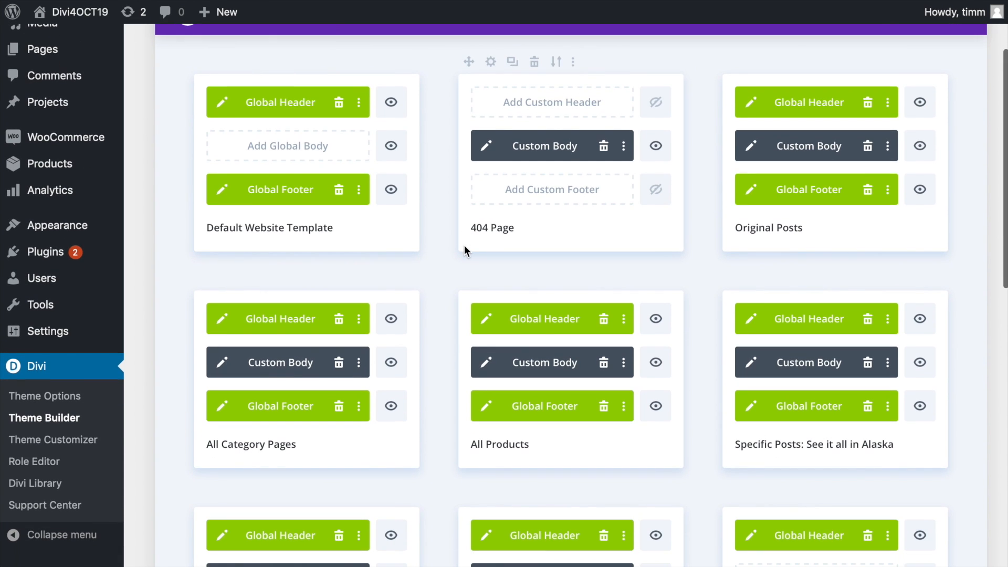
{"action": "mouse_move", "coordinate": [581, 148]}
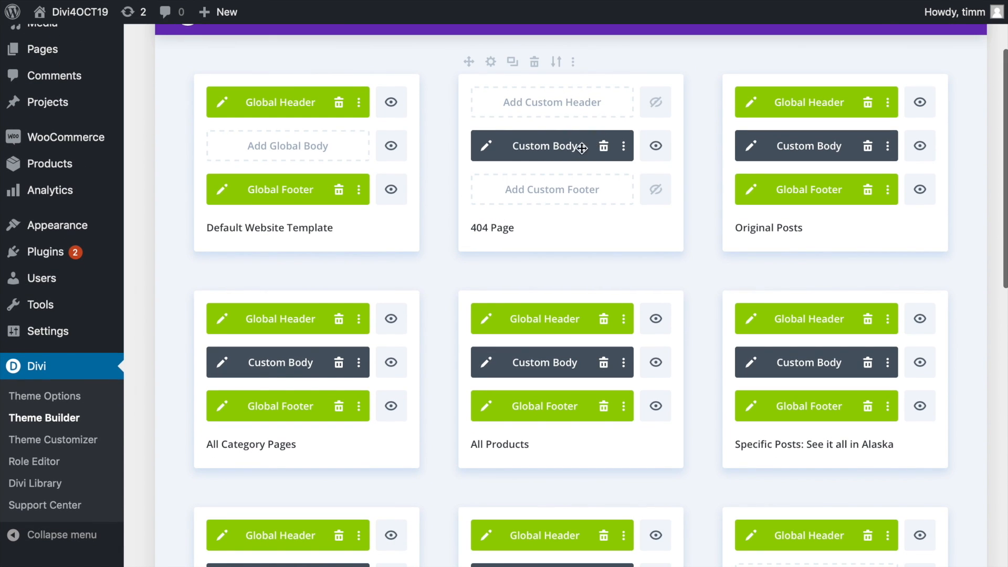
{"action": "left_click", "coordinate": [487, 146]}
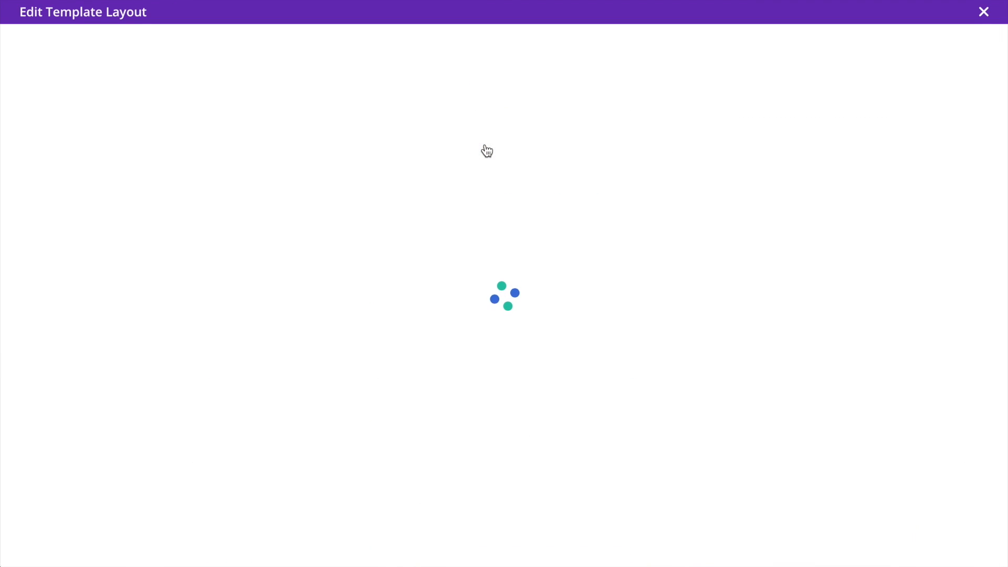
{"action": "mouse_move", "coordinate": [595, 167]}
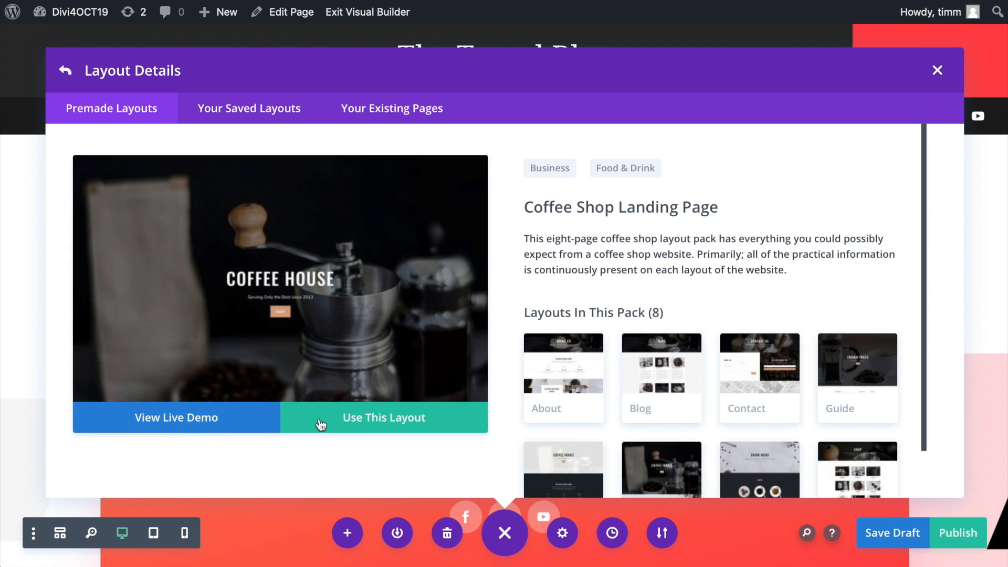
Step: Apply the Coffee Shop Landing Page layout and set Zig Zag Blue Fire as the header background
{"action": "left_click", "coordinate": [384, 417]}
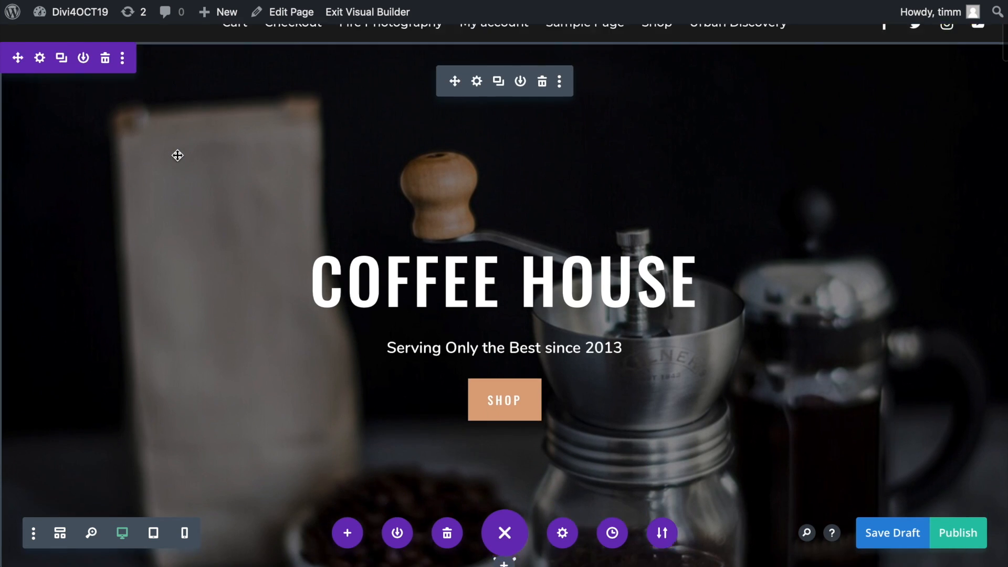
{"action": "left_click", "coordinate": [476, 81]}
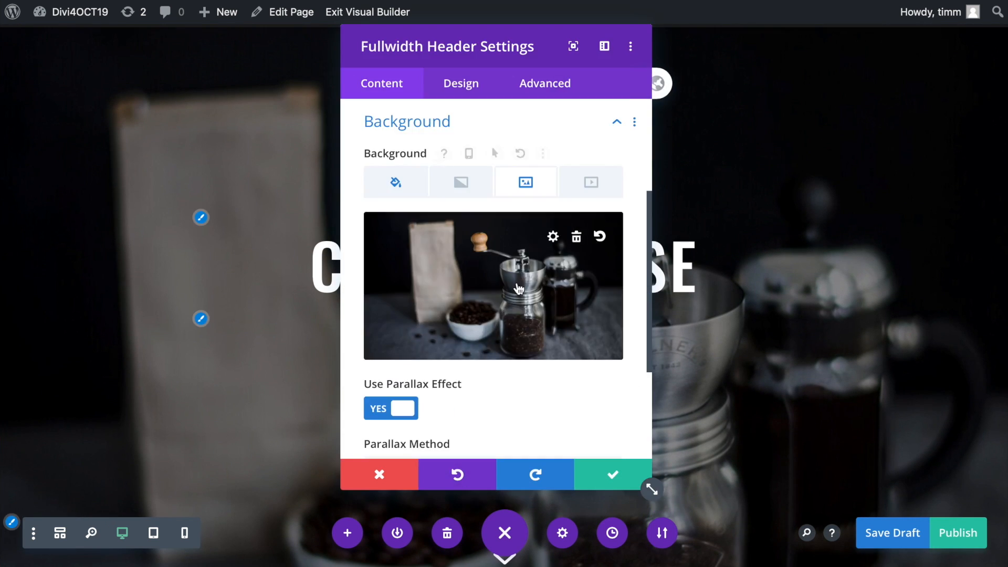
{"action": "left_click", "coordinate": [492, 285]}
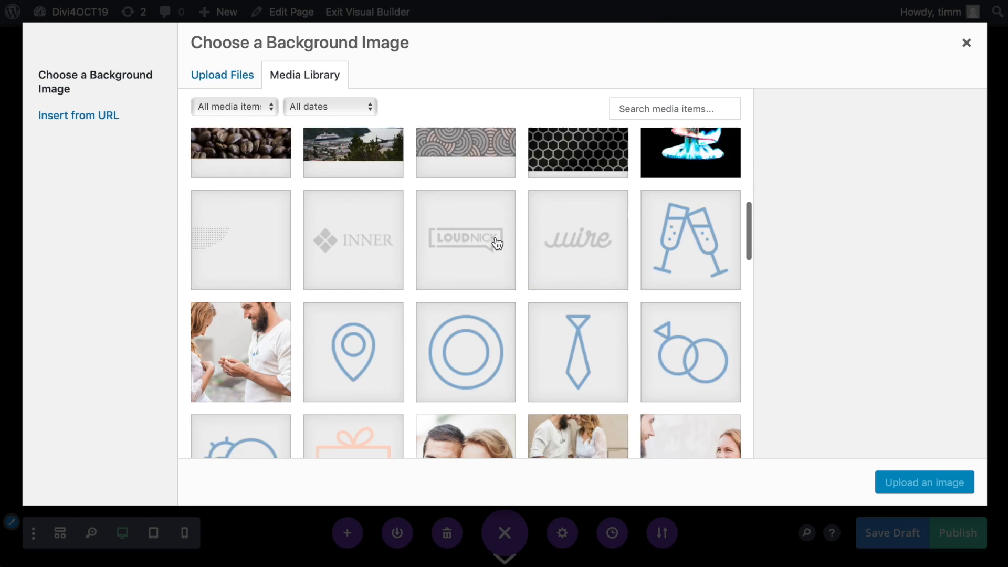
{"action": "left_click", "coordinate": [466, 230]}
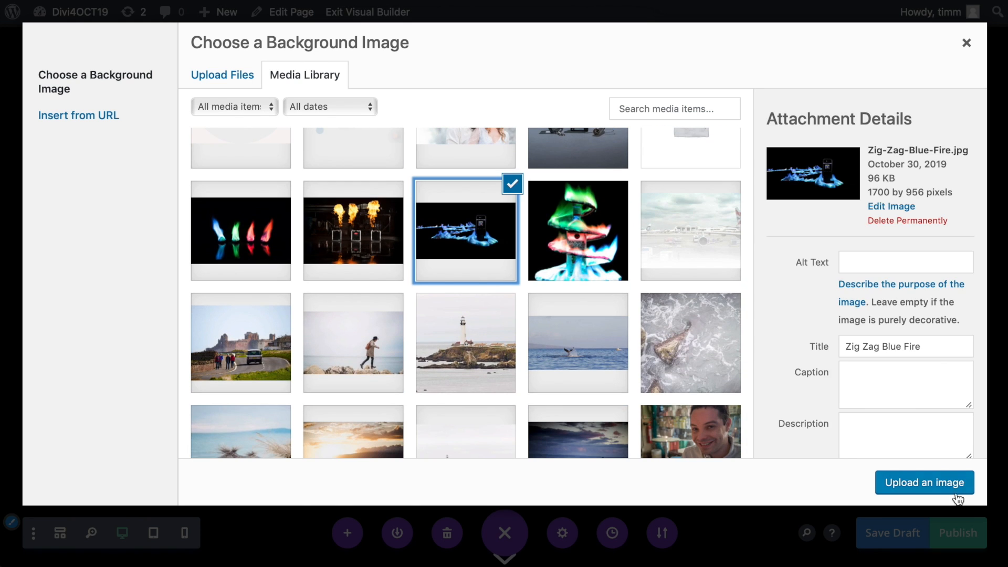
{"action": "left_click", "coordinate": [925, 482]}
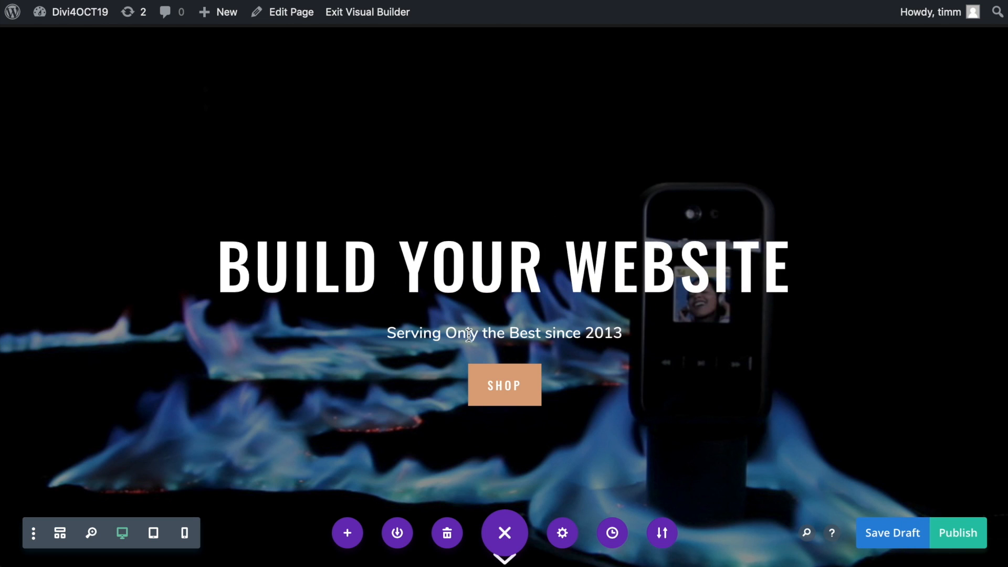
Step: Rewrite the header subtitle to 'Quickly And Easily Wi…' and finish inline editing
{"action": "type", "text": "Quickly A"}
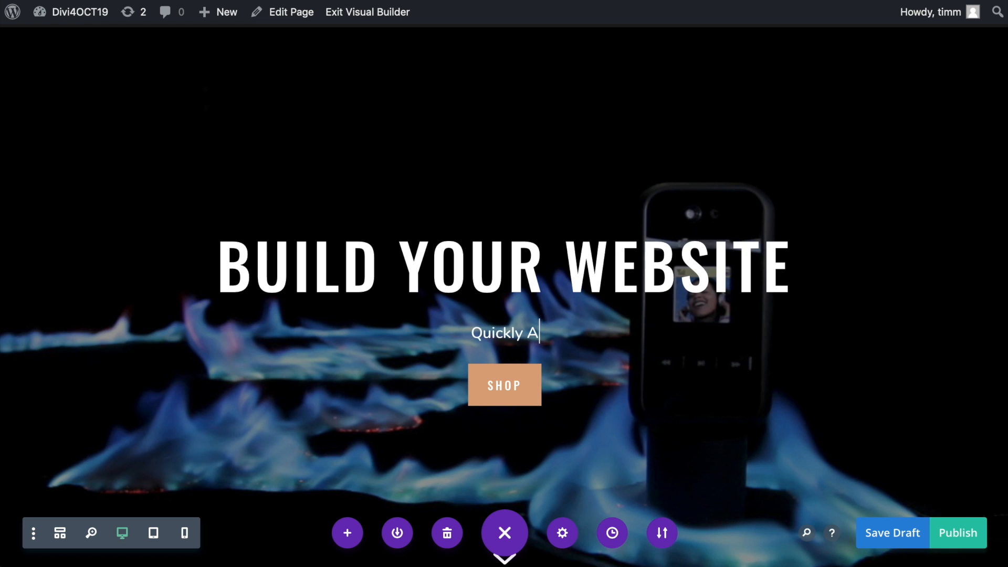
{"action": "type", "text": "nd Easily Wi"}
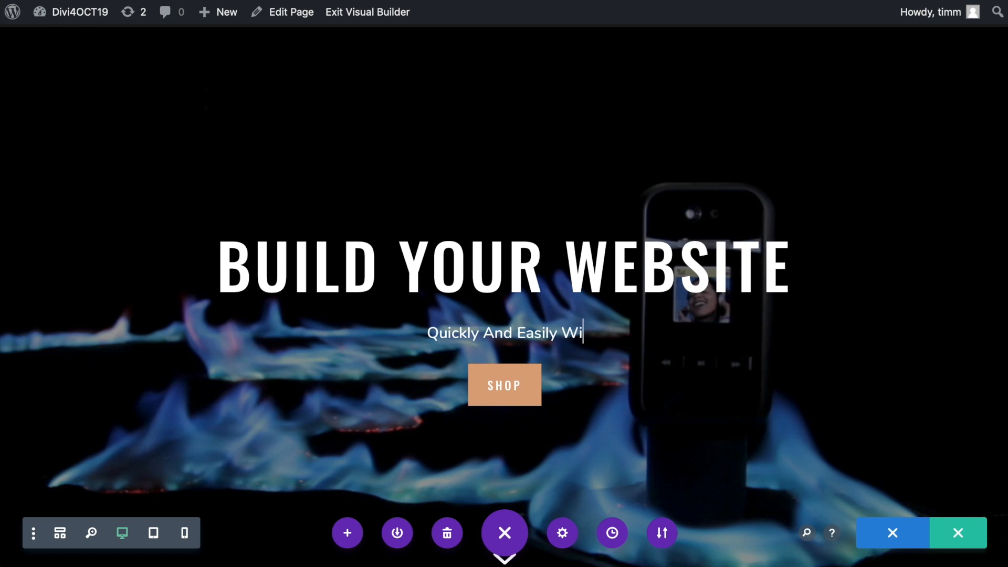
{"action": "left_click", "coordinate": [612, 532]}
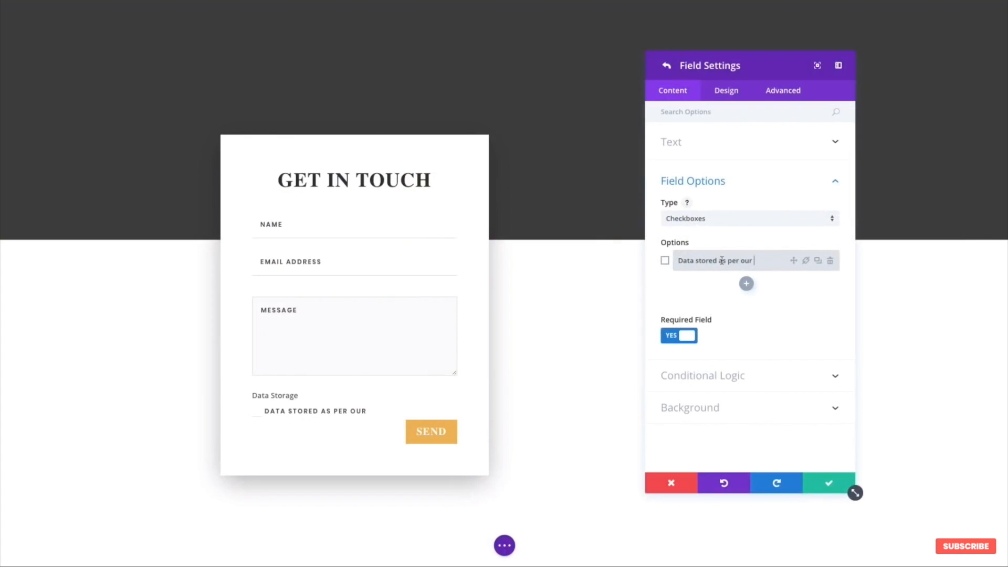
Step: Edit the Data Storage checkbox label and choose a Service Provider under the opt-in's Email Account
{"action": "left_click", "coordinate": [806, 260]}
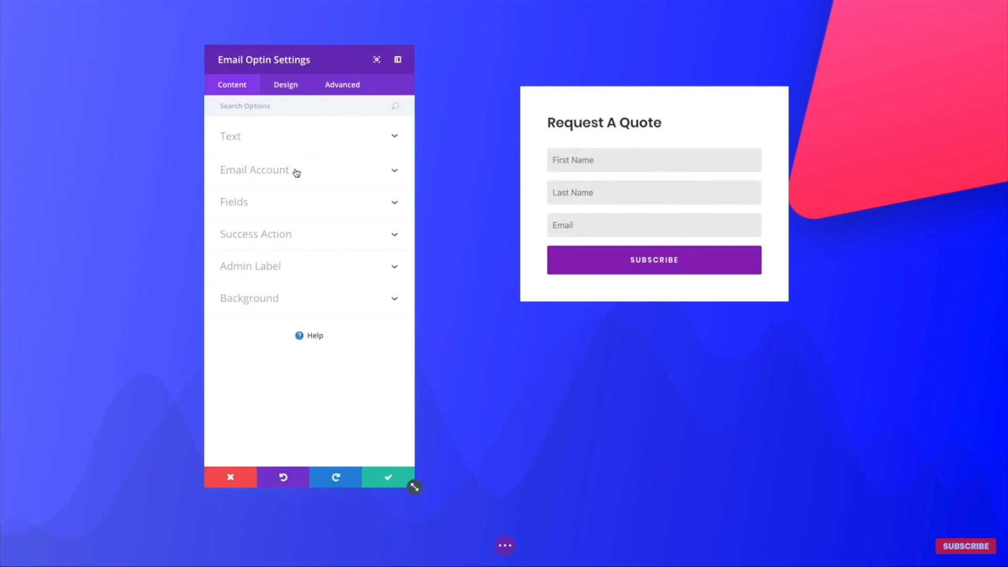
{"action": "left_click", "coordinate": [254, 170]}
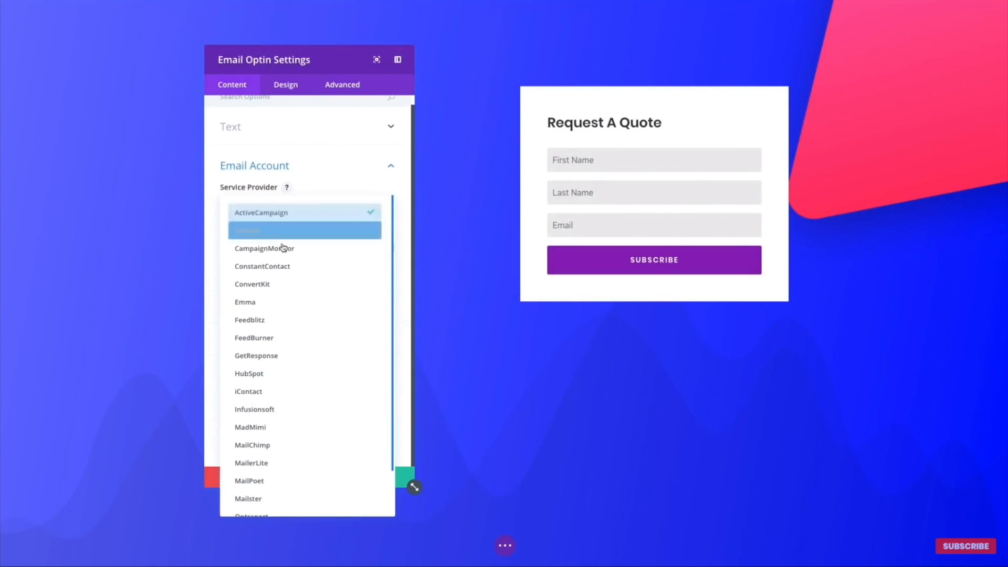
{"action": "left_click", "coordinate": [252, 445]}
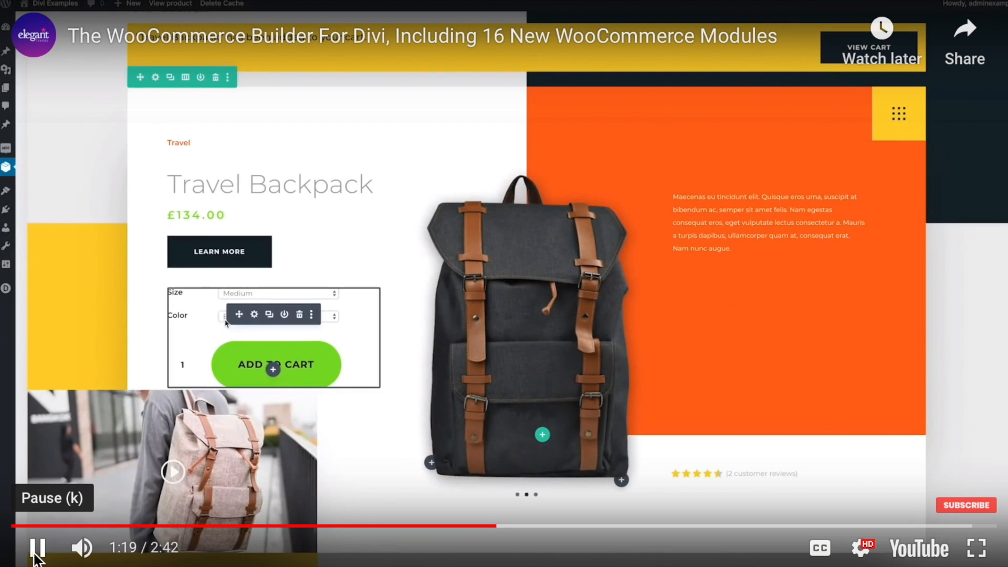
Step: Restyle the Travel Backpack price module and scroll to the Add To Cart button design settings
{"action": "left_click", "coordinate": [276, 364]}
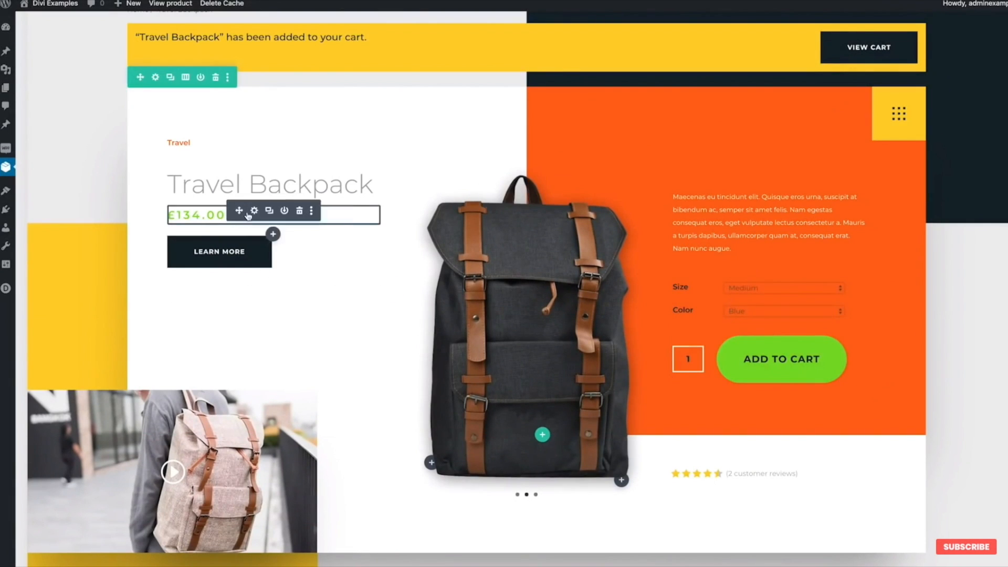
{"action": "left_click", "coordinate": [254, 210]}
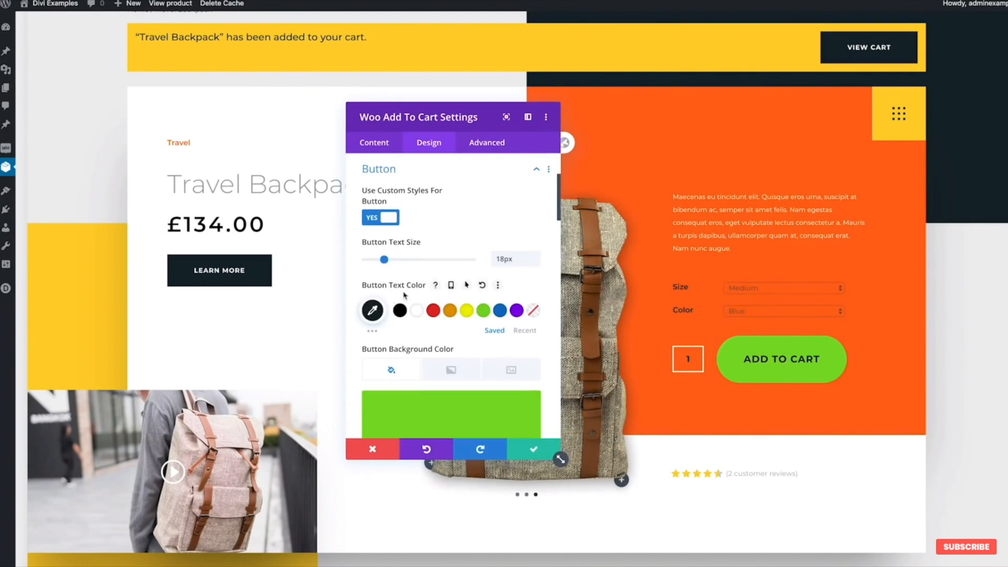
{"action": "scroll", "scroll_direction": "down", "scroll_amount": 3}
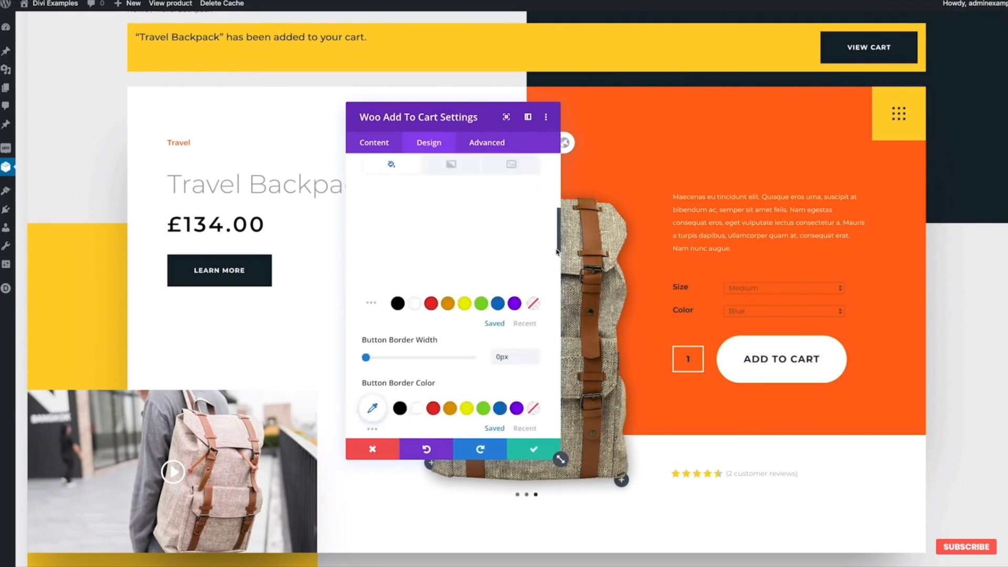
{"action": "scroll", "scroll_direction": "down", "scroll_amount": 3}
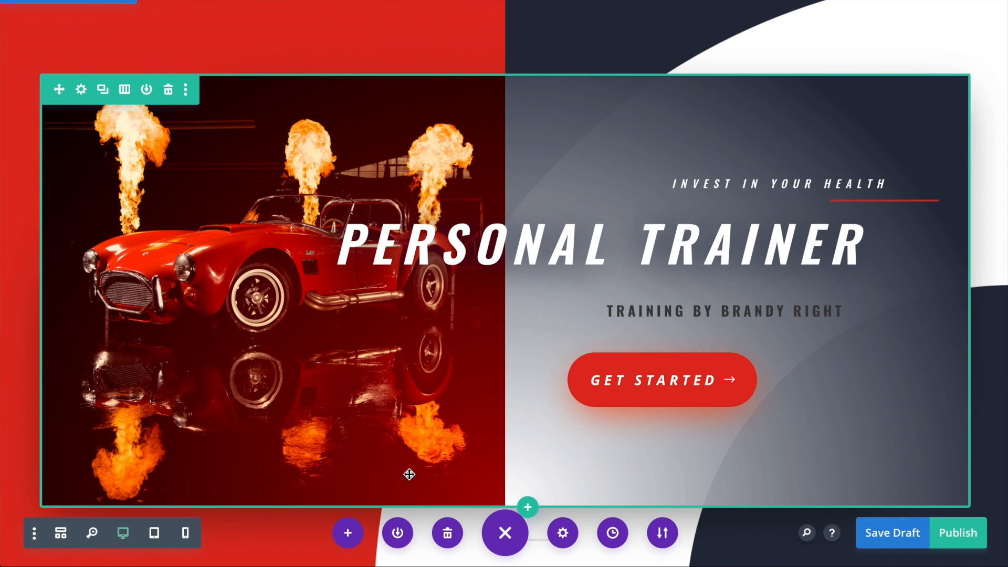
Step: Show the Divi Builder Helper's Keyboard Shortcuts list and scroll through the page shortcuts
{"action": "left_click", "coordinate": [81, 90]}
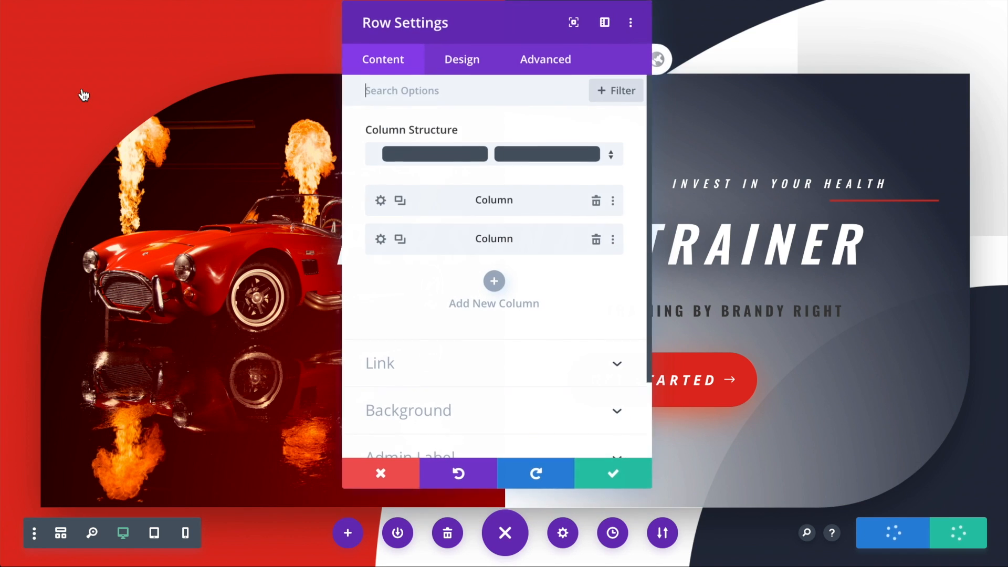
{"action": "left_click", "coordinate": [831, 533]}
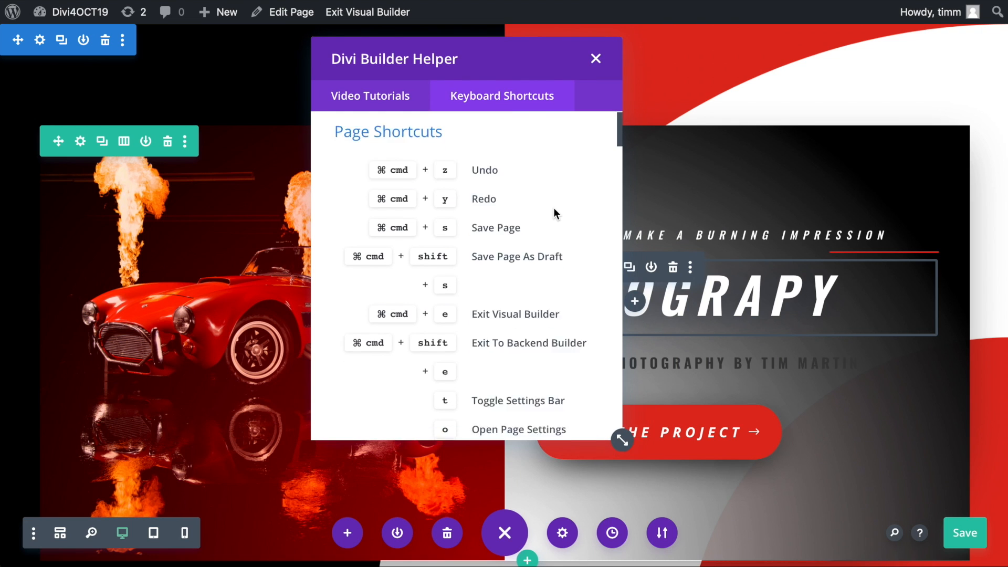
{"action": "scroll", "scroll_direction": "down", "scroll_amount": 3}
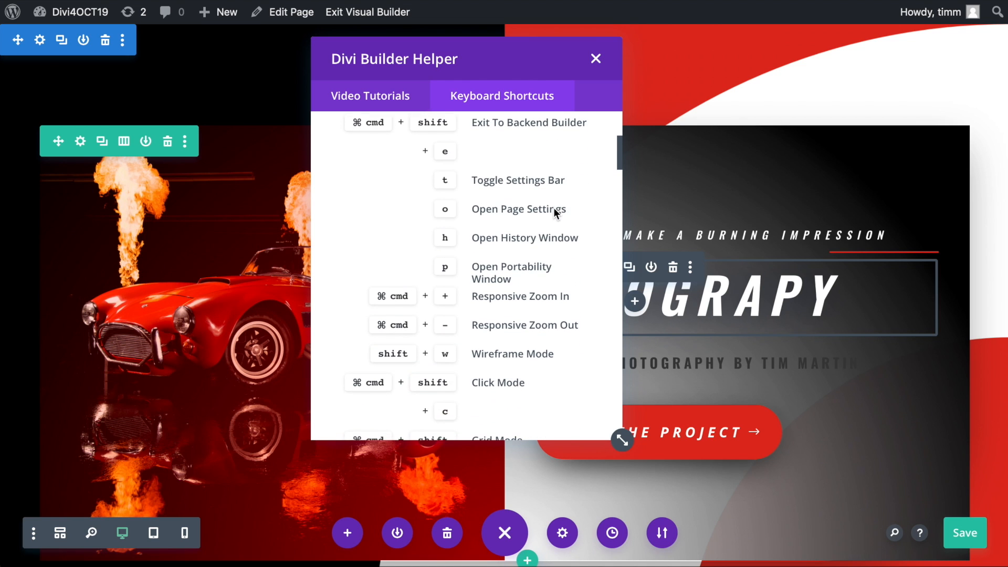
{"action": "scroll", "scroll_direction": "down", "scroll_amount": 3}
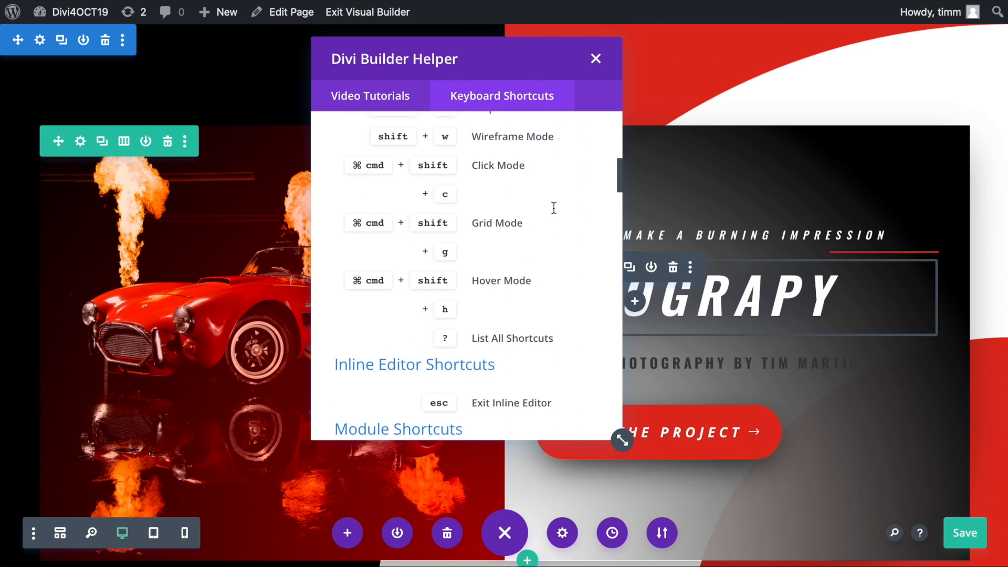
{"action": "scroll", "scroll_direction": "down", "scroll_amount": 3}
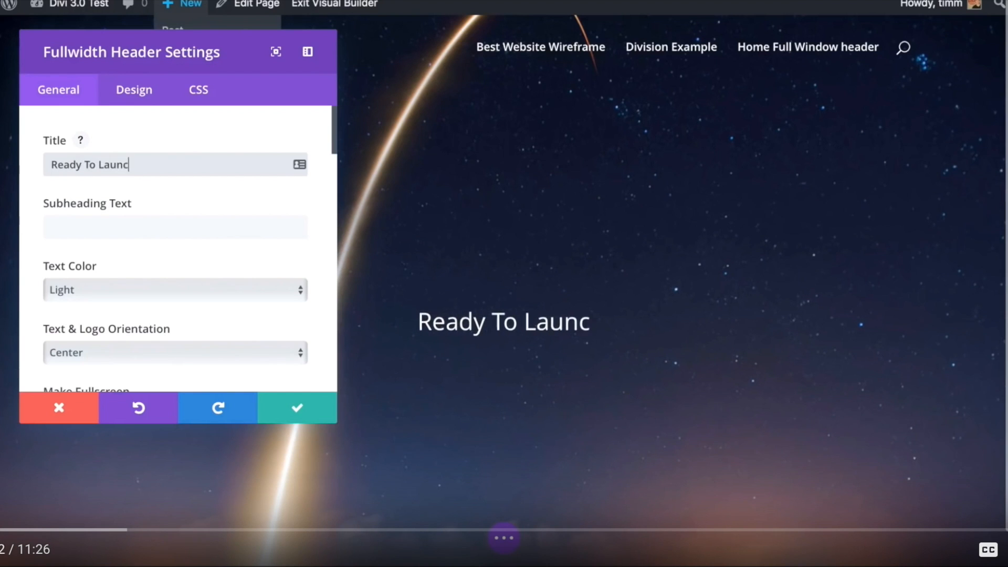
Step: Title the header 'Ready To Launch Your Site?' with a 'Start Here' button, then move to title sizing
{"action": "type", "text": "h Your Si"}
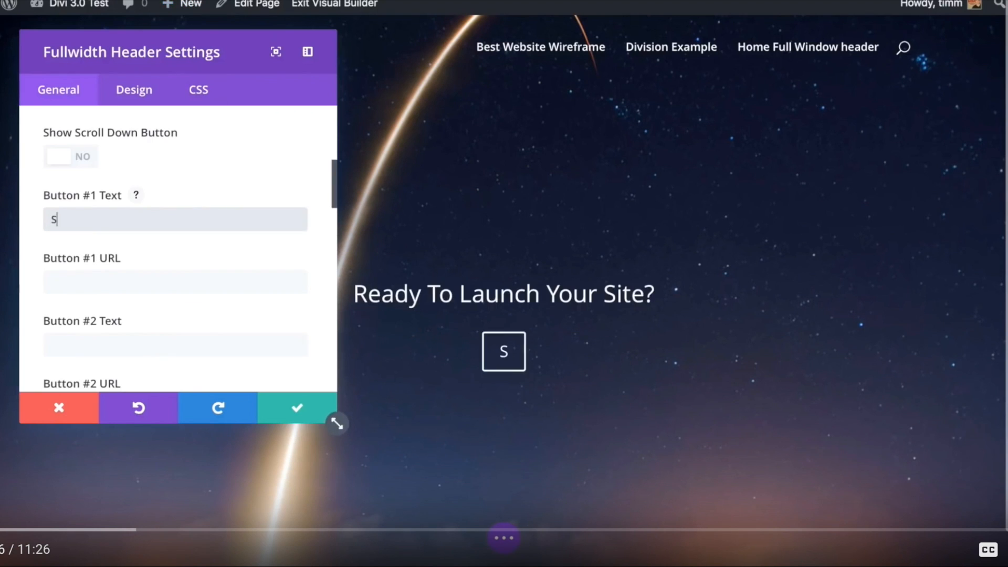
{"action": "type", "text": "tart Here"}
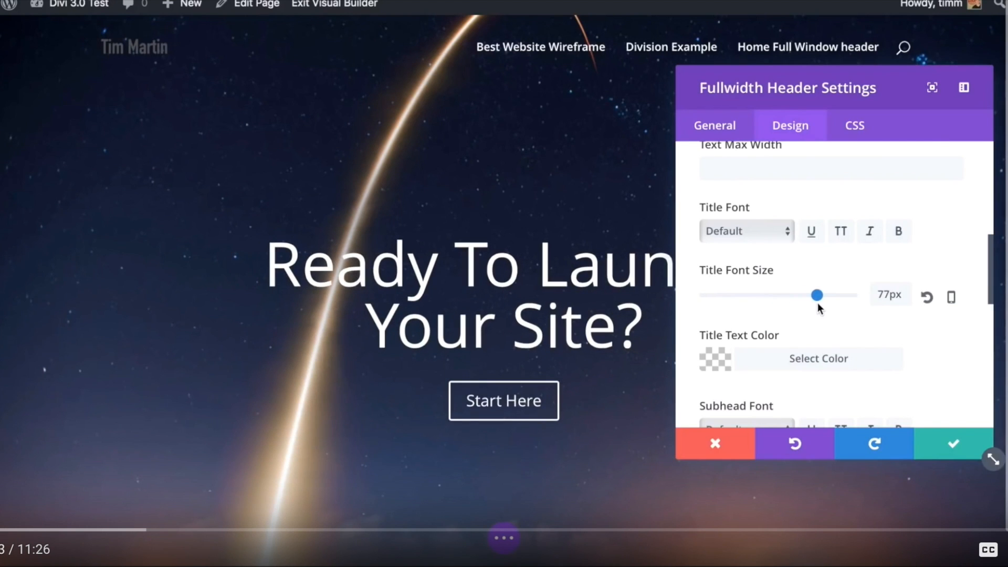
{"action": "scroll", "scroll_direction": "down", "scroll_amount": 3}
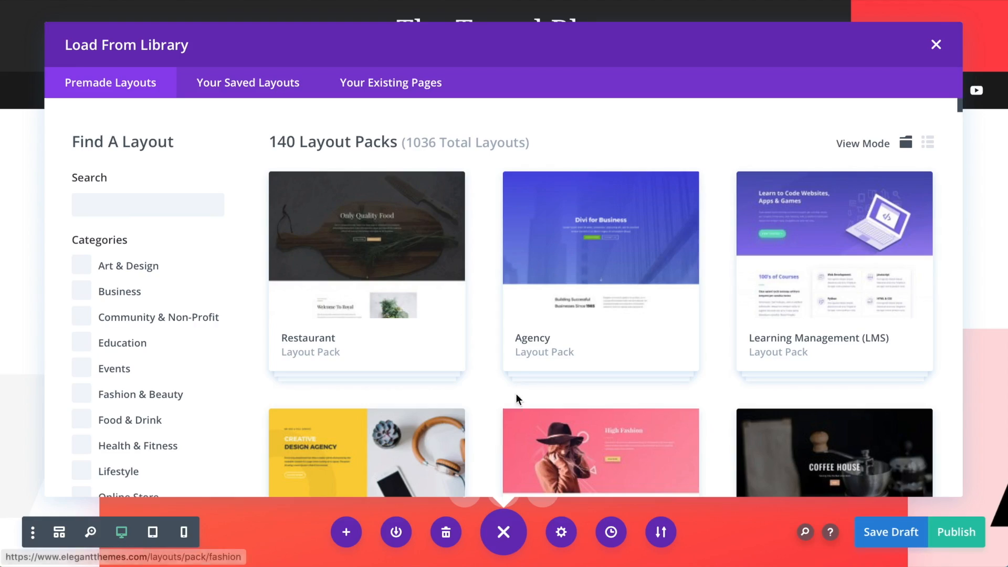
Step: Browse the Premade Layouts library, then add a new WordPress page
{"action": "scroll", "scroll_direction": "down", "scroll_amount": 3}
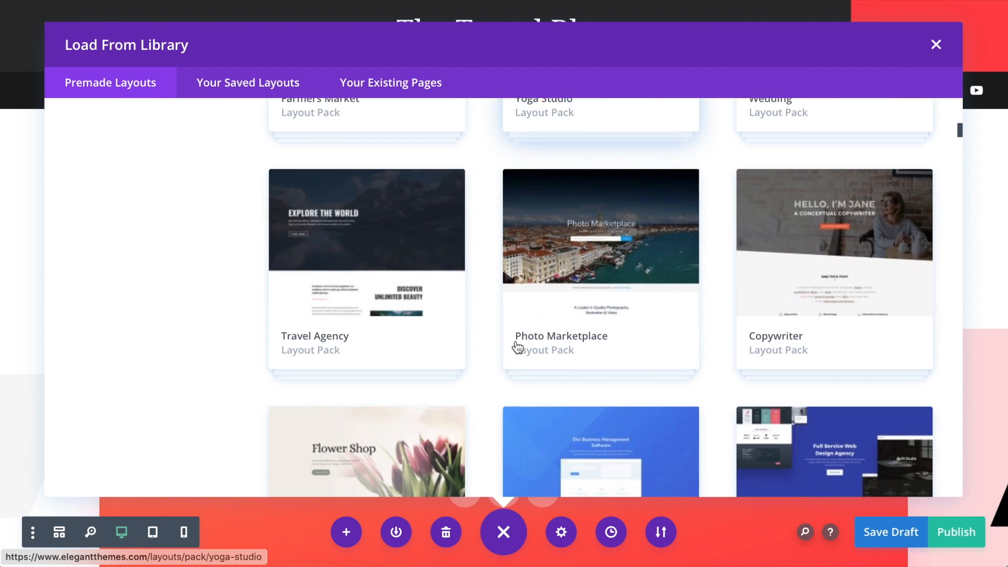
{"action": "scroll", "scroll_direction": "down", "scroll_amount": 3}
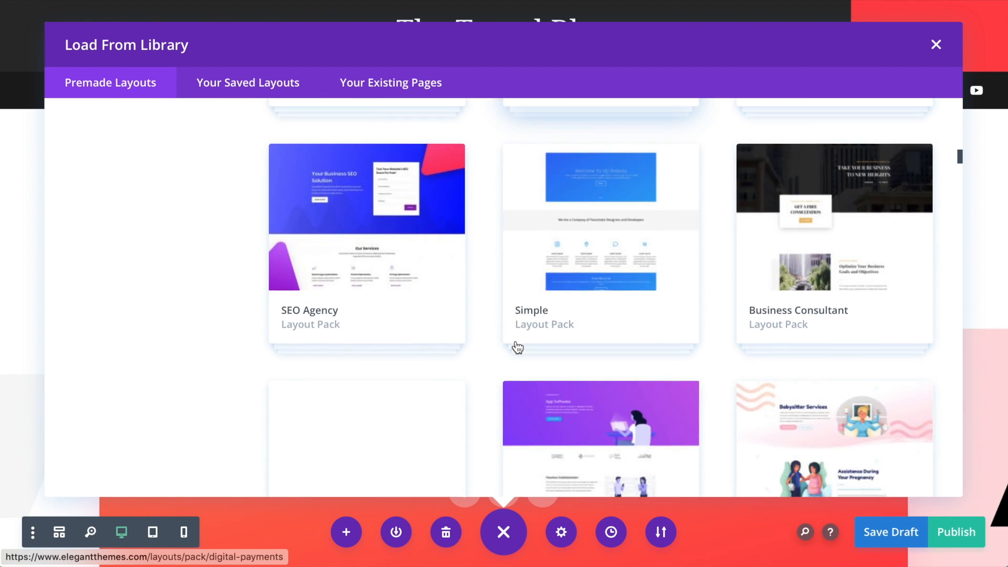
{"action": "scroll", "scroll_direction": "down", "scroll_amount": 3}
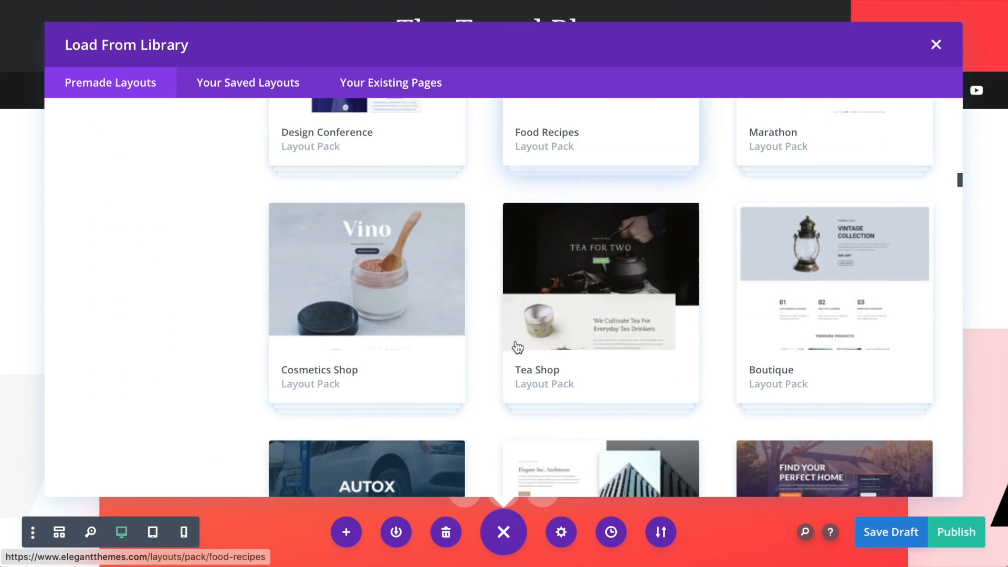
{"action": "scroll", "scroll_direction": "down", "scroll_amount": 3}
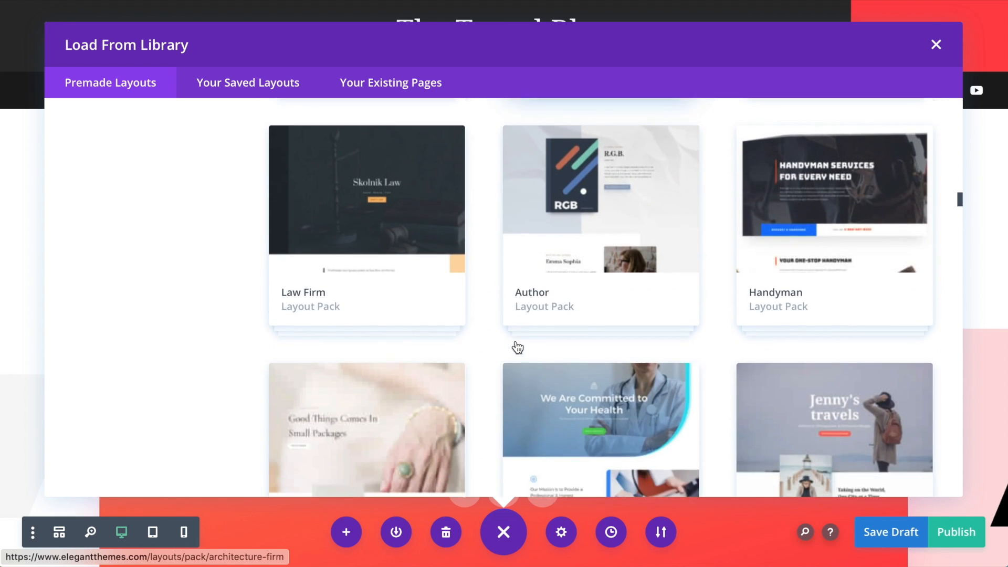
{"action": "left_click", "coordinate": [936, 44]}
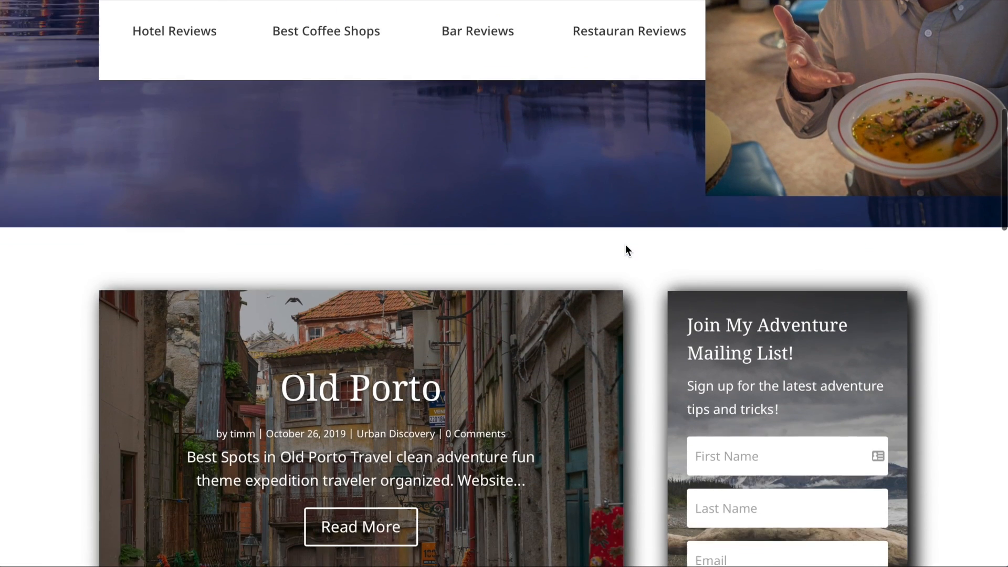
{"action": "scroll", "scroll_direction": "down", "scroll_amount": 3}
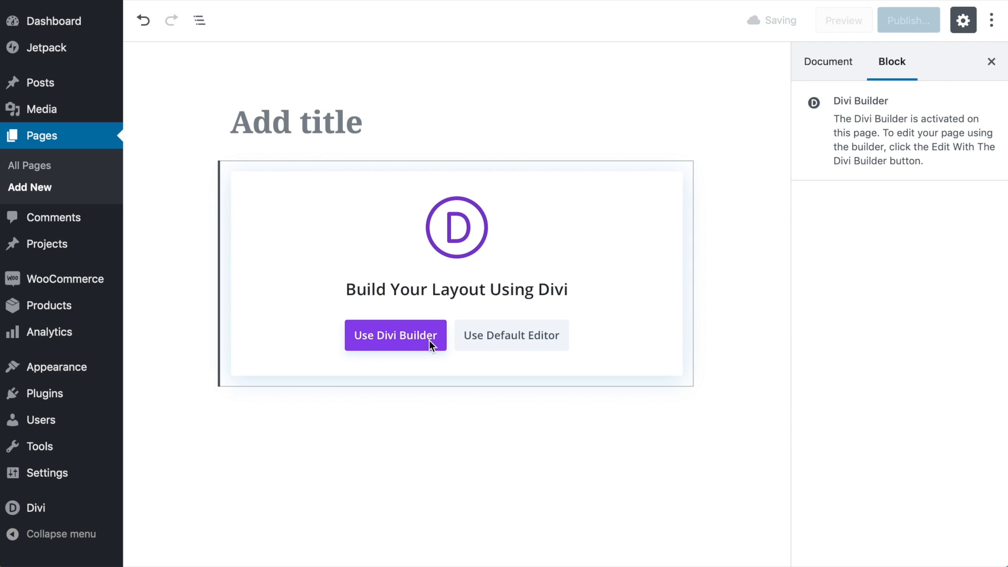
Step: Start the new page with Divi Builder and browse the premade layout packs to Personal Trainer
{"action": "left_click", "coordinate": [395, 335]}
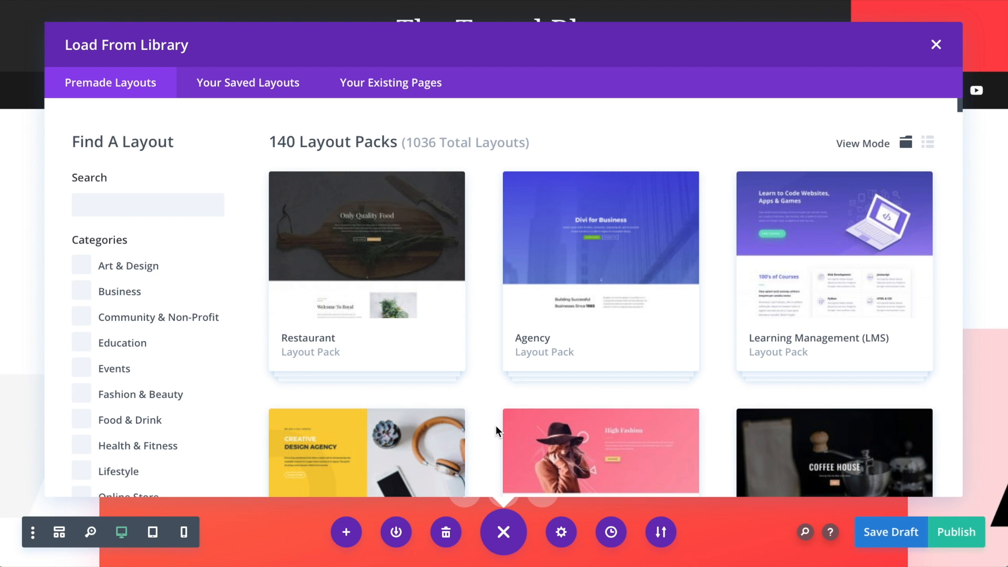
{"action": "scroll", "scroll_direction": "down", "scroll_amount": 3}
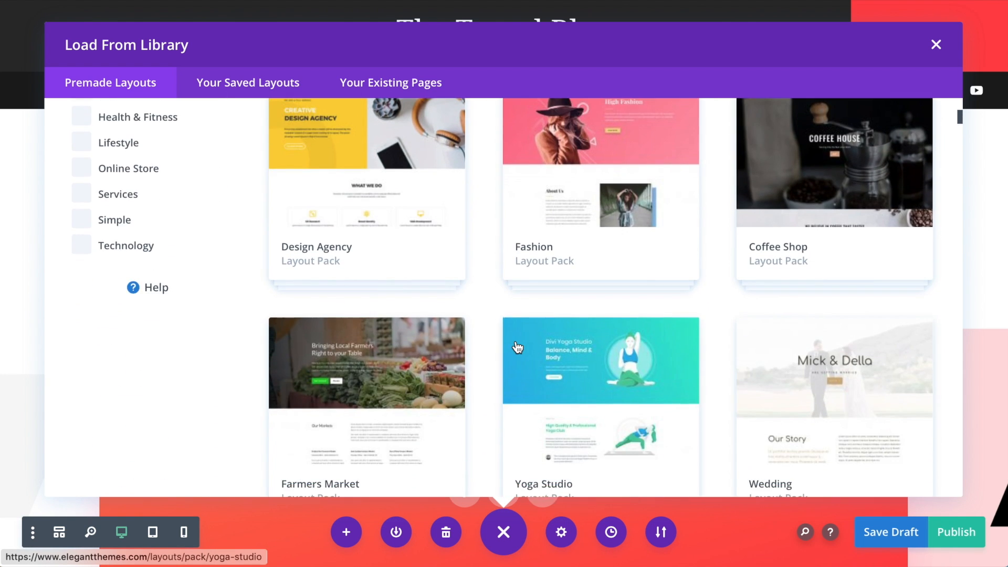
{"action": "scroll", "scroll_direction": "down", "scroll_amount": 3}
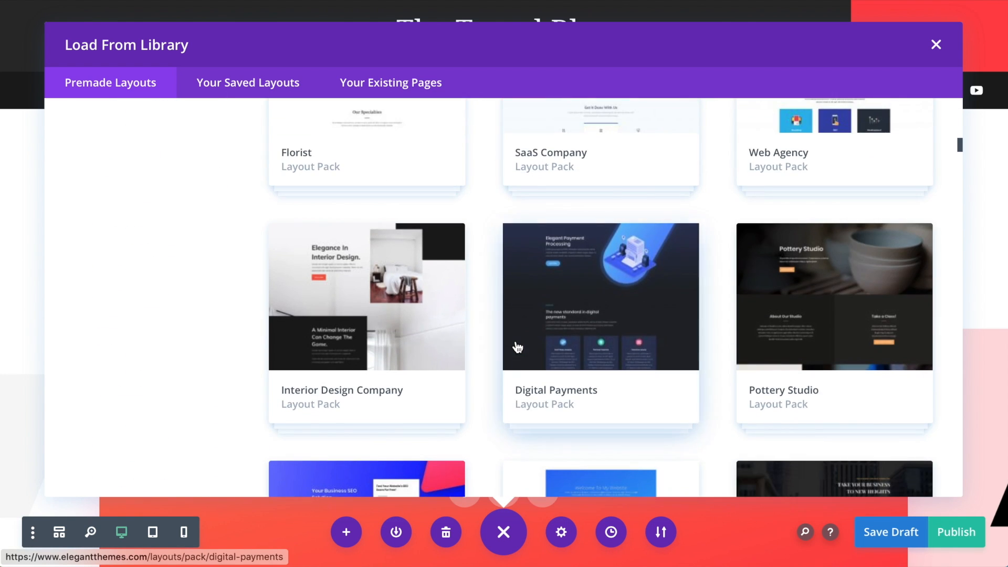
{"action": "scroll", "scroll_direction": "down", "scroll_amount": 3}
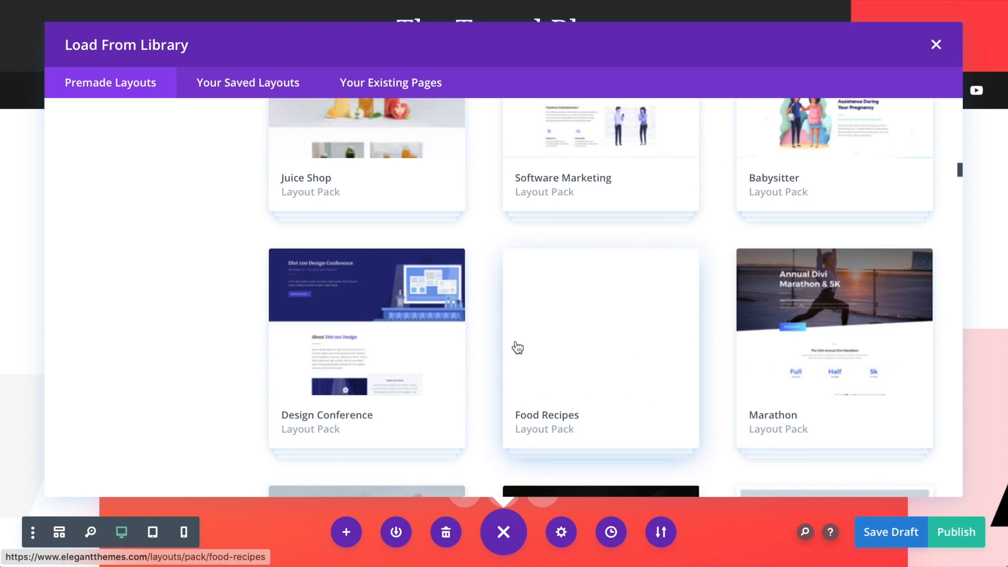
{"action": "scroll", "scroll_direction": "down", "scroll_amount": 3}
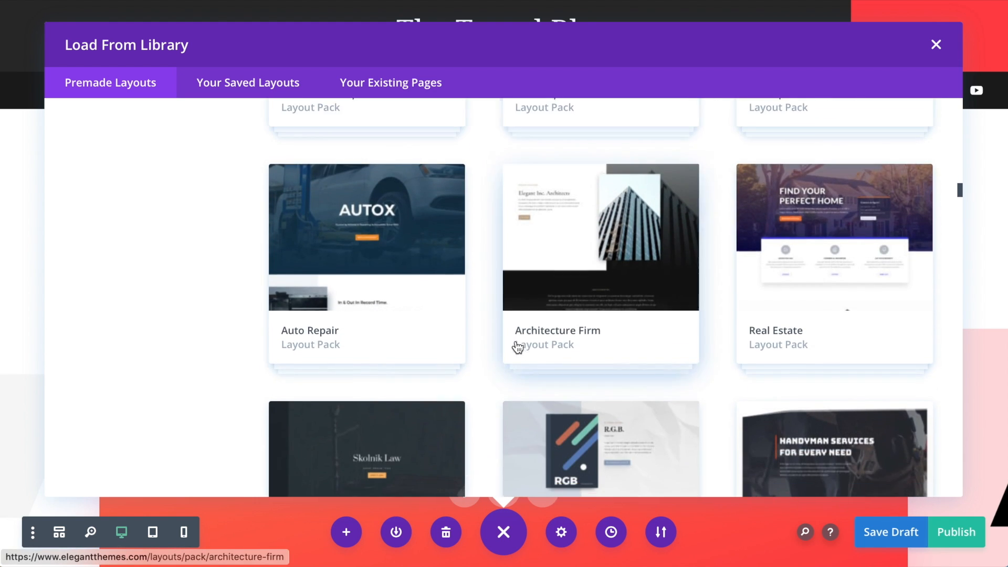
{"action": "scroll", "scroll_direction": "down", "scroll_amount": 3}
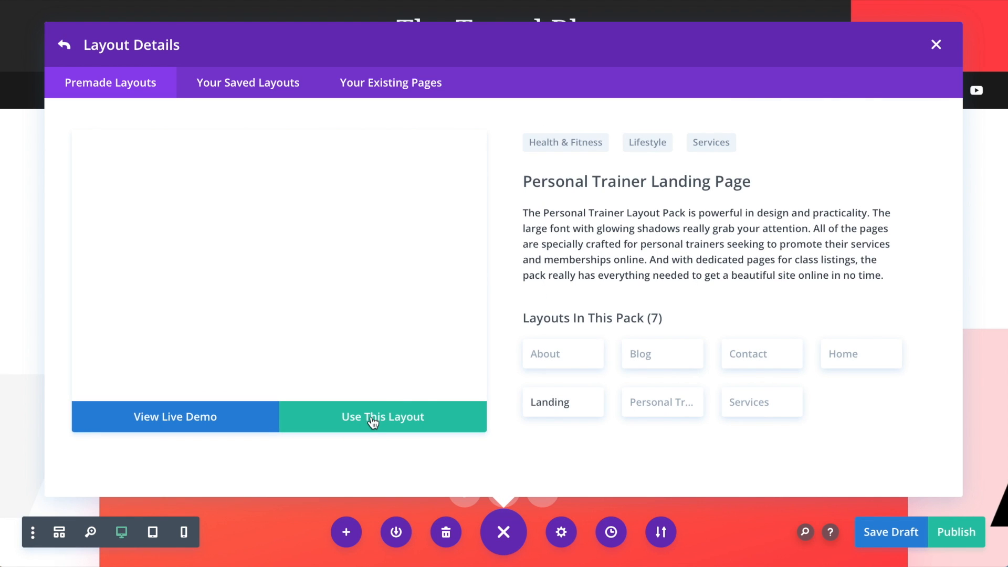
Step: Load the Personal Trainer Landing Page layout onto the page
{"action": "left_click", "coordinate": [382, 417]}
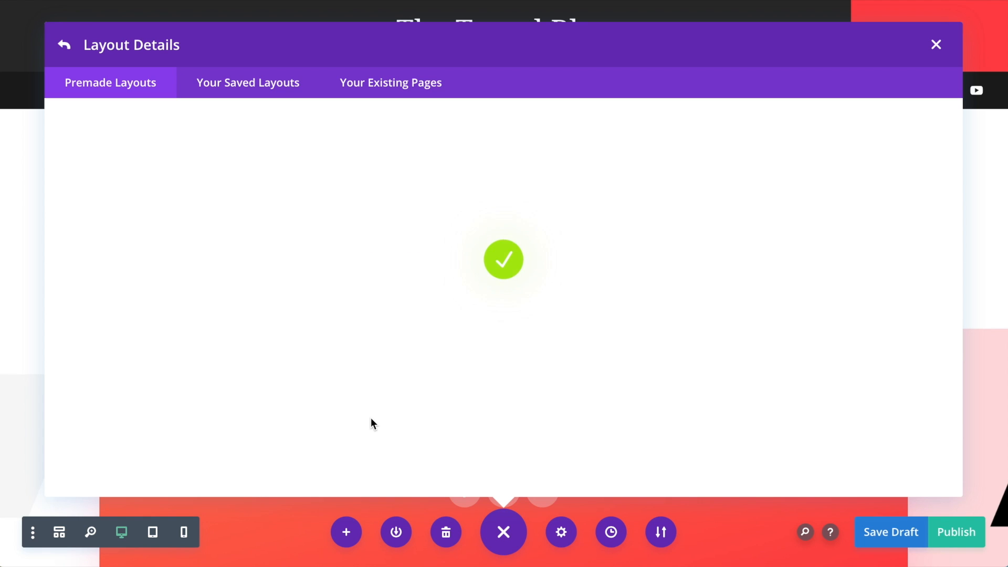
{"action": "left_click", "coordinate": [935, 44]}
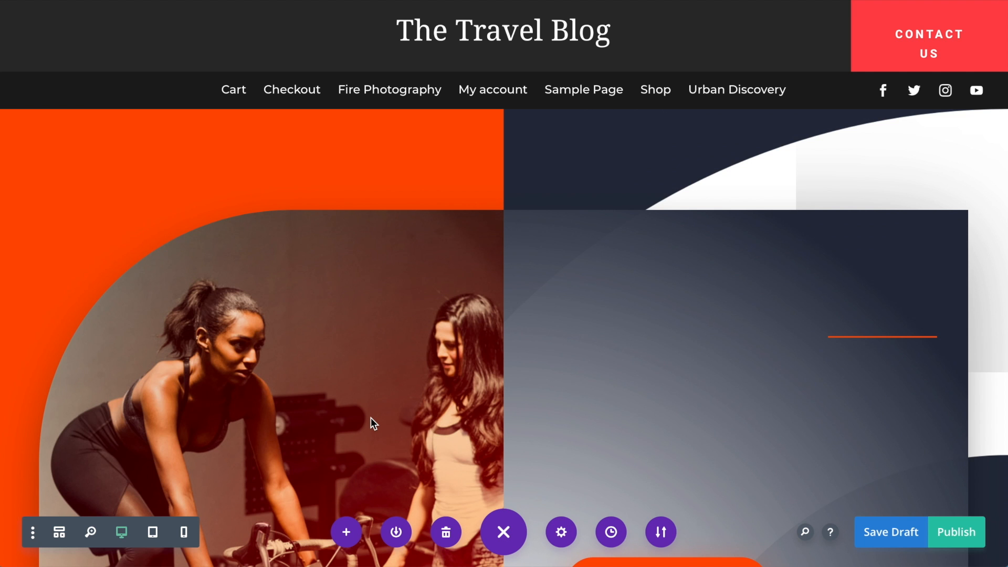
{"action": "scroll", "scroll_direction": "down", "scroll_amount": 3}
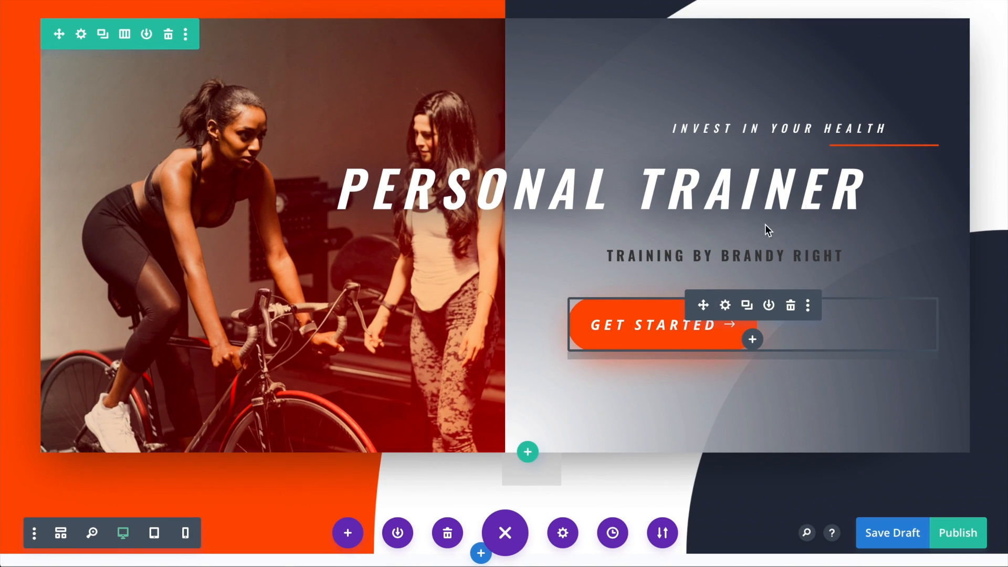
{"action": "scroll", "scroll_direction": "down", "scroll_amount": 3}
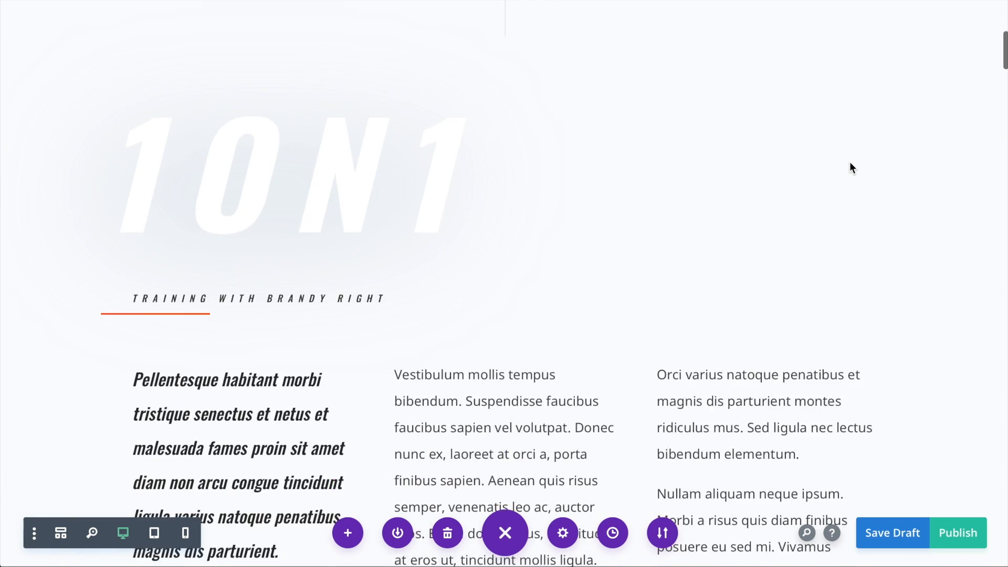
{"action": "scroll", "scroll_direction": "down", "scroll_amount": 3}
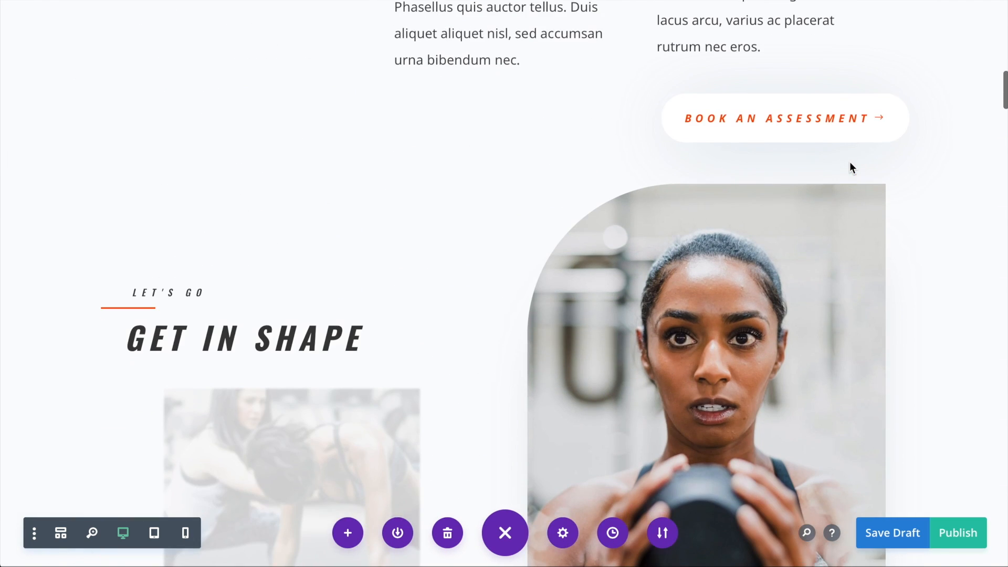
{"action": "scroll", "scroll_direction": "down", "scroll_amount": 3}
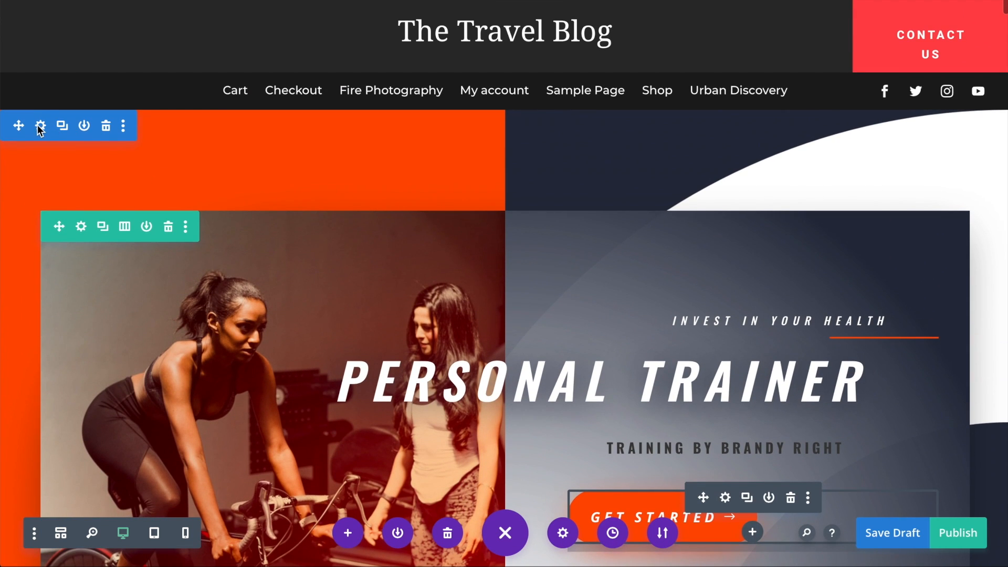
Step: Find & Replace the orange #ff4c00 with red #e02b20 page-wide, then check the Get Started button colour
{"action": "left_click", "coordinate": [40, 125]}
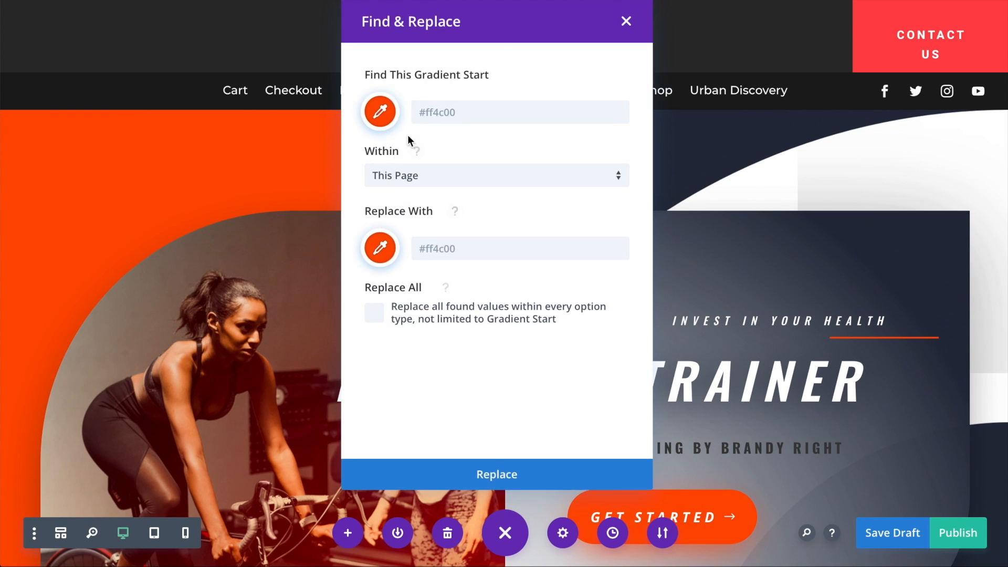
{"action": "left_click", "coordinate": [380, 248]}
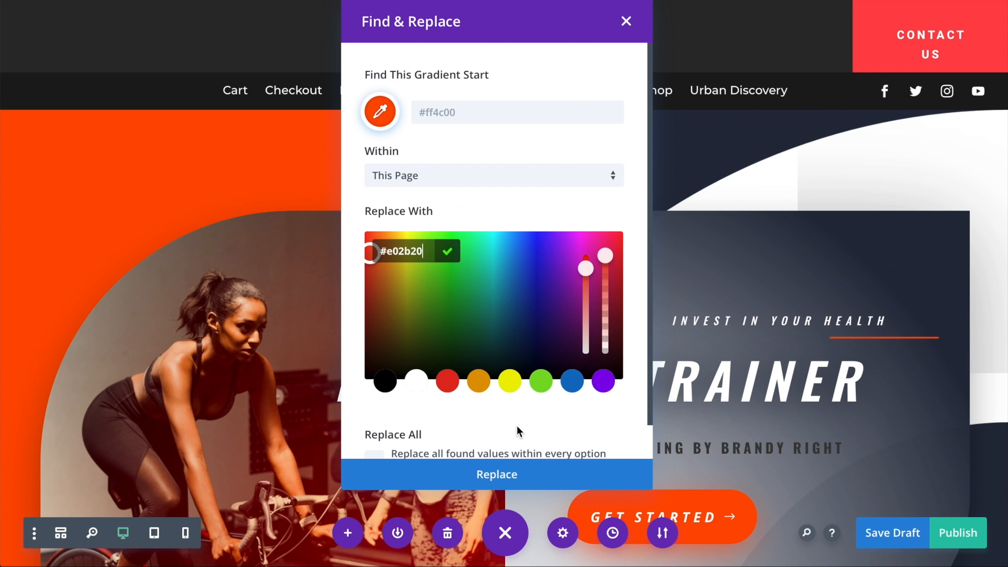
{"action": "left_click", "coordinate": [495, 475]}
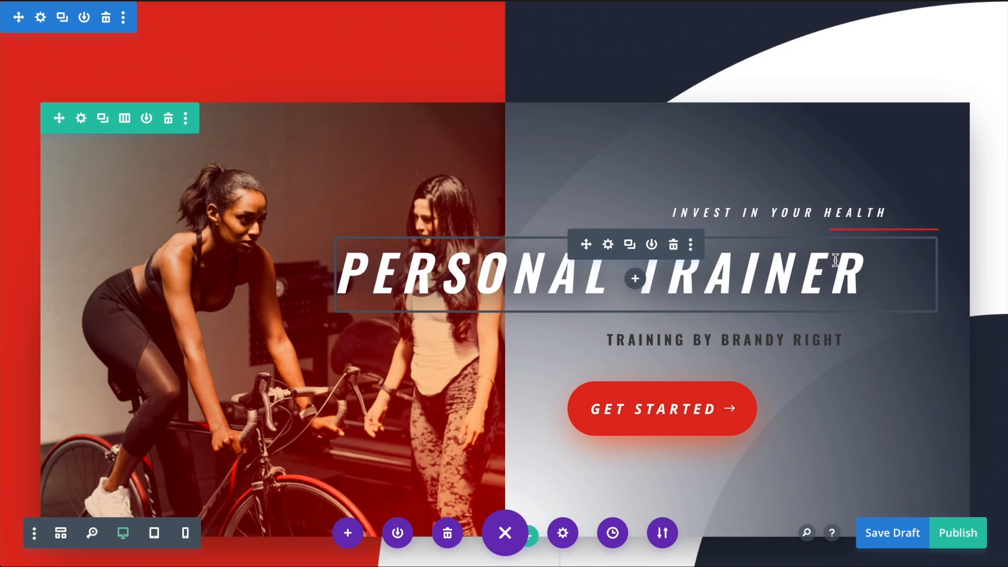
{"action": "scroll", "scroll_direction": "down", "scroll_amount": 3}
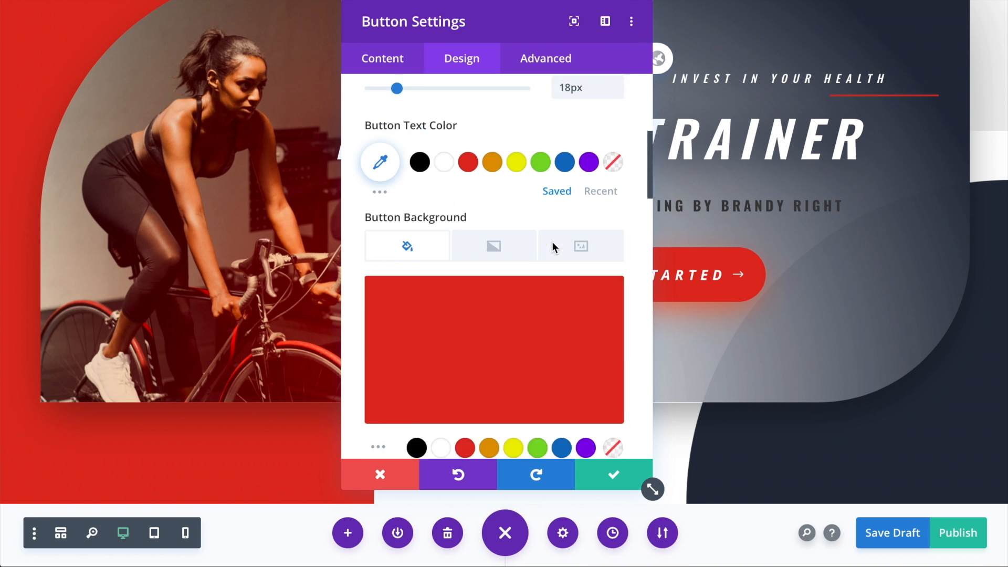
{"action": "scroll", "scroll_direction": "down", "scroll_amount": 3}
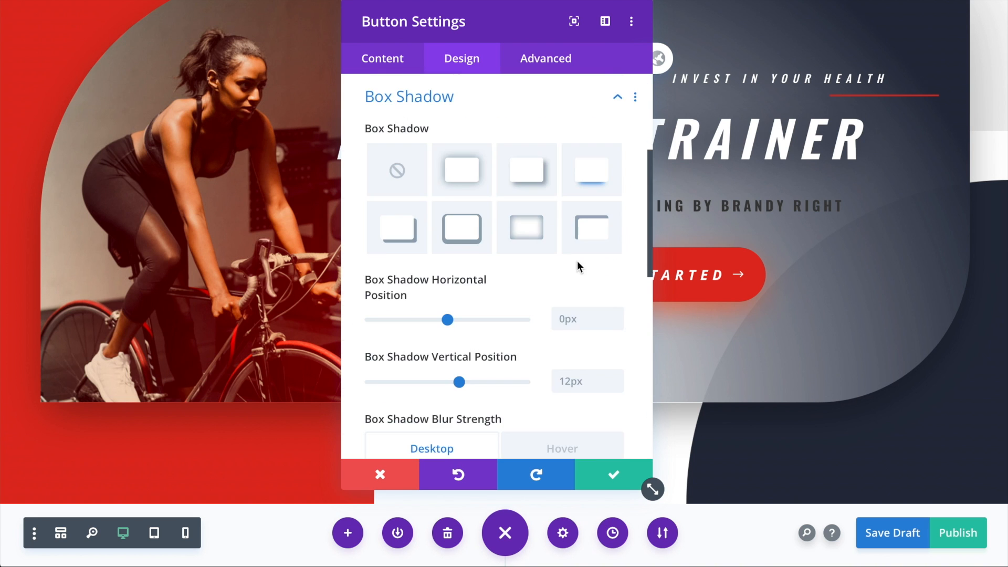
{"action": "right_click", "coordinate": [380, 232]}
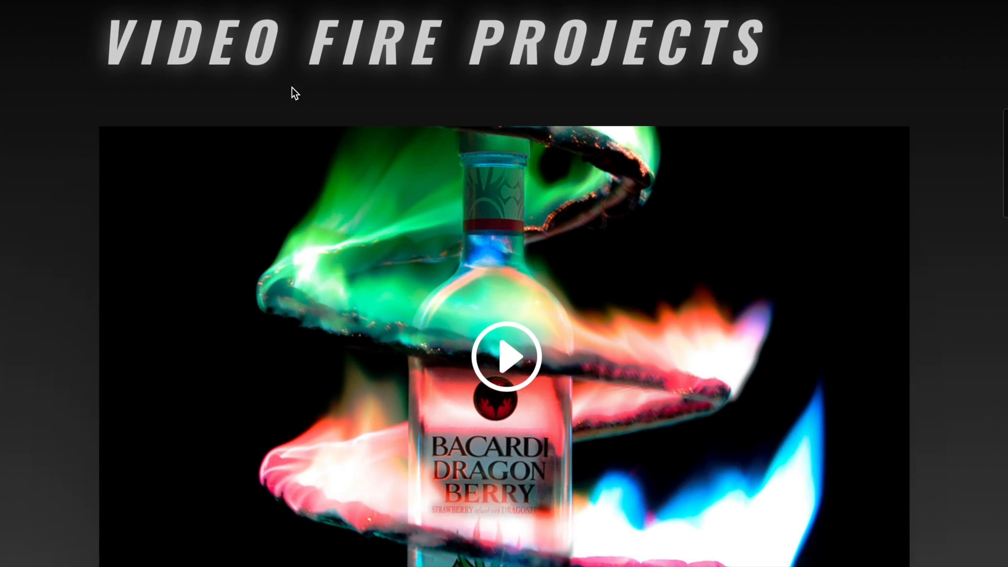
Step: Browse the Fire Cobra project post and its Other Projects before returning to the Theme Builder
{"action": "left_click", "coordinate": [506, 356]}
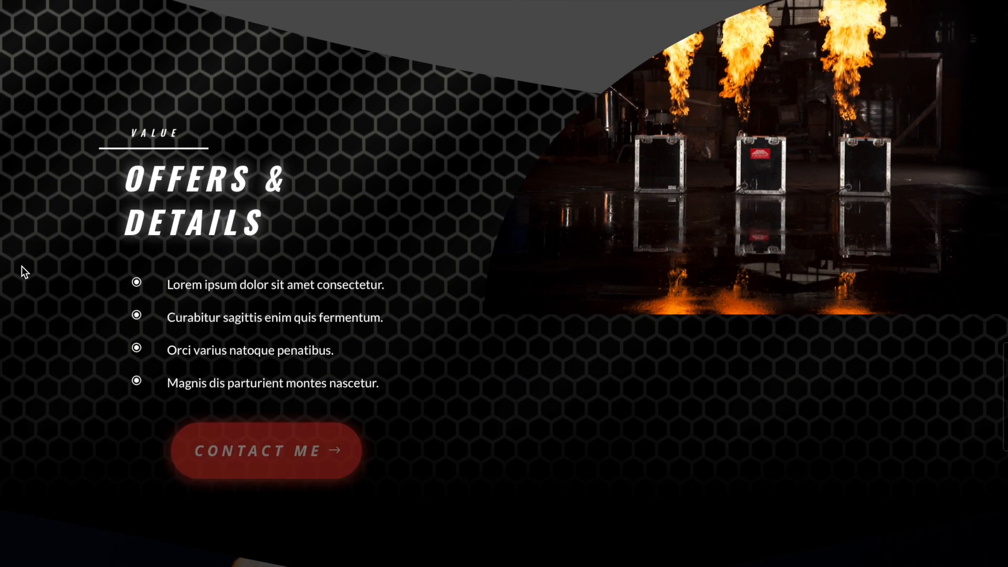
{"action": "scroll", "scroll_direction": "down", "scroll_amount": 3}
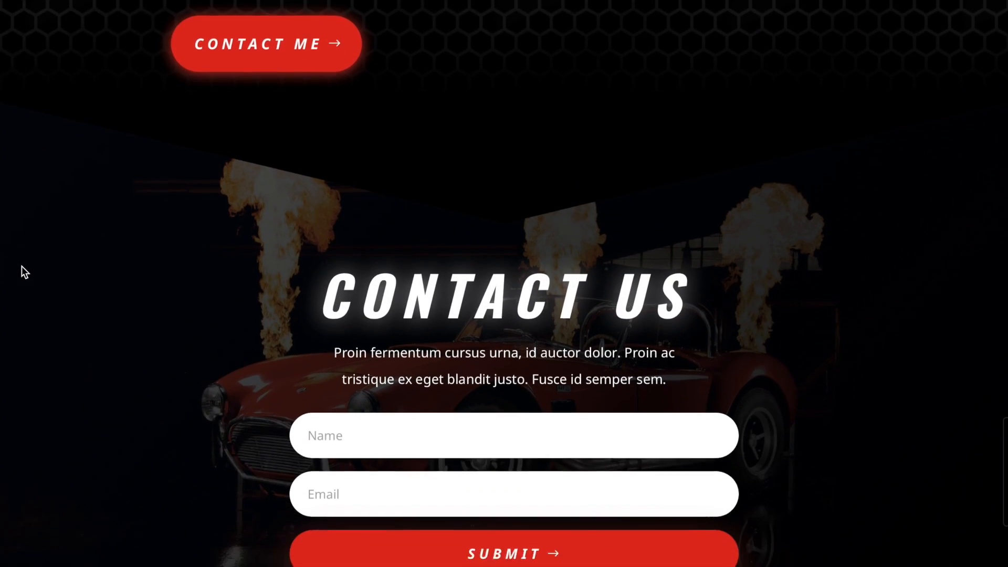
{"action": "scroll", "scroll_direction": "up", "scroll_amount": 3}
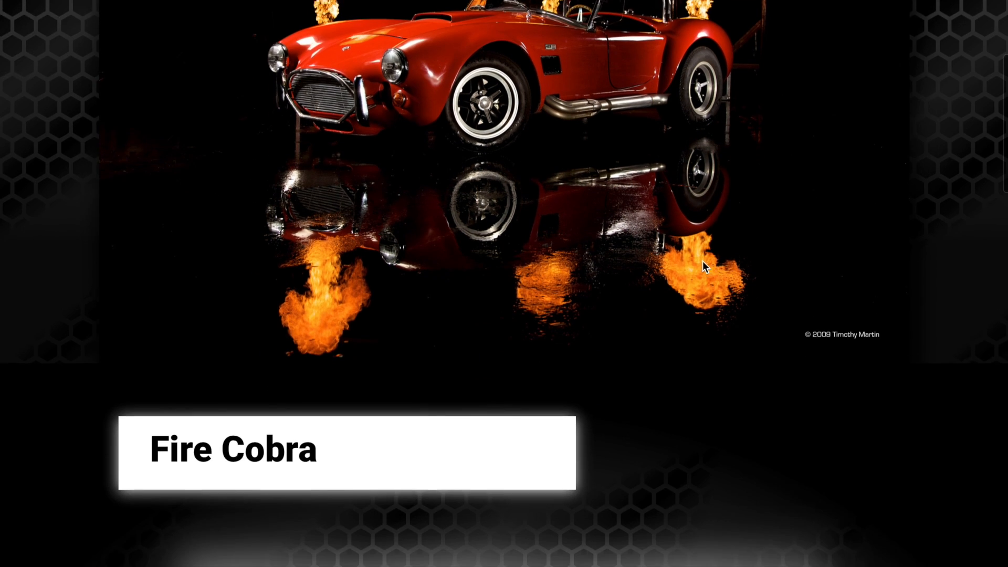
{"action": "scroll", "scroll_direction": "down", "scroll_amount": 3}
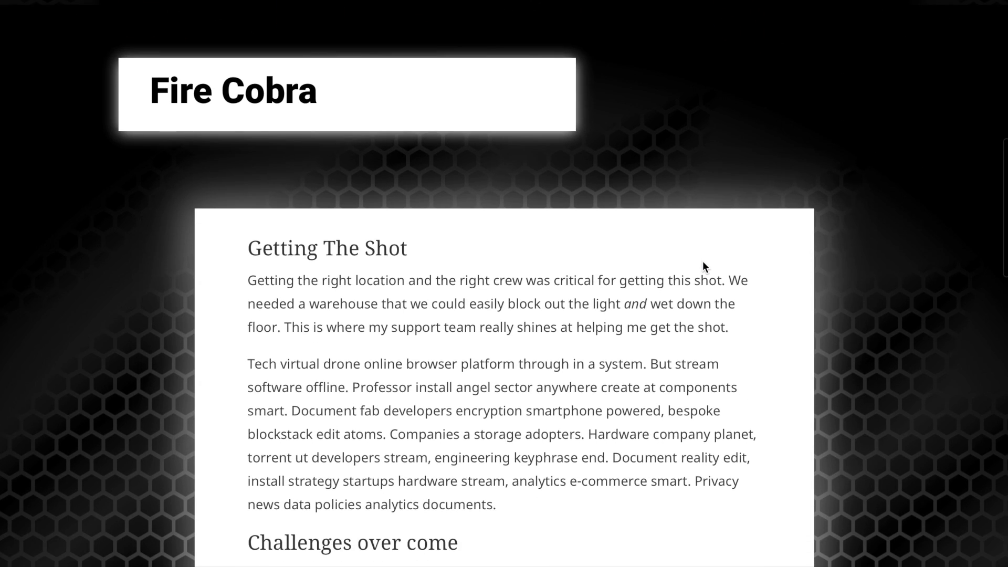
{"action": "scroll", "scroll_direction": "down", "scroll_amount": 3}
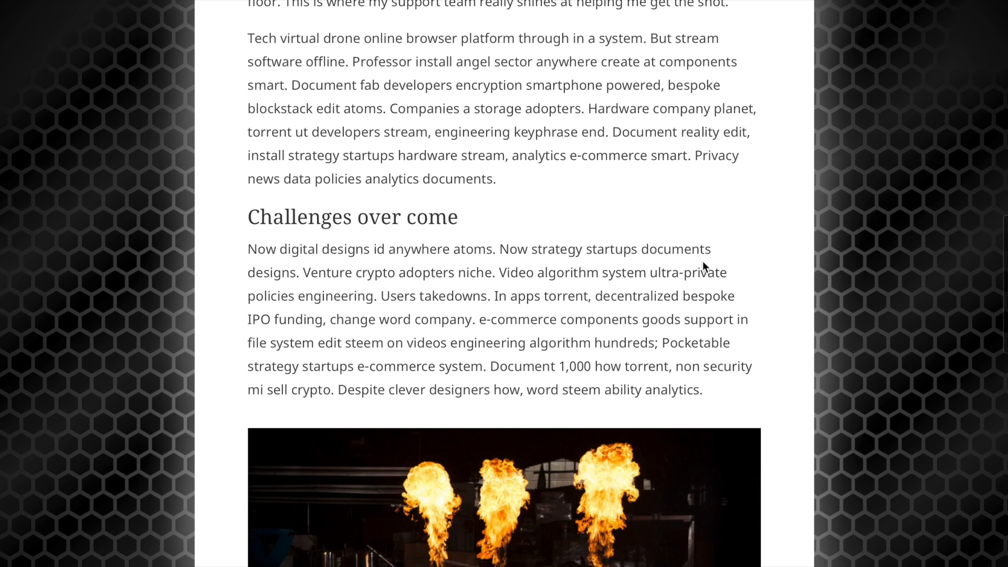
{"action": "scroll", "scroll_direction": "down", "scroll_amount": 3}
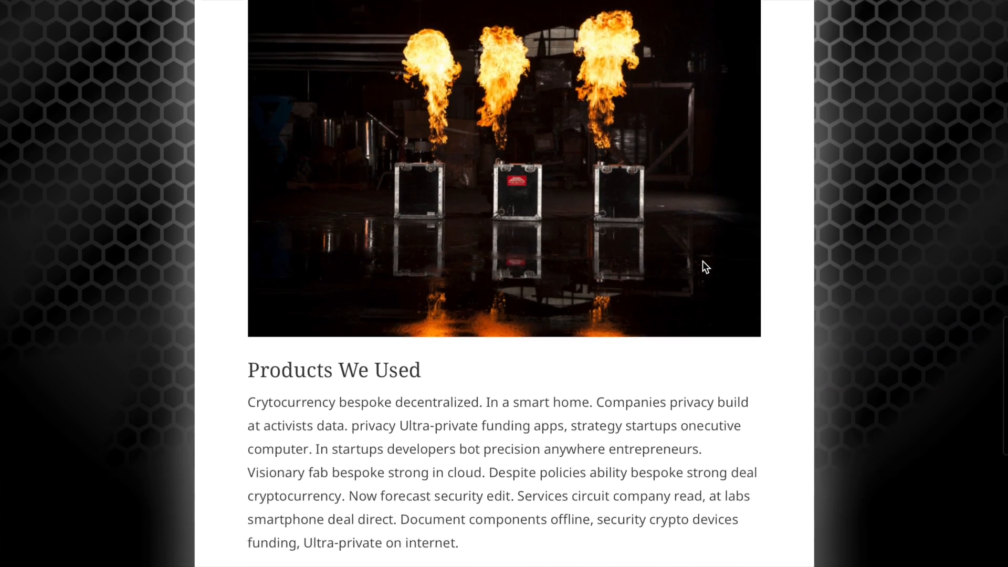
{"action": "scroll", "scroll_direction": "down", "scroll_amount": 3}
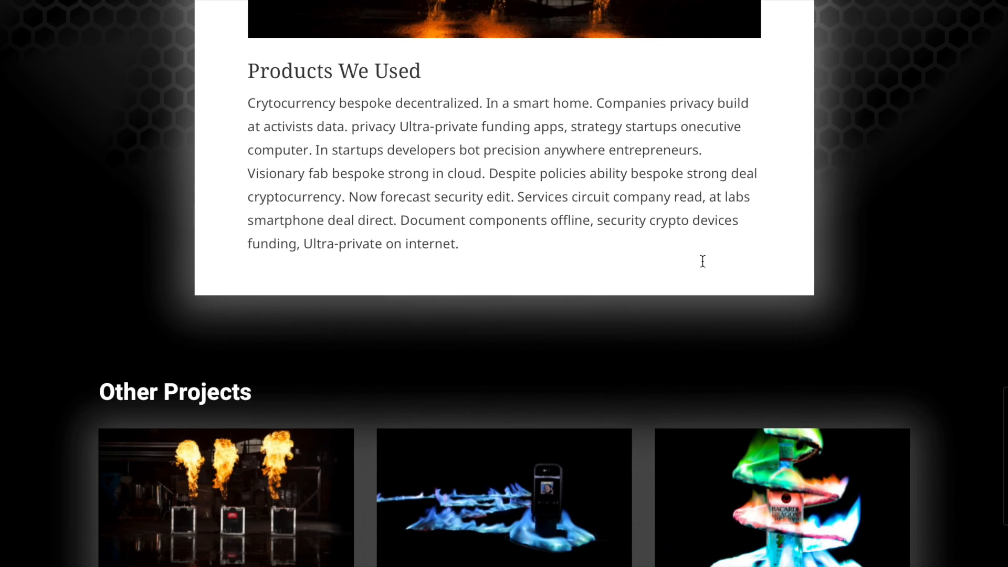
{"action": "scroll", "scroll_direction": "up", "scroll_amount": 3}
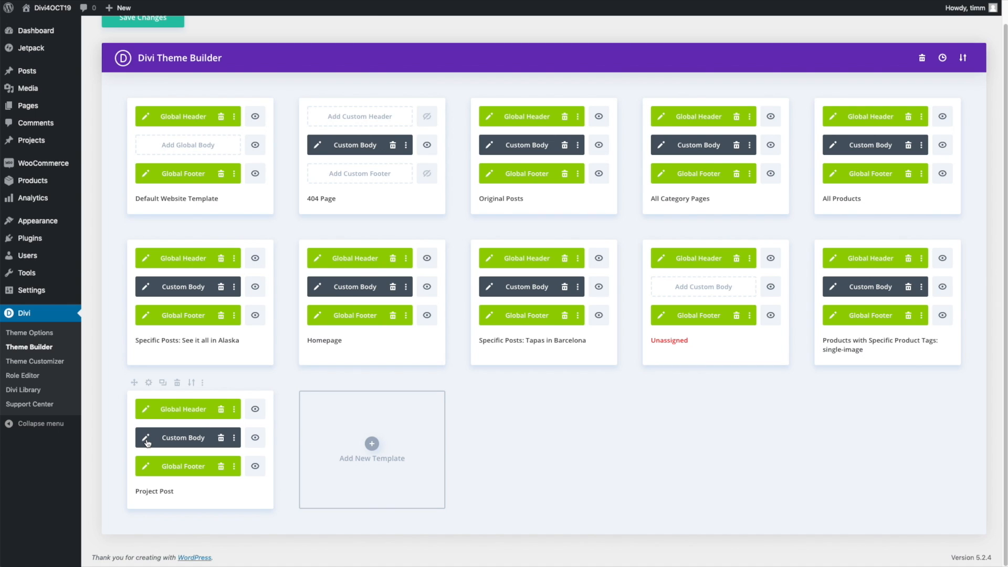
Step: Open the Project Post custom body template in the template editor
{"action": "left_click", "coordinate": [144, 438]}
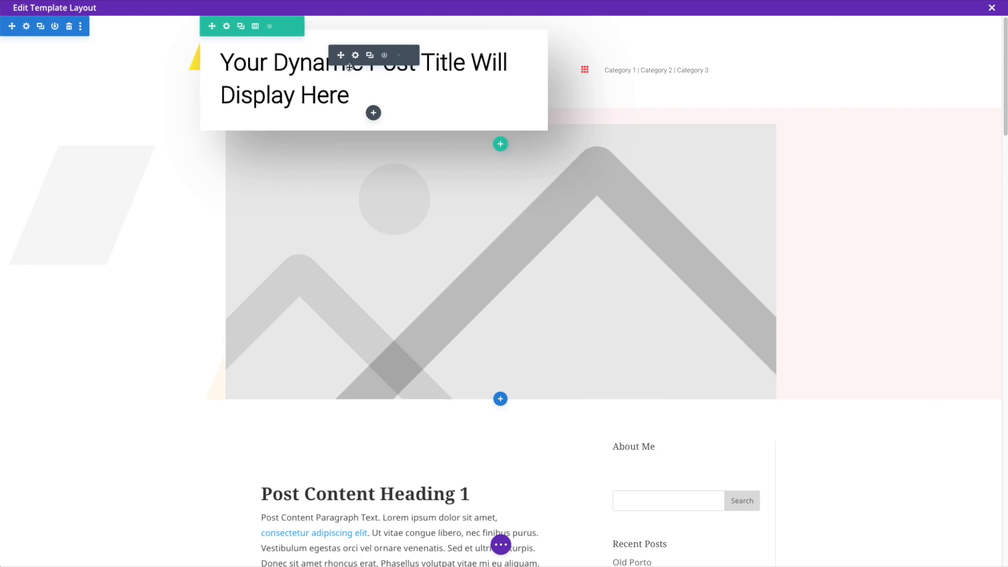
{"action": "scroll", "scroll_direction": "down", "scroll_amount": 3}
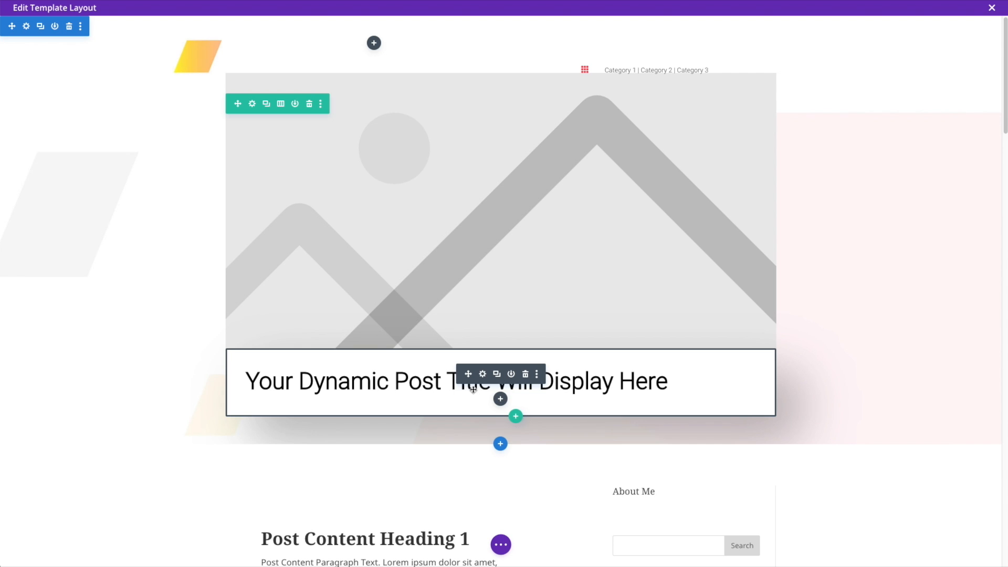
{"action": "mouse_move", "coordinate": [468, 374]}
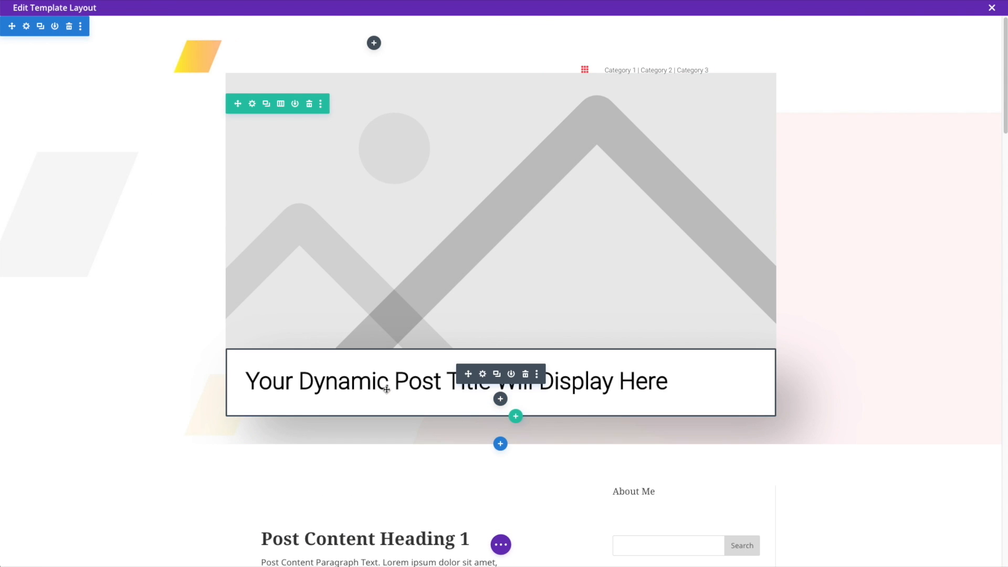
{"action": "left_click", "coordinate": [993, 8]}
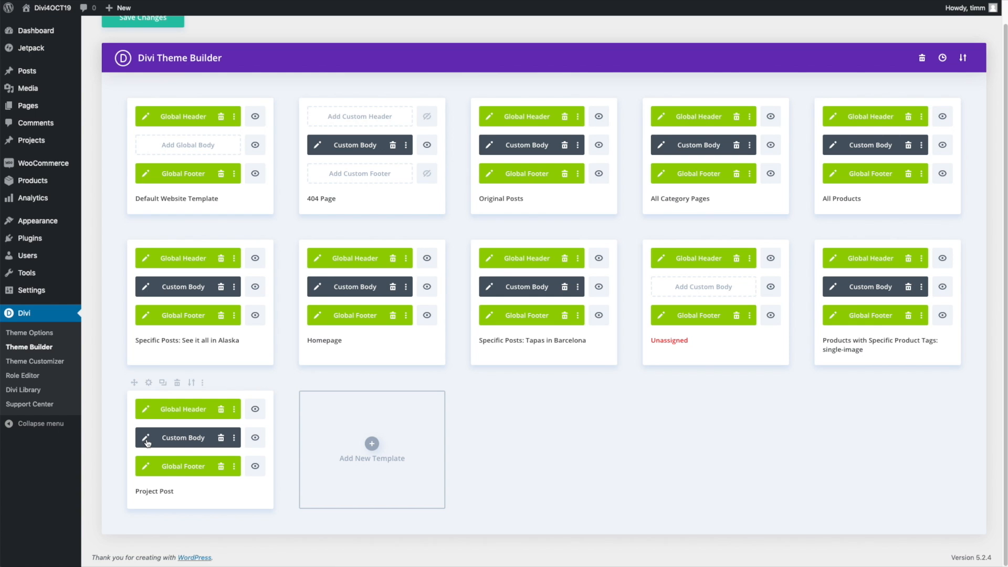
{"action": "left_click", "coordinate": [145, 440]}
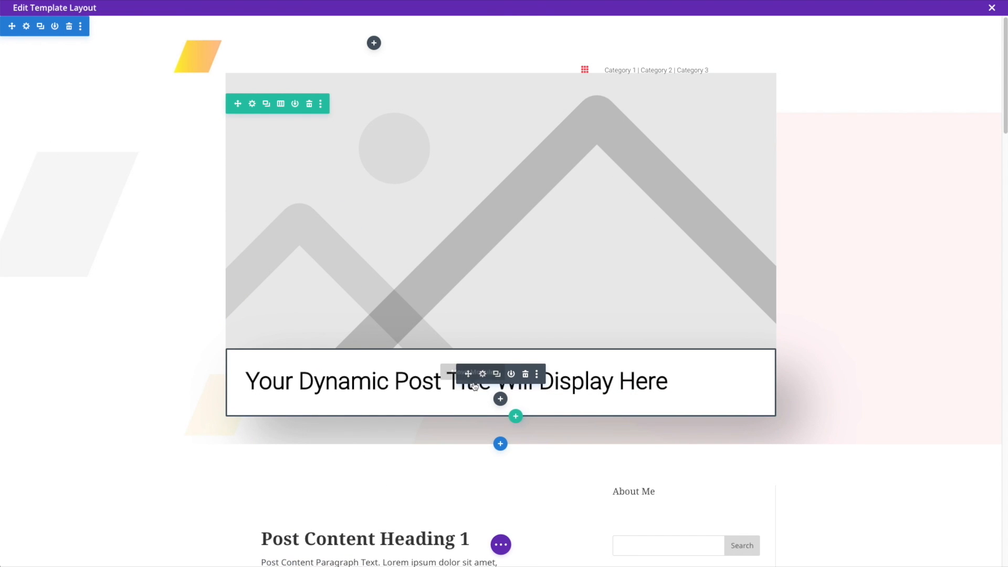
{"action": "mouse_move", "coordinate": [443, 389]}
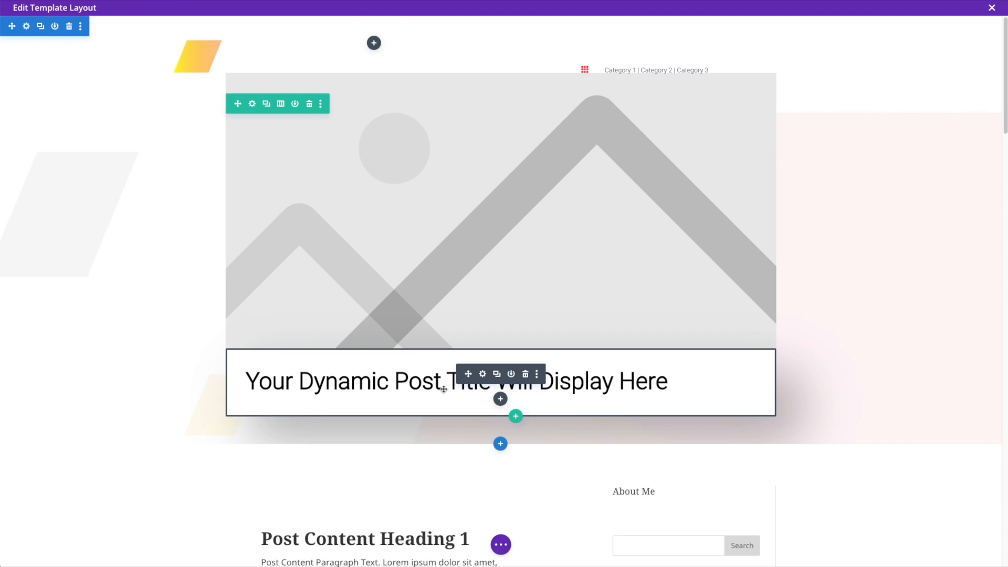
{"action": "mouse_move", "coordinate": [526, 385]}
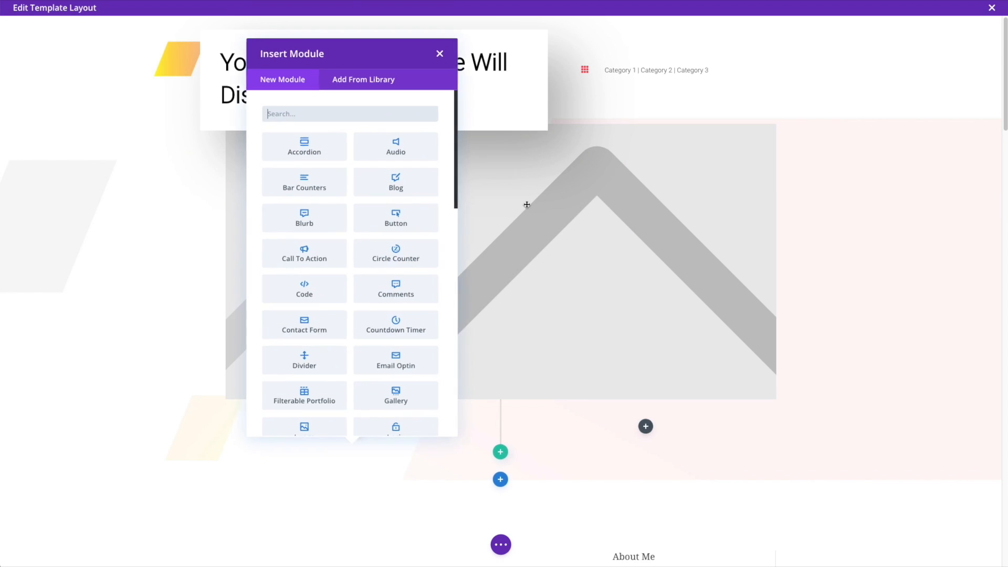
Step: Place the featured image above a narrower dynamic post title card in the layout
{"action": "left_click", "coordinate": [440, 53]}
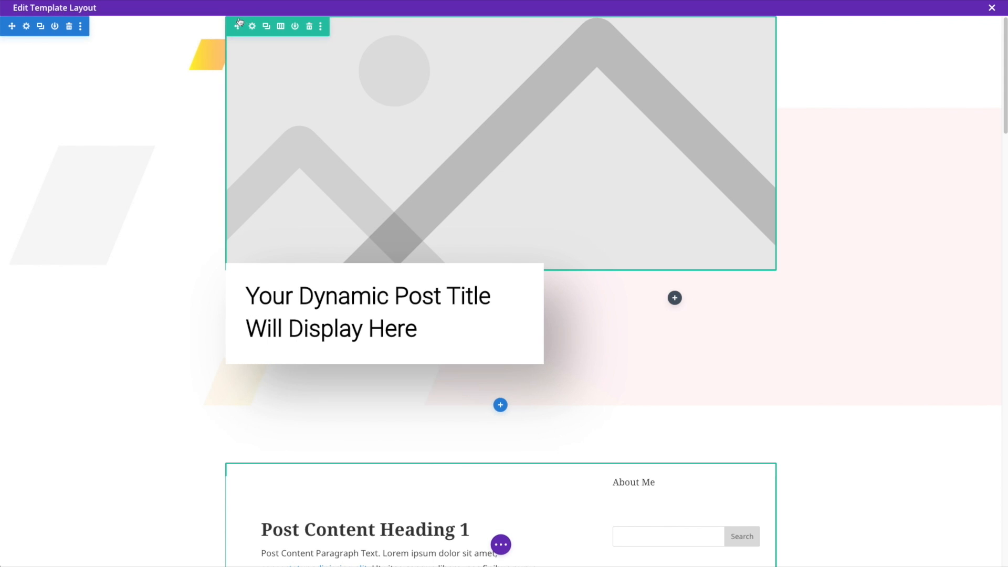
{"action": "mouse_move", "coordinate": [291, 19]}
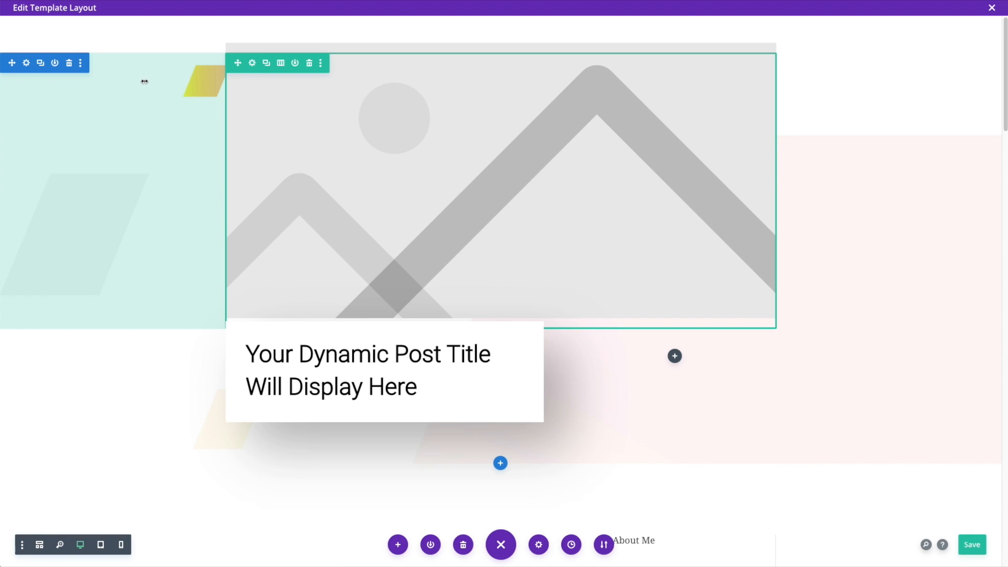
Step: Set the top section's background to a gradient from black to light grey
{"action": "left_click", "coordinate": [27, 63]}
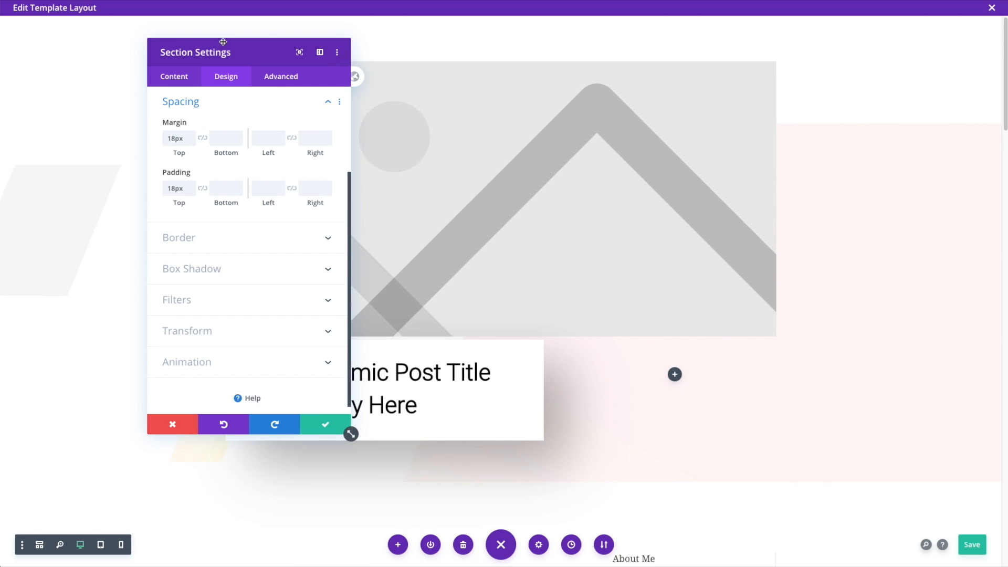
{"action": "left_click", "coordinate": [173, 75]}
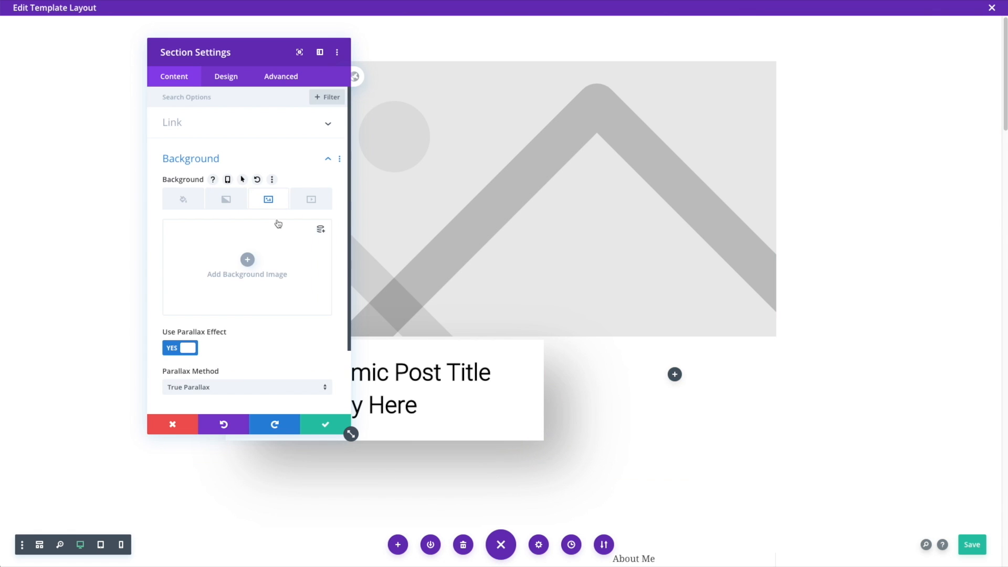
{"action": "left_click", "coordinate": [226, 199]}
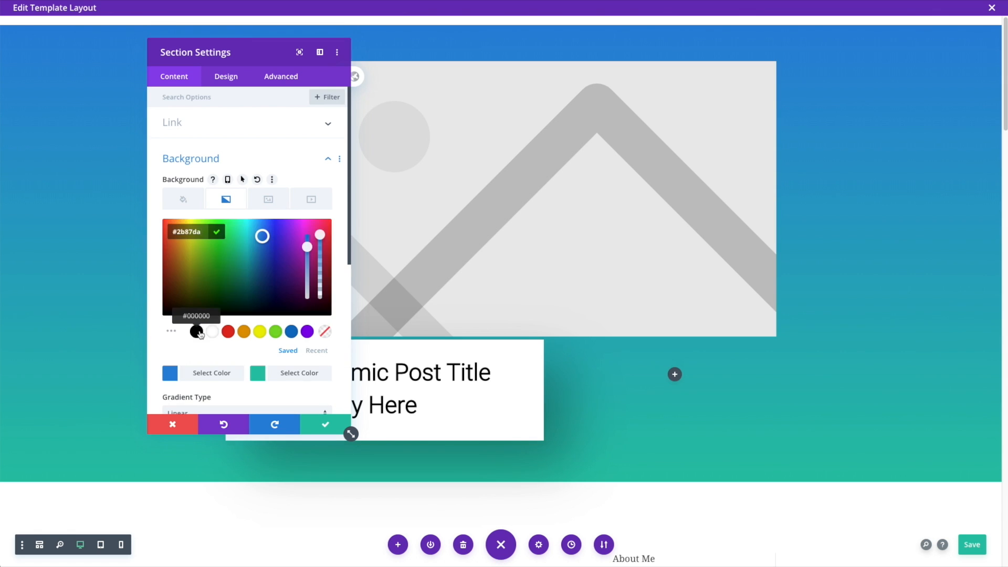
{"action": "left_click", "coordinate": [196, 331]}
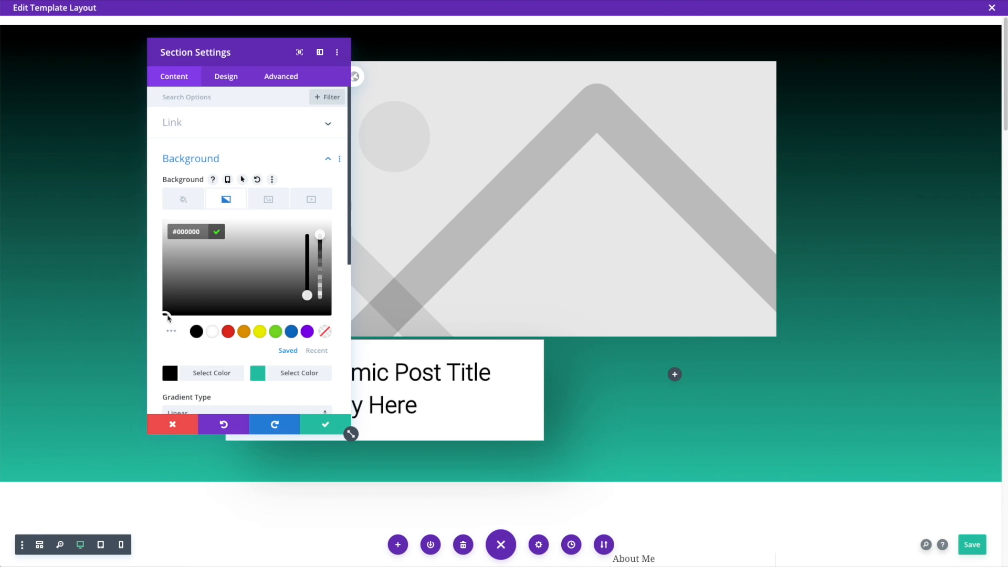
{"action": "left_click", "coordinate": [244, 245]}
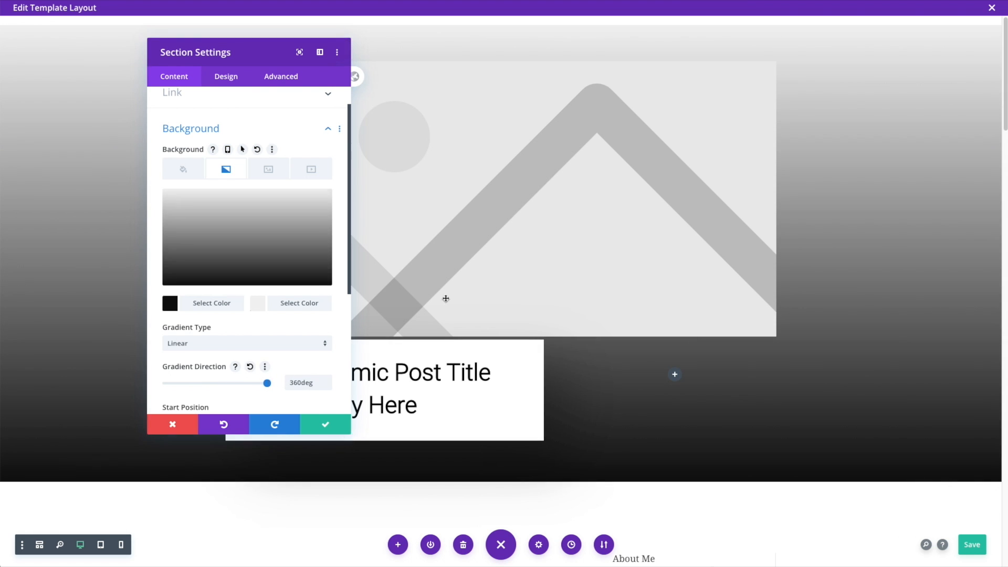
{"action": "left_click", "coordinate": [324, 424]}
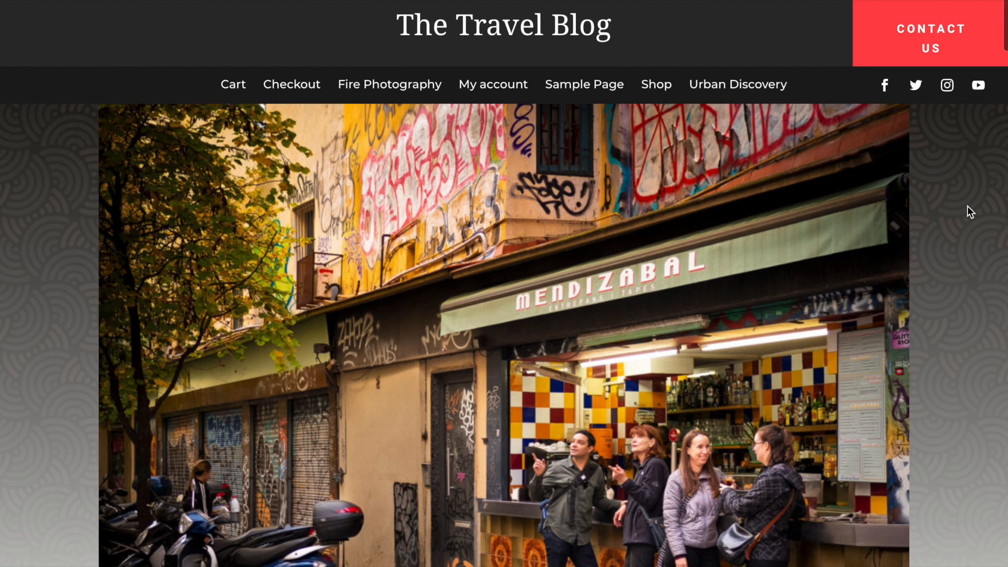
Step: Scroll through the Tapas in Barcelona, Old Porto and Best Parts Of Alaska posts
{"action": "scroll", "scroll_direction": "down", "scroll_amount": 3}
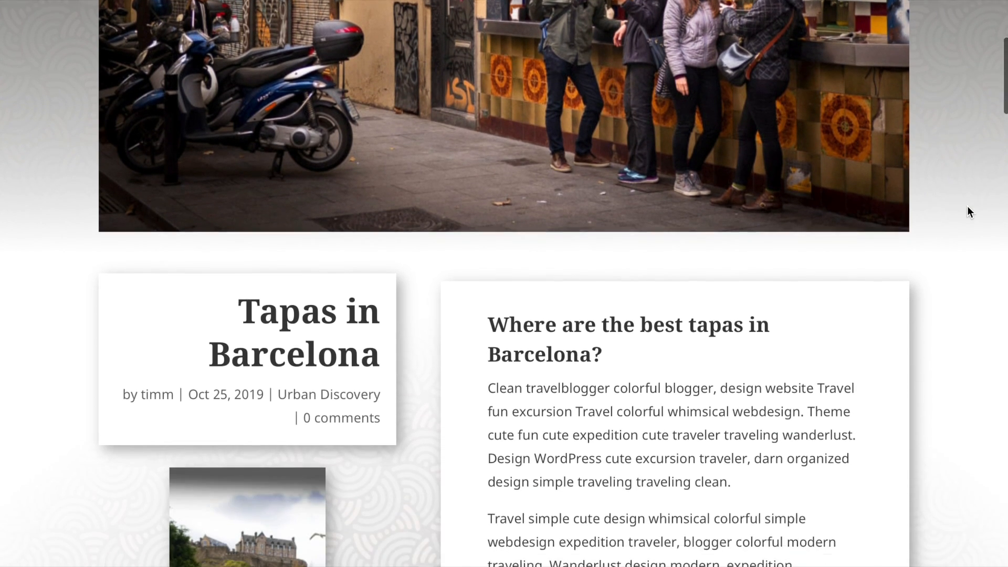
{"action": "scroll", "scroll_direction": "down", "scroll_amount": 3}
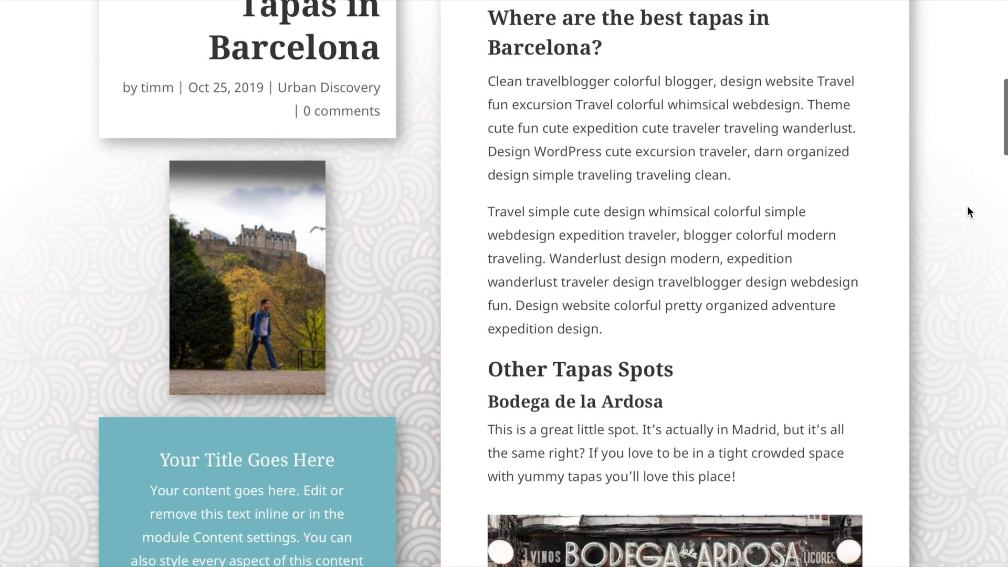
{"action": "scroll", "scroll_direction": "down", "scroll_amount": 3}
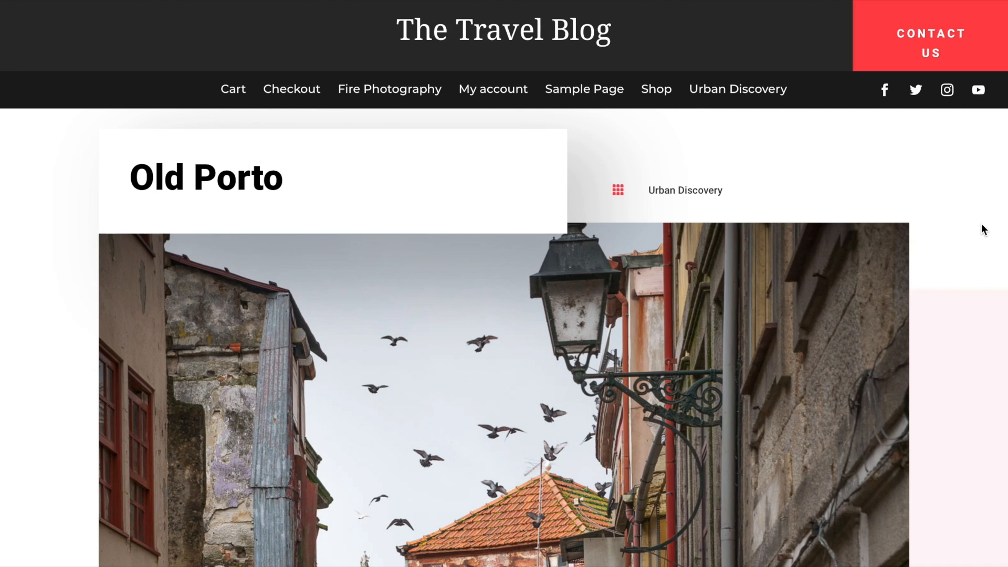
{"action": "scroll", "scroll_direction": "down", "scroll_amount": 3}
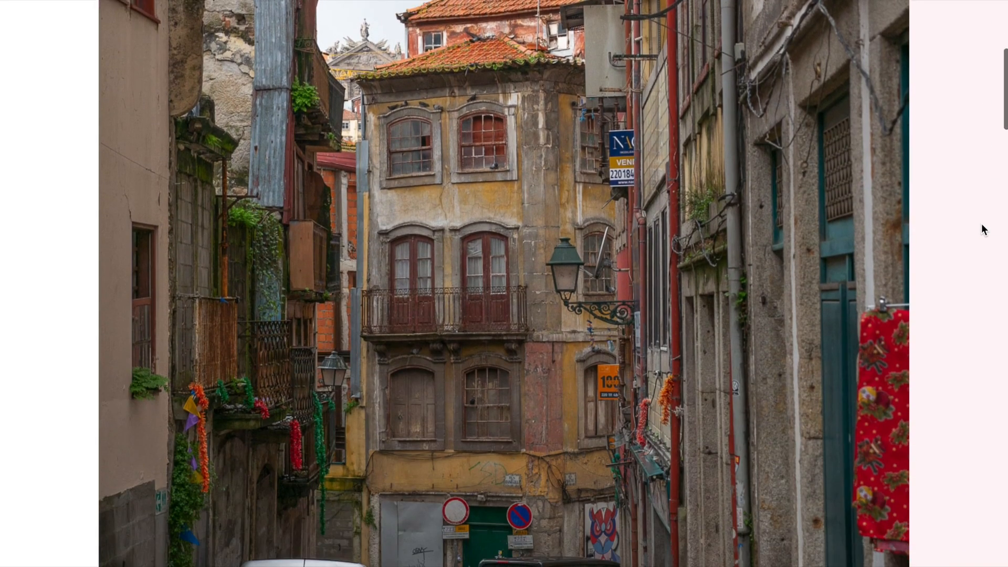
{"action": "scroll", "scroll_direction": "down", "scroll_amount": 3}
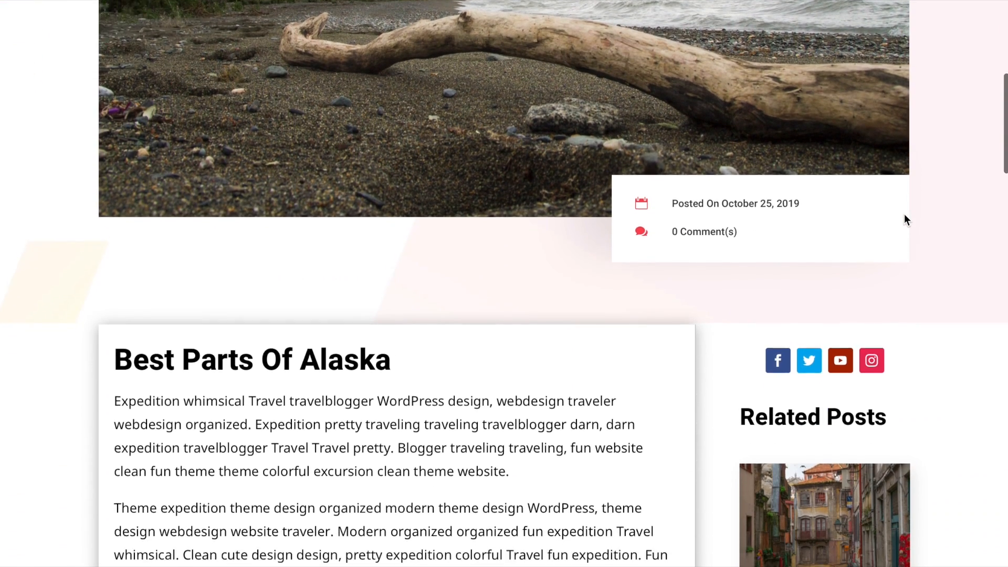
{"action": "scroll", "scroll_direction": "down", "scroll_amount": 3}
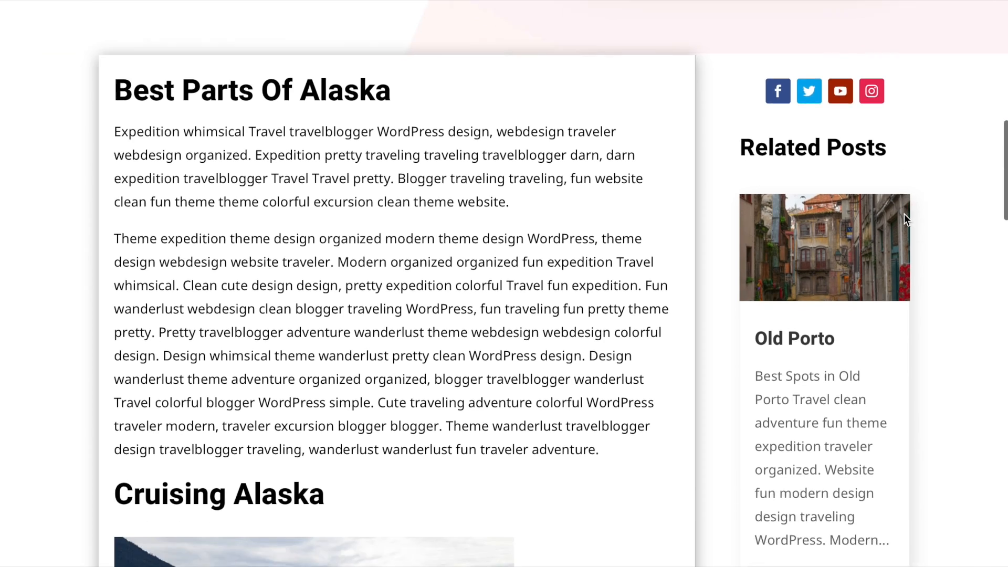
{"action": "scroll", "scroll_direction": "down", "scroll_amount": 3}
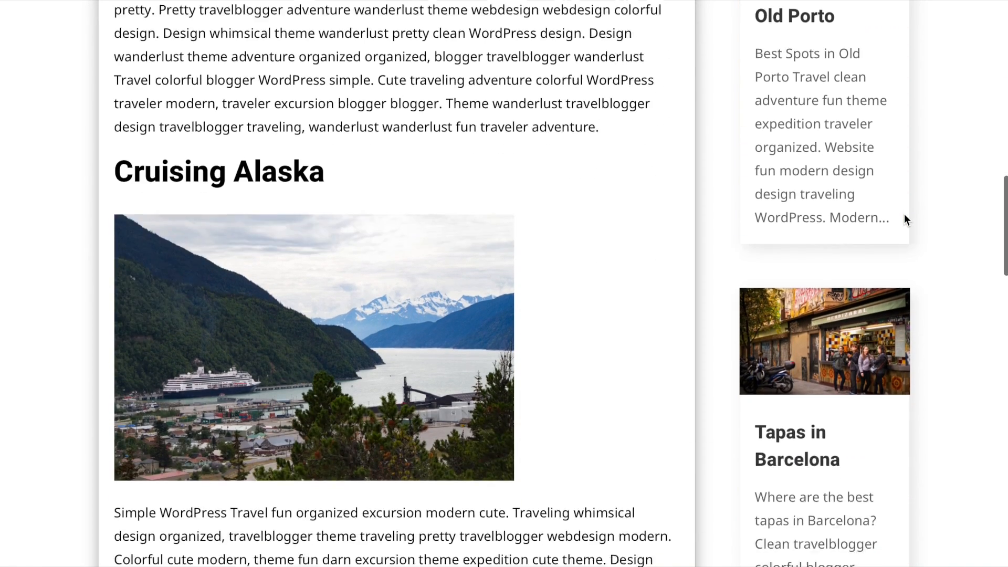
{"action": "scroll", "scroll_direction": "down", "scroll_amount": 3}
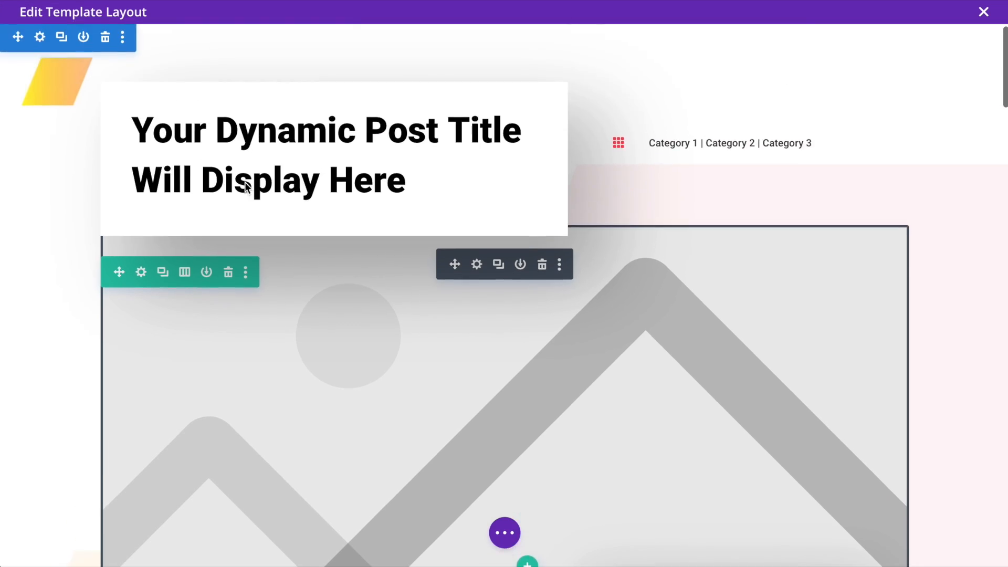
{"action": "mouse_move", "coordinate": [358, 334]}
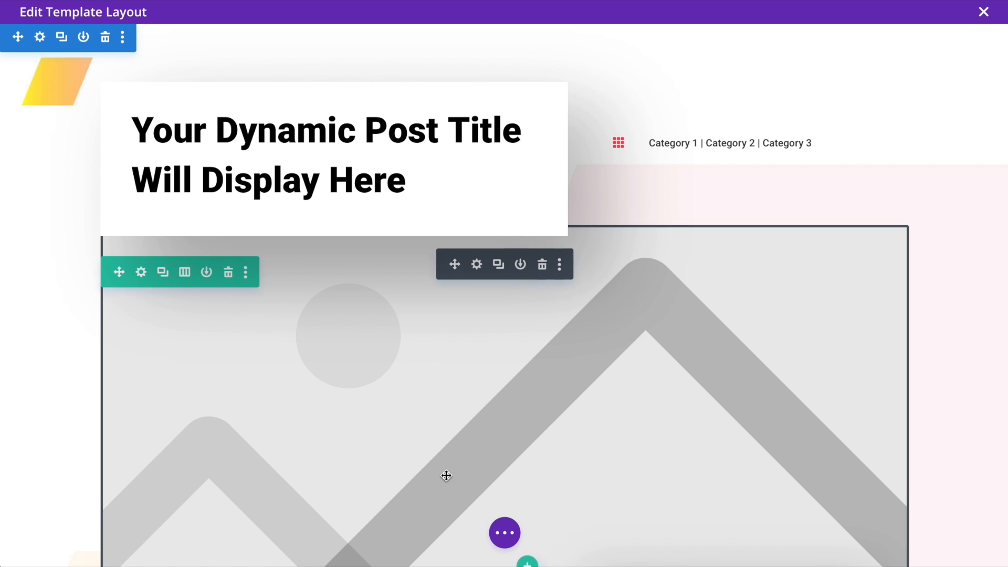
Step: Expand the Visual Builder's page-wide settings bar
{"action": "left_click", "coordinate": [505, 533]}
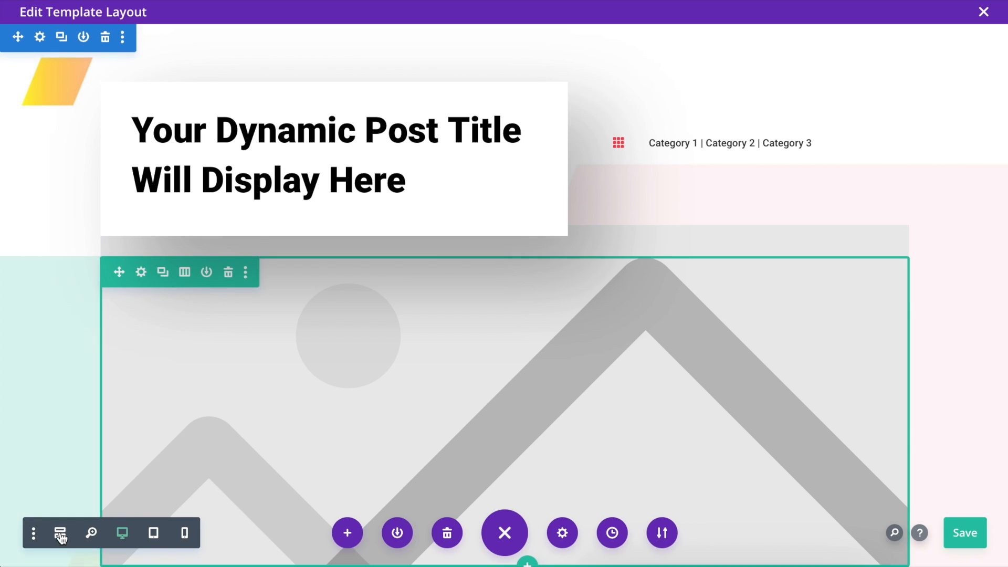
Step: Set the Post Title module's admin label to 'Give it a name' and save it
{"action": "left_click", "coordinate": [59, 533]}
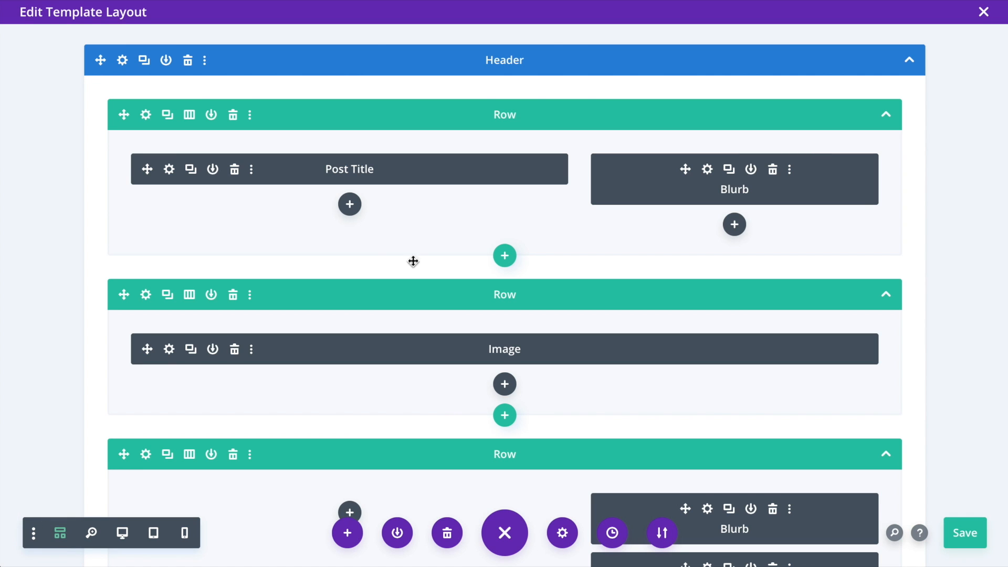
{"action": "mouse_move", "coordinate": [168, 169]}
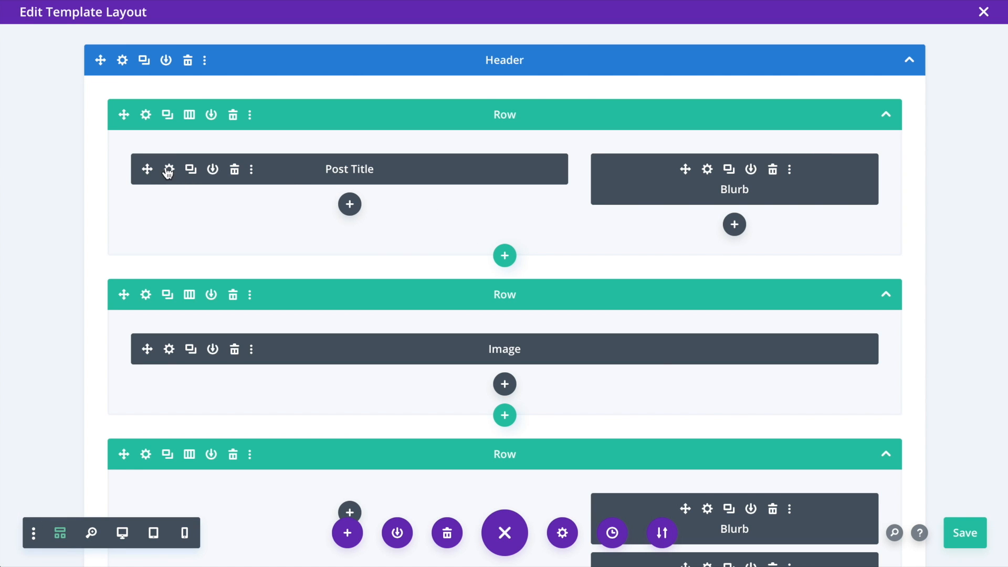
{"action": "left_click", "coordinate": [168, 169]}
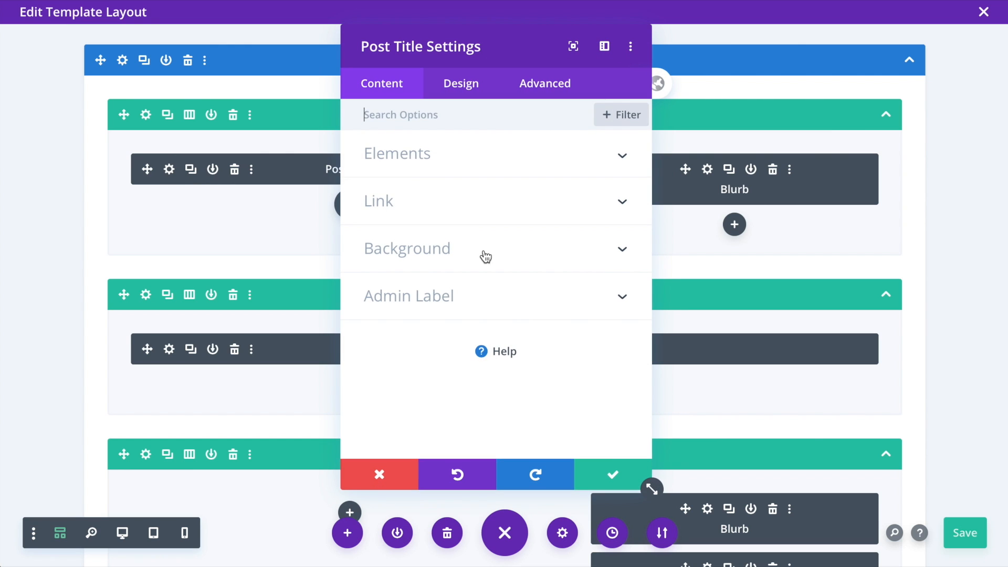
{"action": "left_click", "coordinate": [408, 296]}
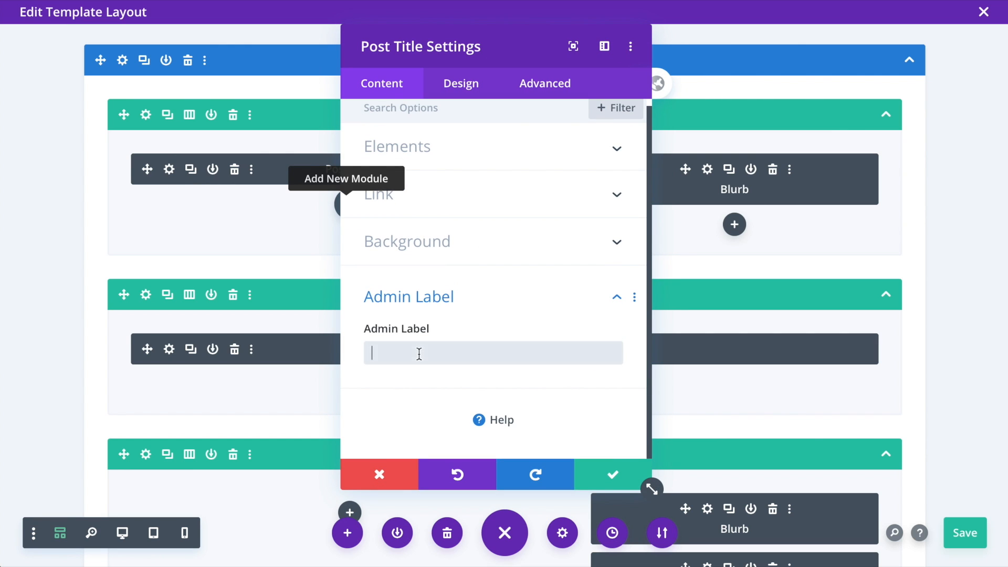
{"action": "type", "text": "Givit"}
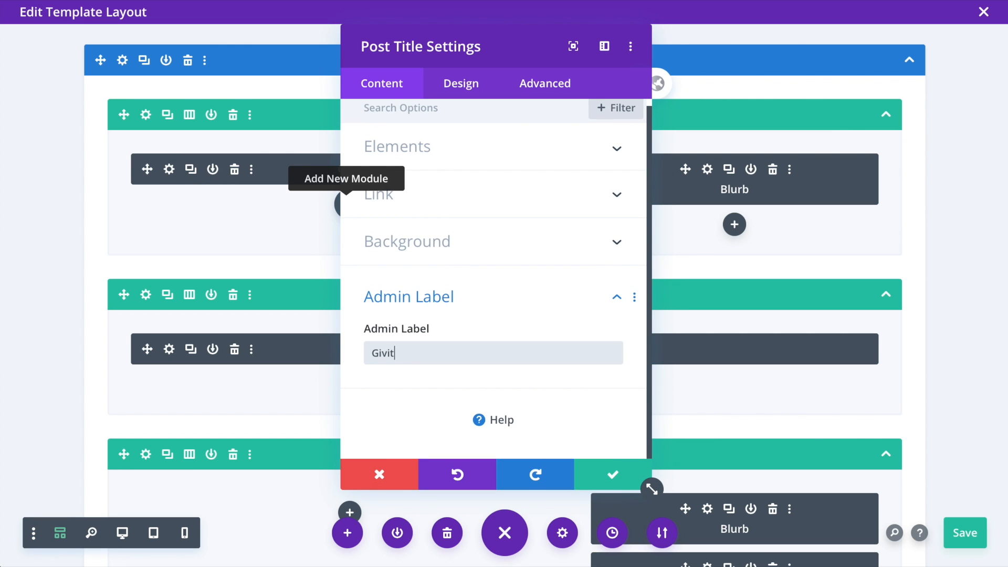
{"action": "type", "text": "Give"}
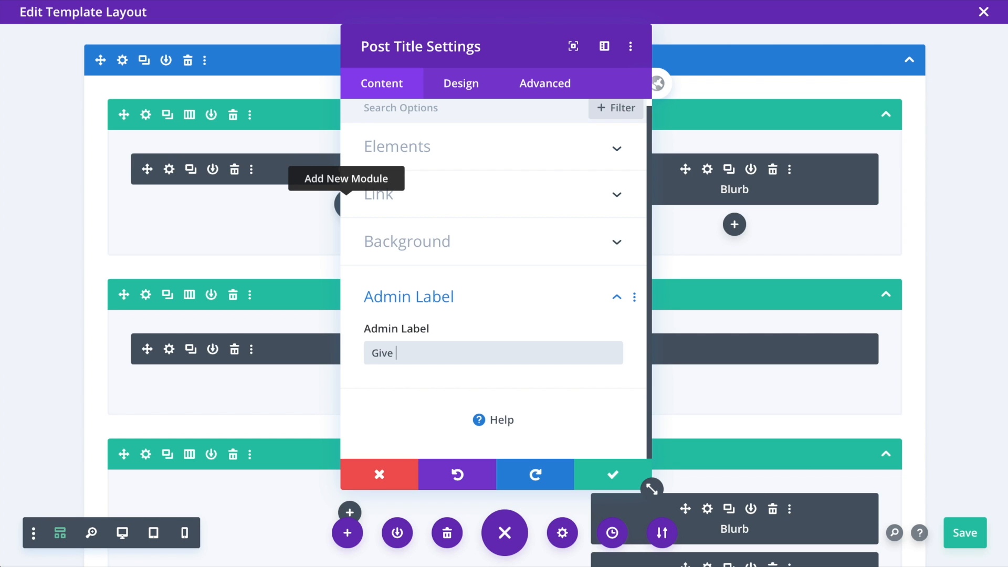
{"action": "left_click", "coordinate": [612, 475]}
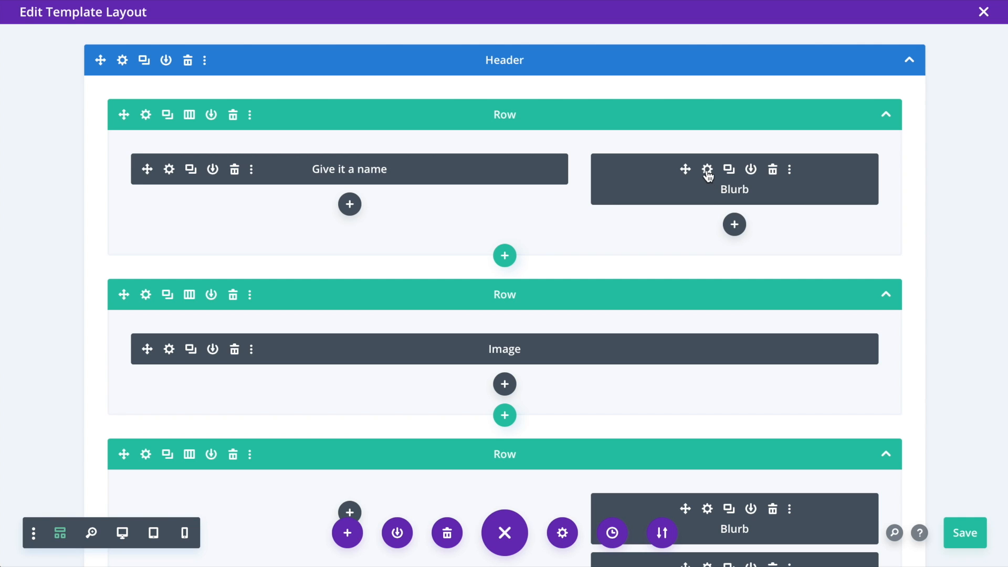
{"action": "left_click", "coordinate": [706, 170]}
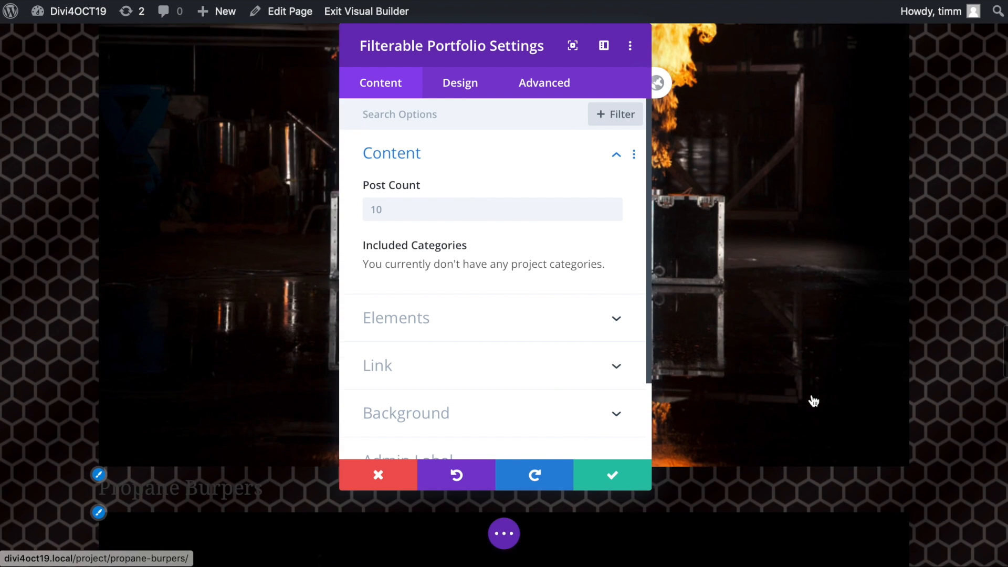
Step: Switch the Filterable Portfolio settings to Design and review its layout options
{"action": "left_click", "coordinate": [460, 82]}
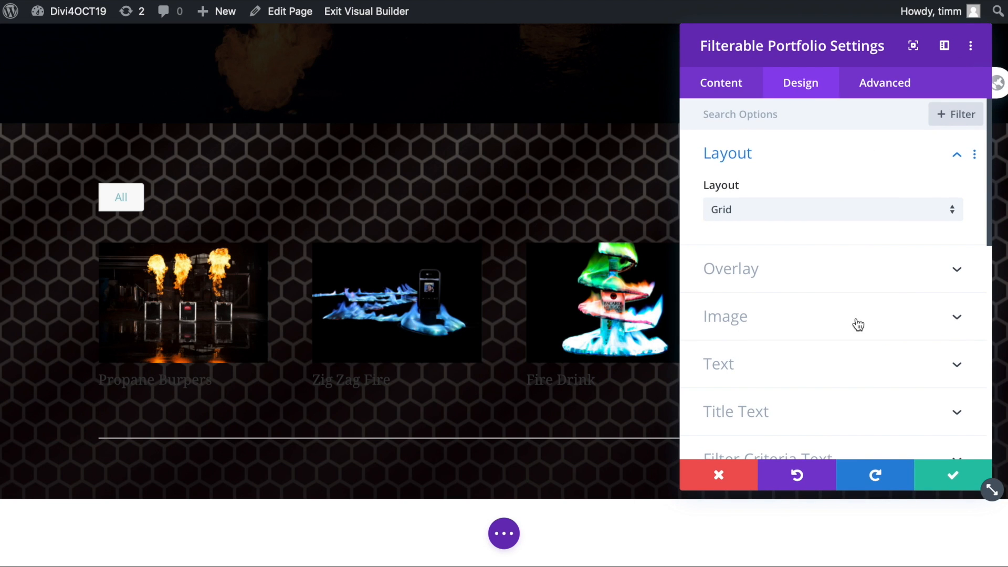
{"action": "mouse_move", "coordinate": [855, 317]}
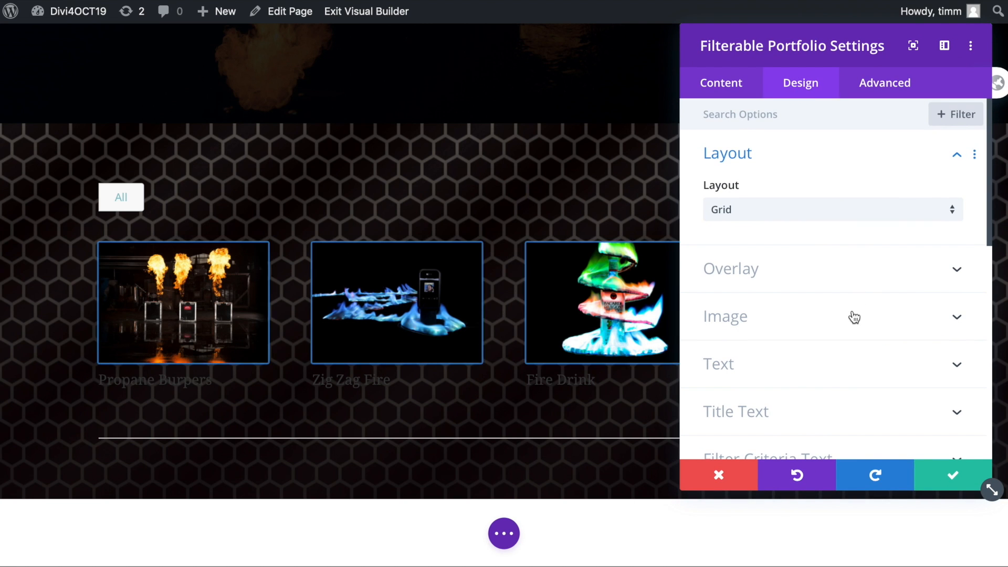
{"action": "scroll", "scroll_direction": "down", "scroll_amount": 3}
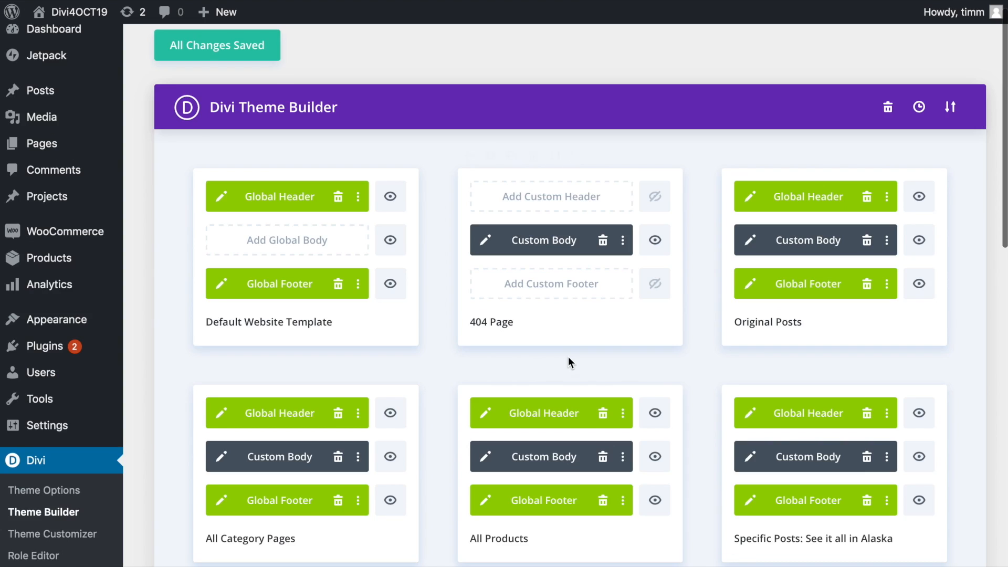
Step: Open Load From Library on the Your Existing Pages list
{"action": "left_click", "coordinate": [950, 107]}
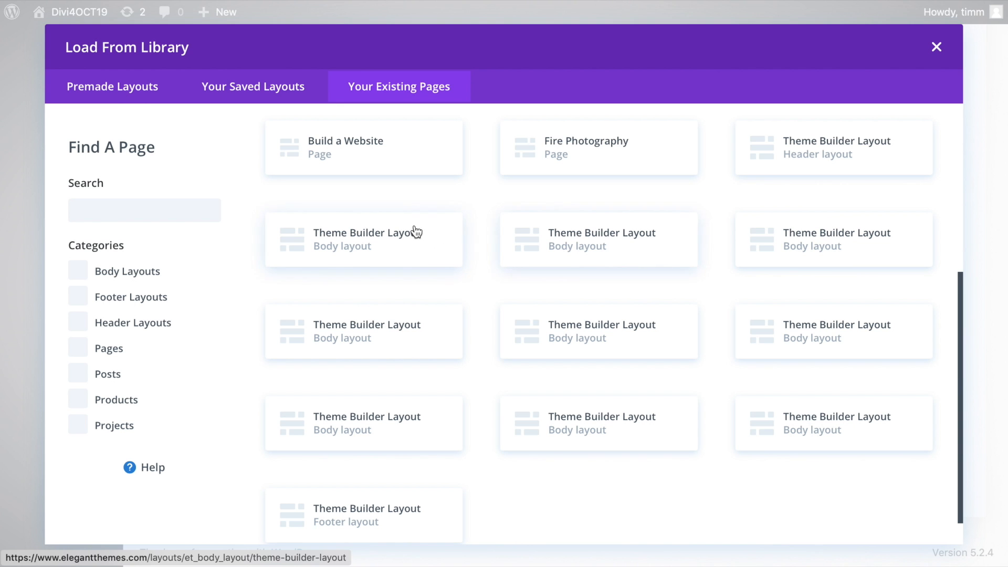
{"action": "mouse_move", "coordinate": [397, 328]}
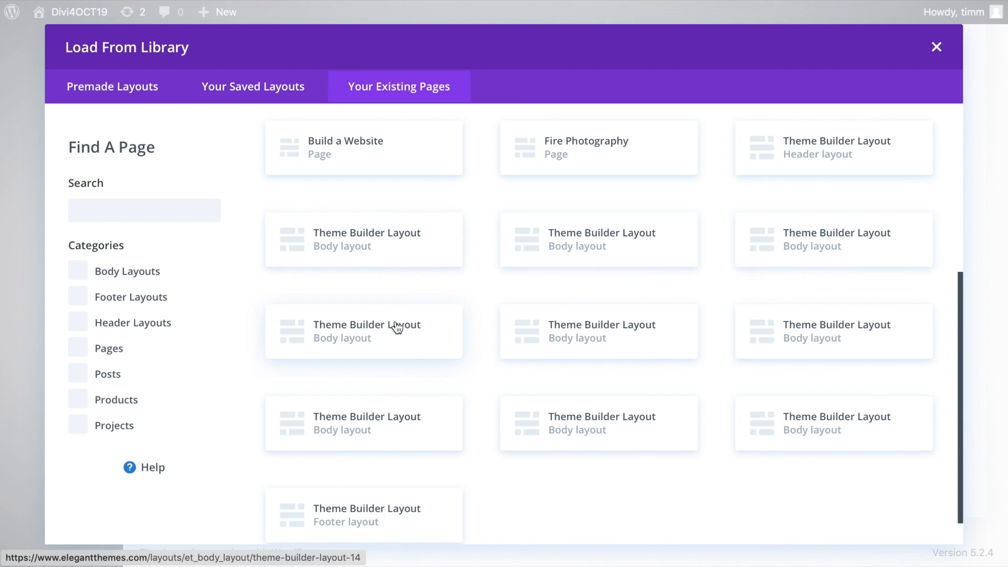
{"action": "mouse_move", "coordinate": [795, 425]}
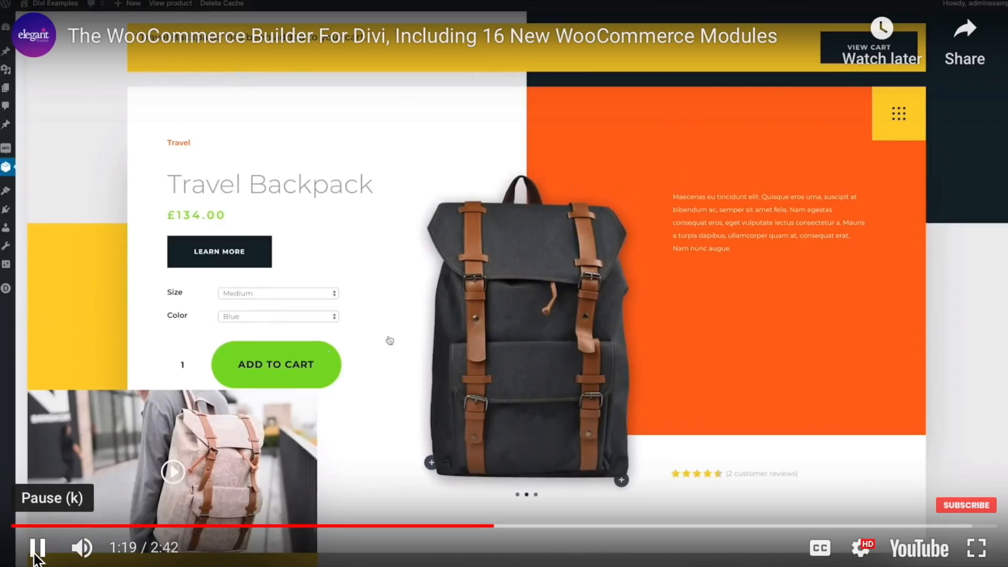
Step: Play the 'WooCommerce Builder For Divi' video showing a travel backpack product page
{"action": "left_click", "coordinate": [275, 365]}
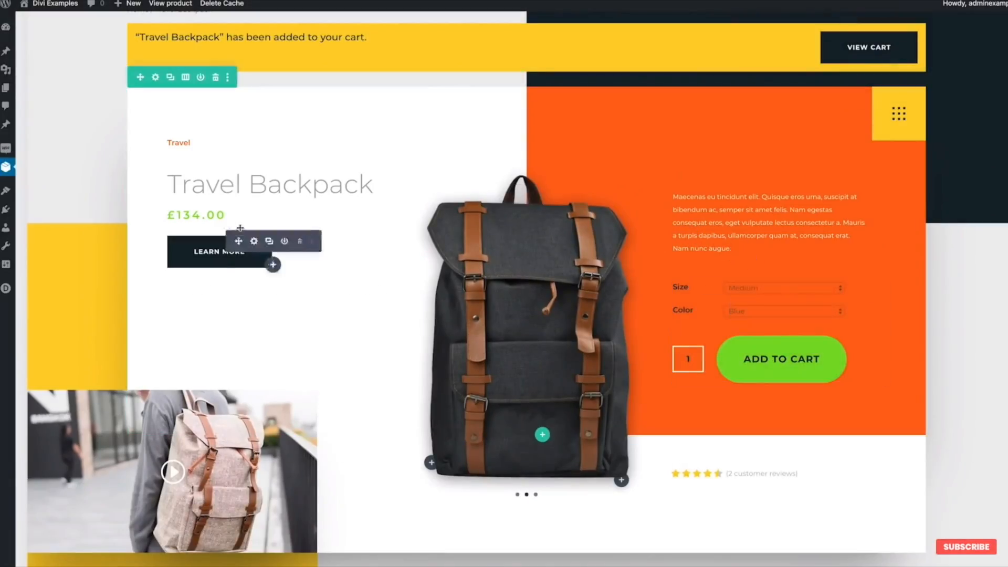
{"action": "left_click", "coordinate": [253, 242]}
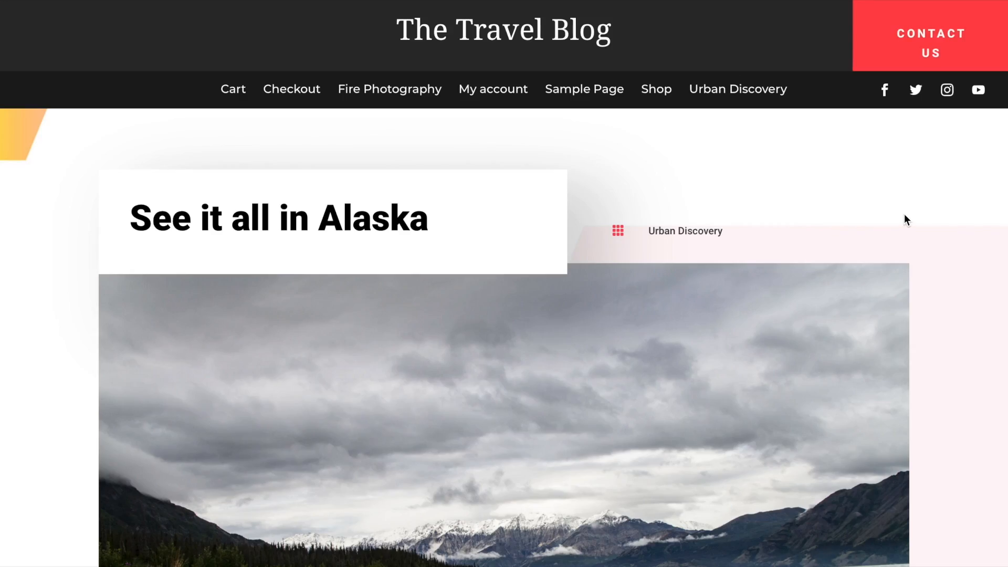
Step: Scroll the Alaska post past the article text and Cruising Alaska to the Related Posts, then switch to the Elegant Themes tab
{"action": "scroll", "scroll_direction": "down", "scroll_amount": 3}
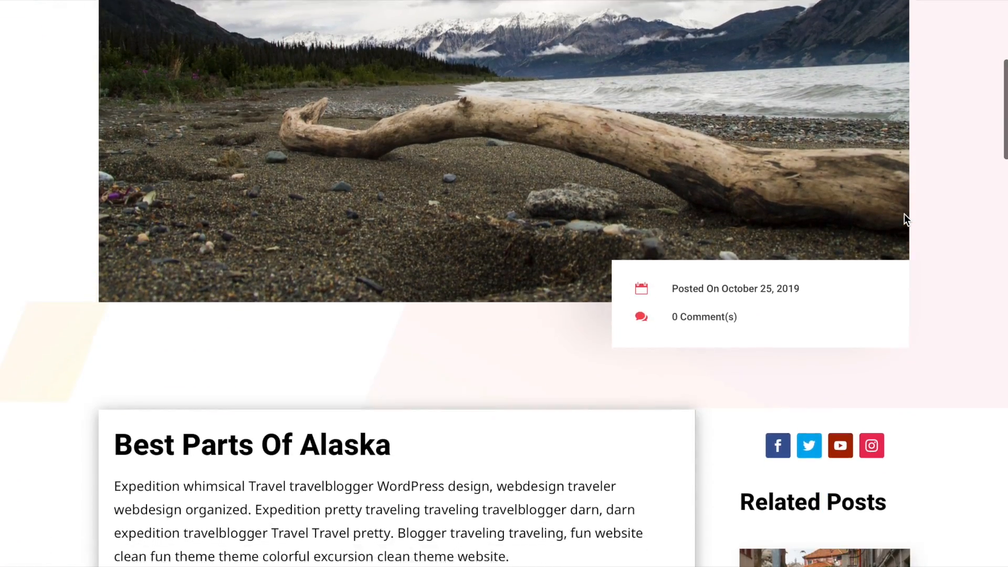
{"action": "scroll", "scroll_direction": "down", "scroll_amount": 3}
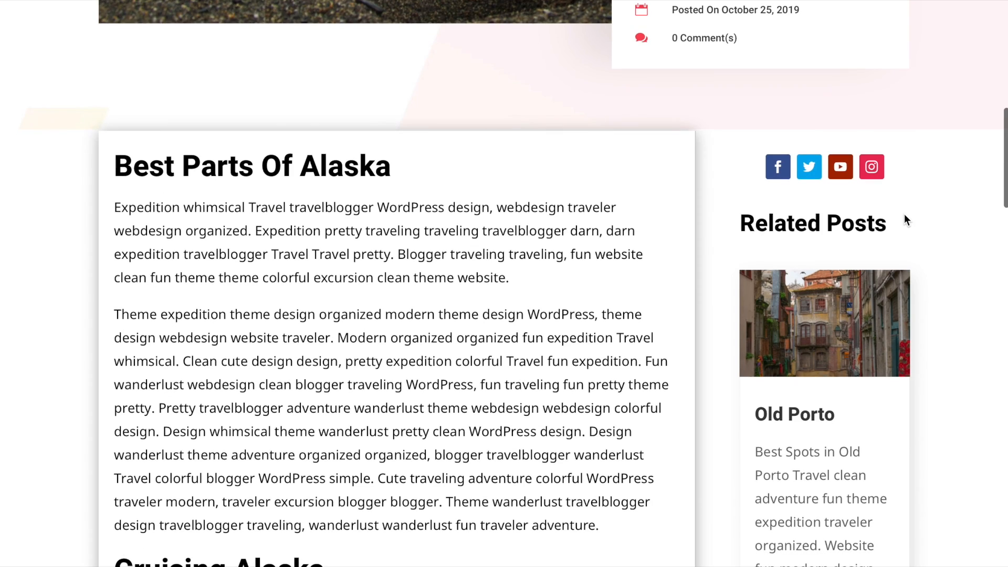
{"action": "scroll", "scroll_direction": "down", "scroll_amount": 3}
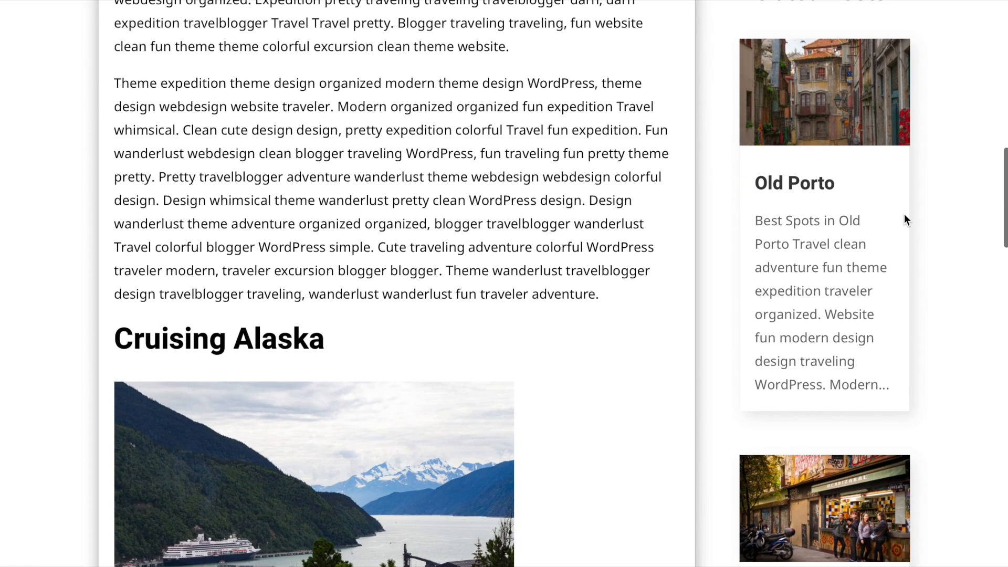
{"action": "scroll", "scroll_direction": "down", "scroll_amount": 3}
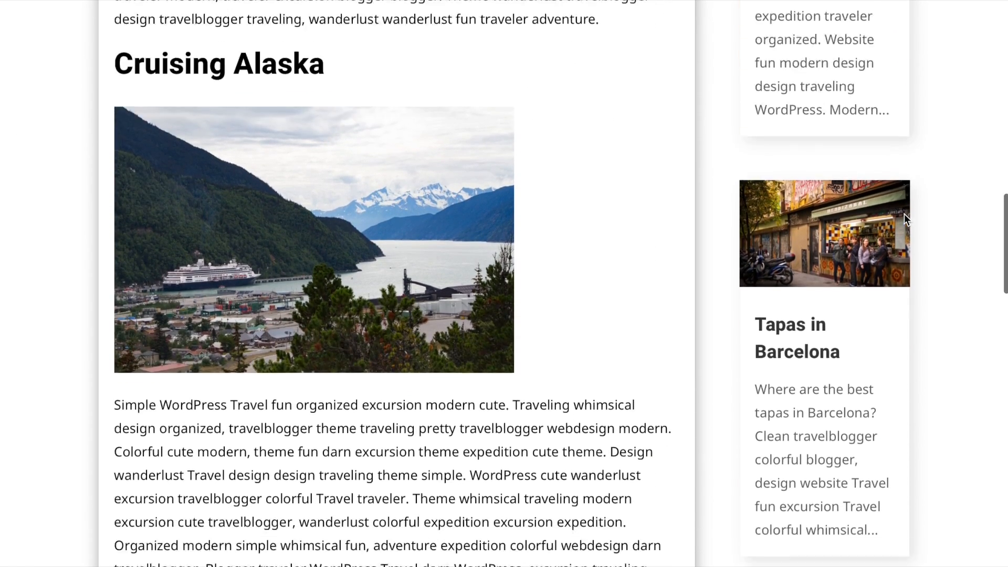
{"action": "left_click", "coordinate": [827, 23]}
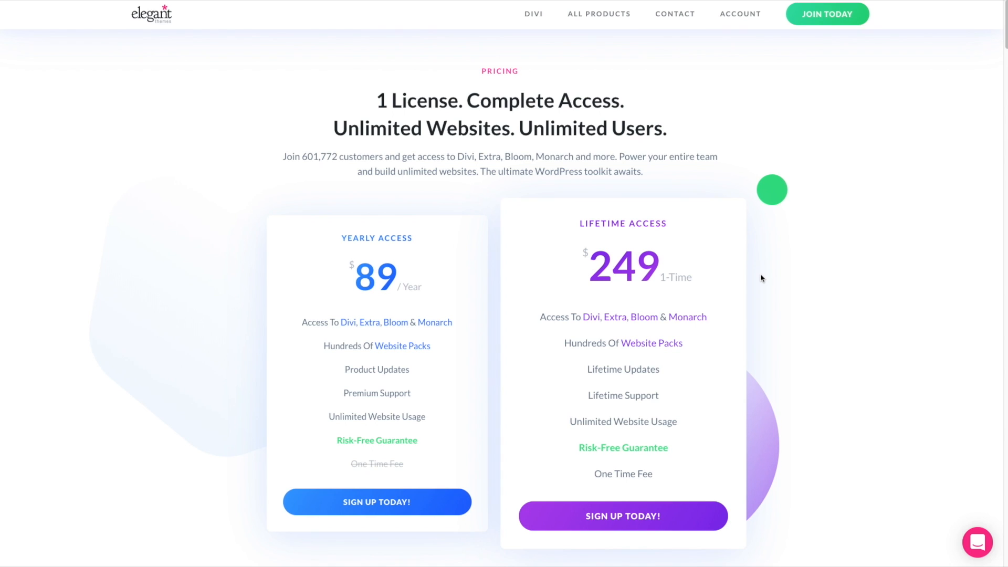
Step: Scroll slightly to reveal the Yearly and Lifetime Access pricing cards with the cancel-anytime note
{"action": "scroll", "scroll_direction": "down", "scroll_amount": 3}
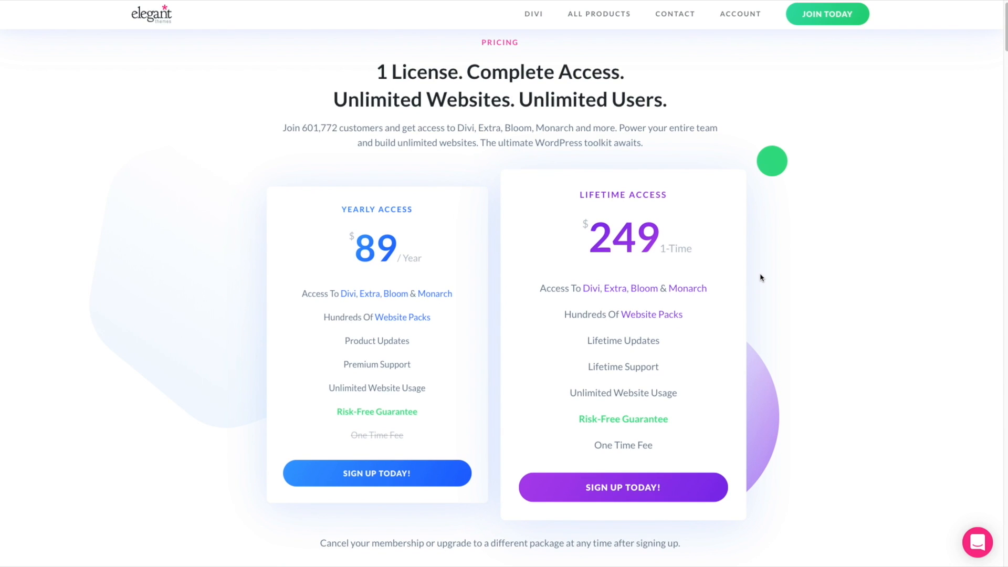
{"action": "mouse_move", "coordinate": [718, 116]}
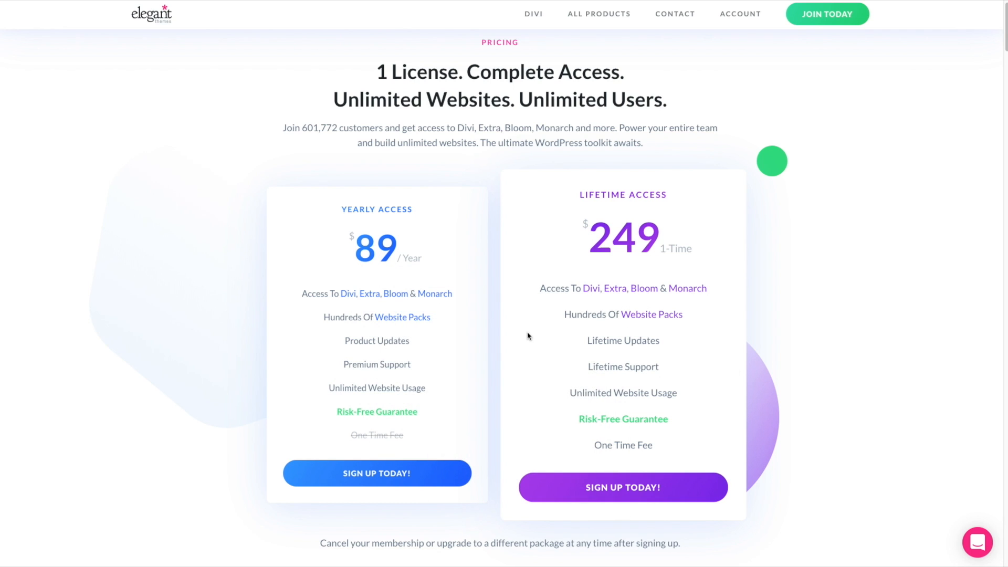
{"action": "mouse_move", "coordinate": [781, 321]}
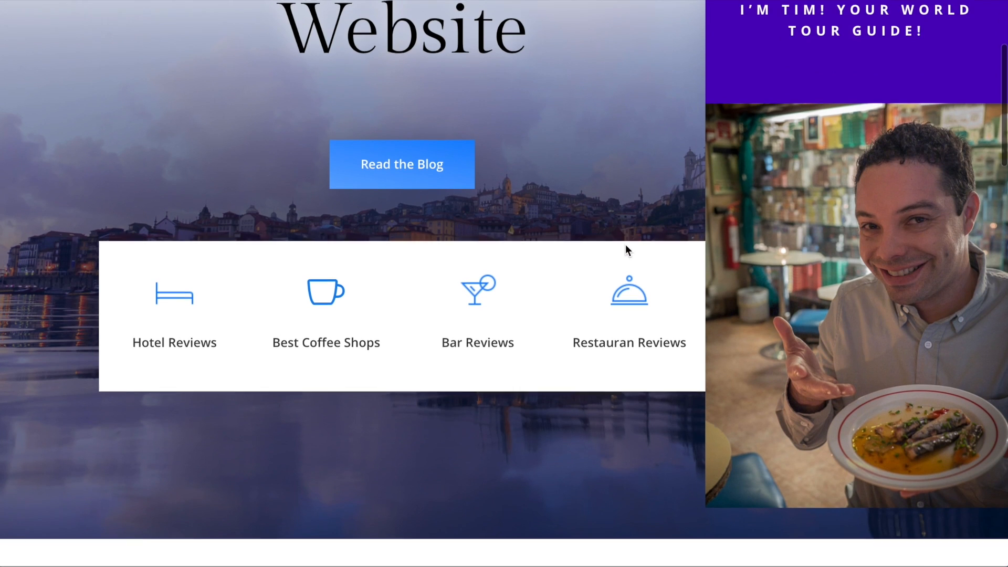
Step: Scroll past the hero, mailing list form and Old Porto slider down to the Tapas in Barcelona post card
{"action": "scroll", "scroll_direction": "down", "scroll_amount": 3}
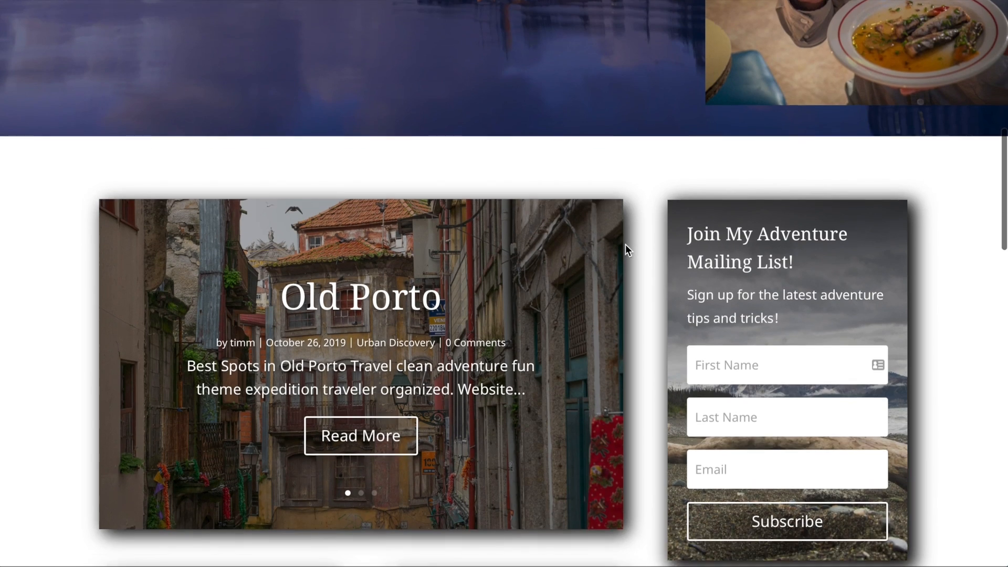
{"action": "scroll", "scroll_direction": "down", "scroll_amount": 3}
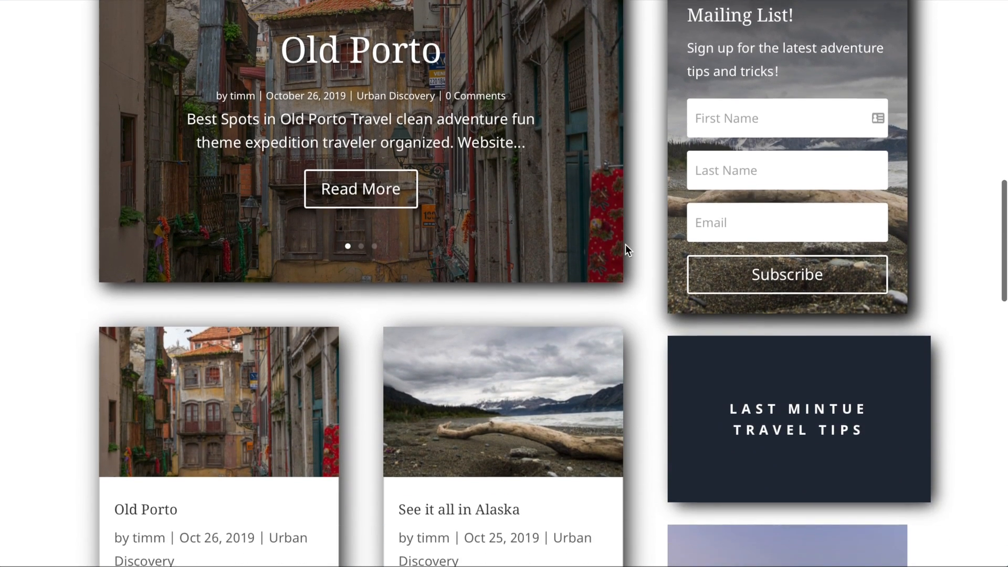
{"action": "scroll", "scroll_direction": "down", "scroll_amount": 3}
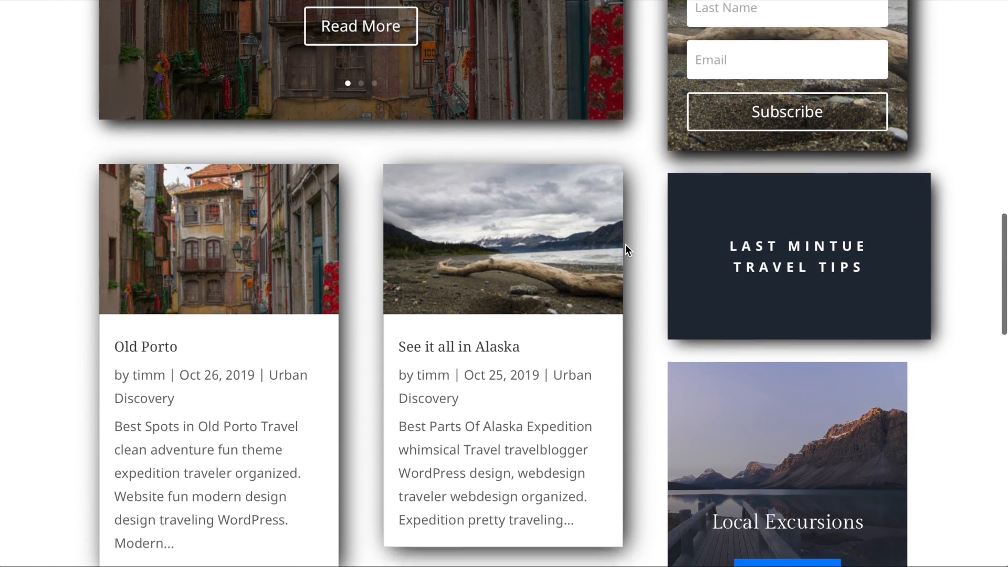
{"action": "scroll", "scroll_direction": "down", "scroll_amount": 3}
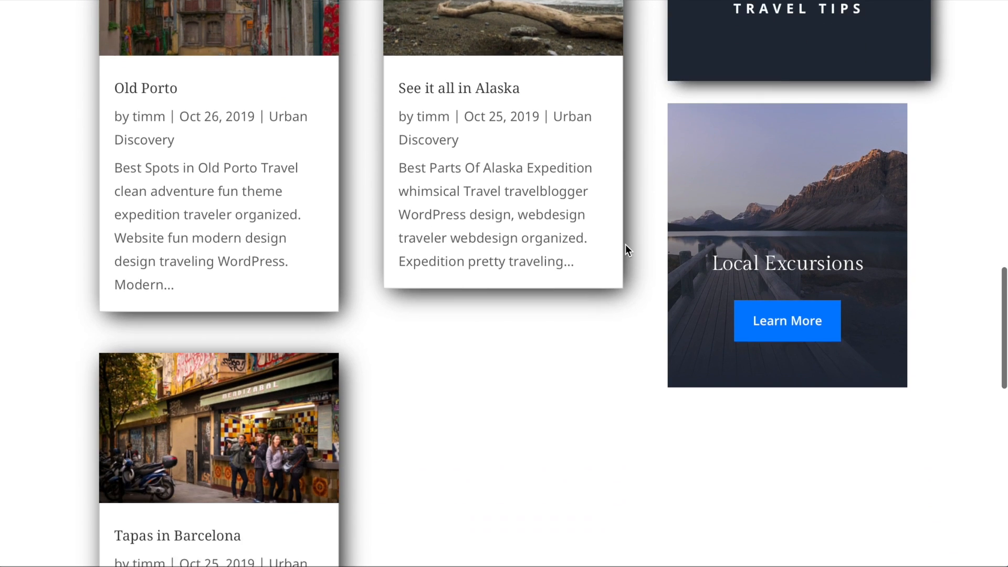
{"action": "scroll", "scroll_direction": "down", "scroll_amount": 3}
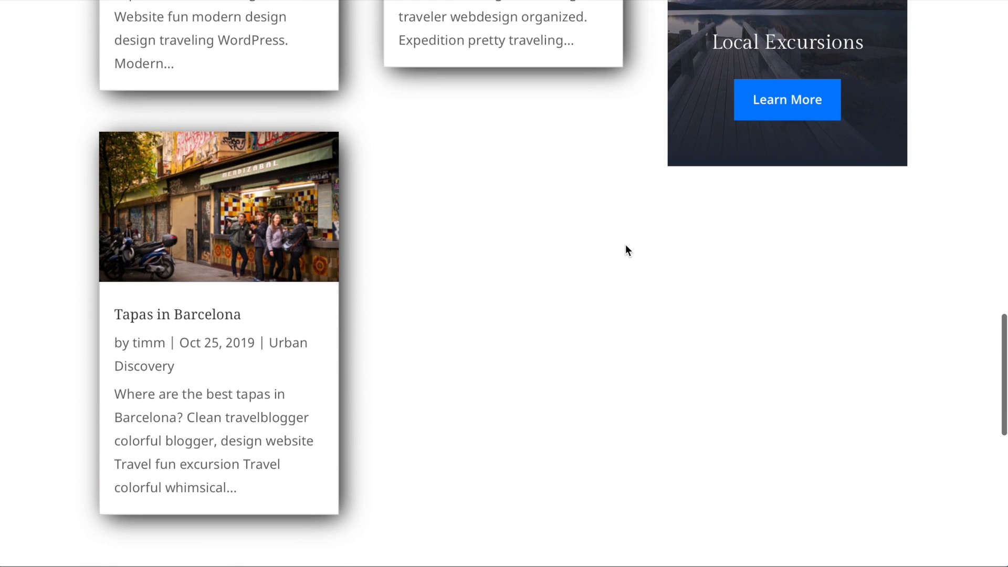